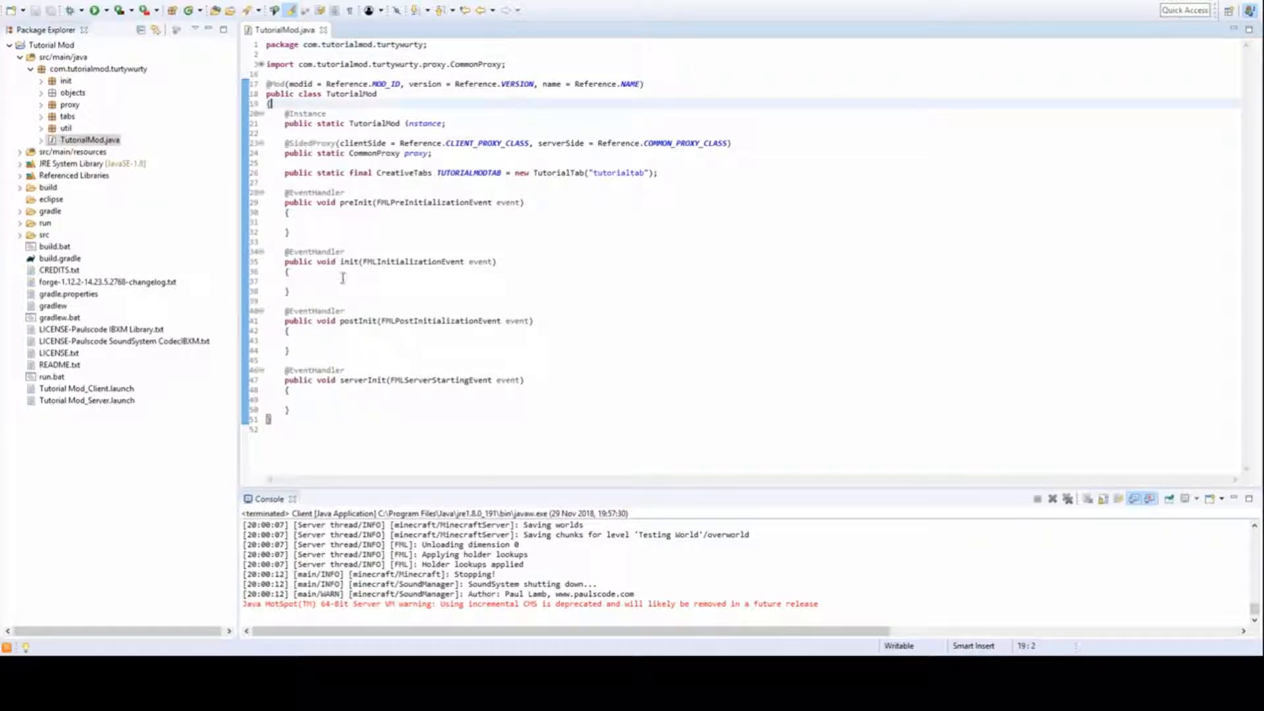
Add a SmeltingRecipes.init(); call in TutorialMod's init method and inspect its unresolved error
click(373, 281)
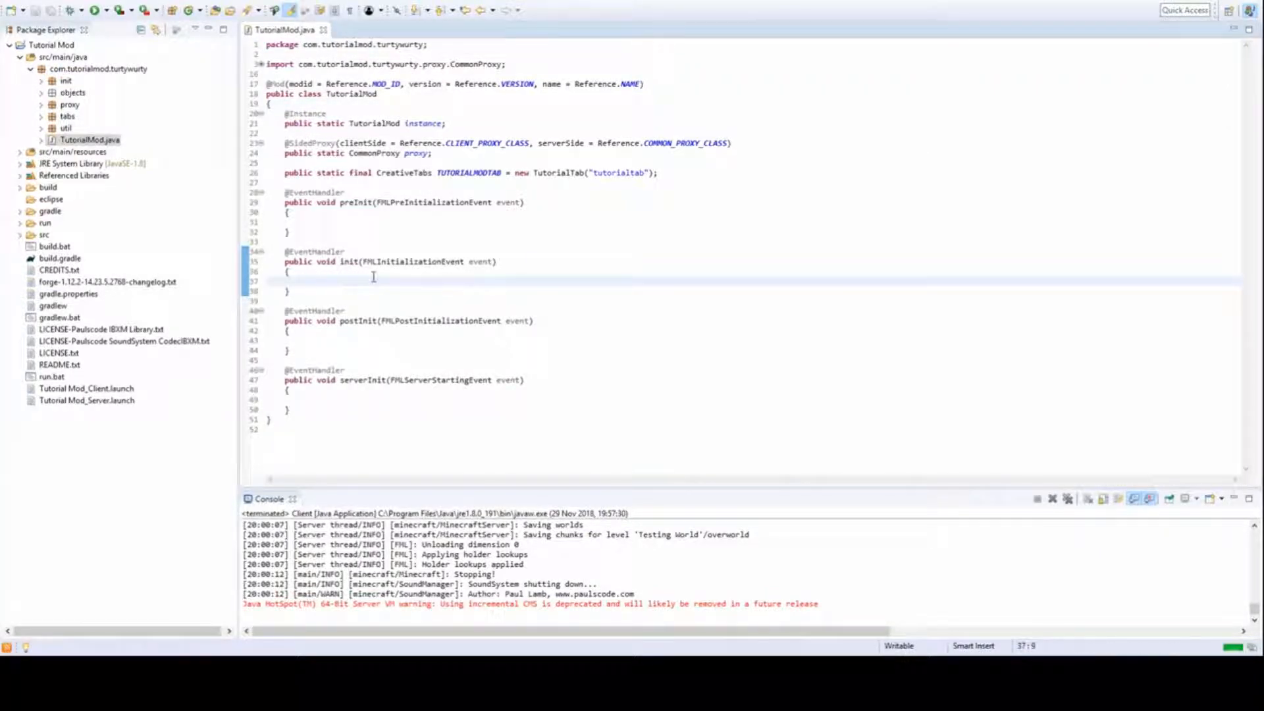
text(Smelting)
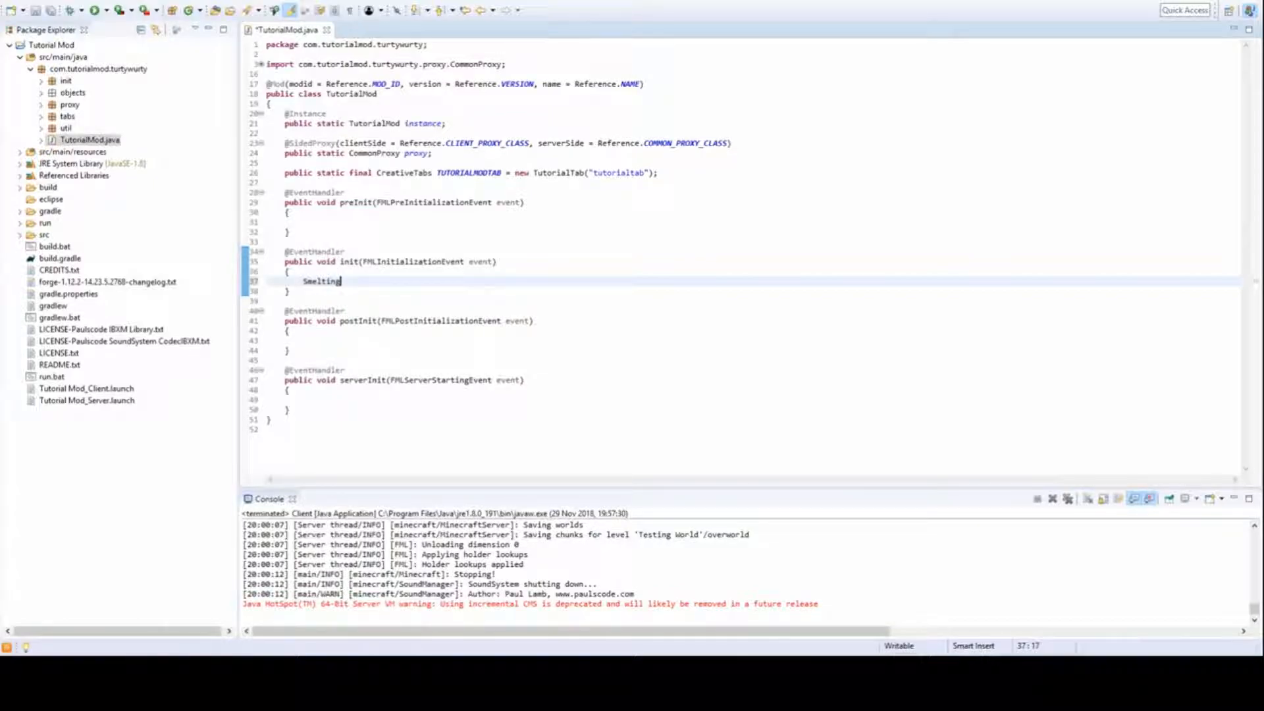
text(Red)
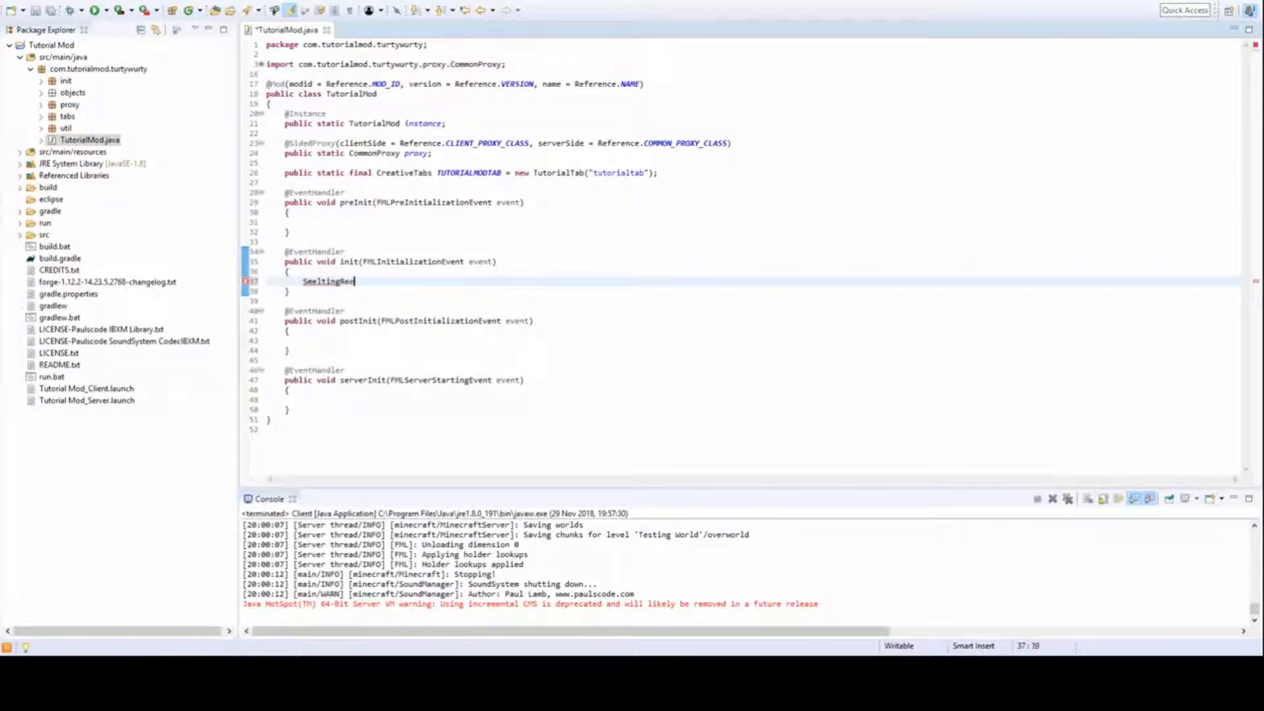
text(cipies)
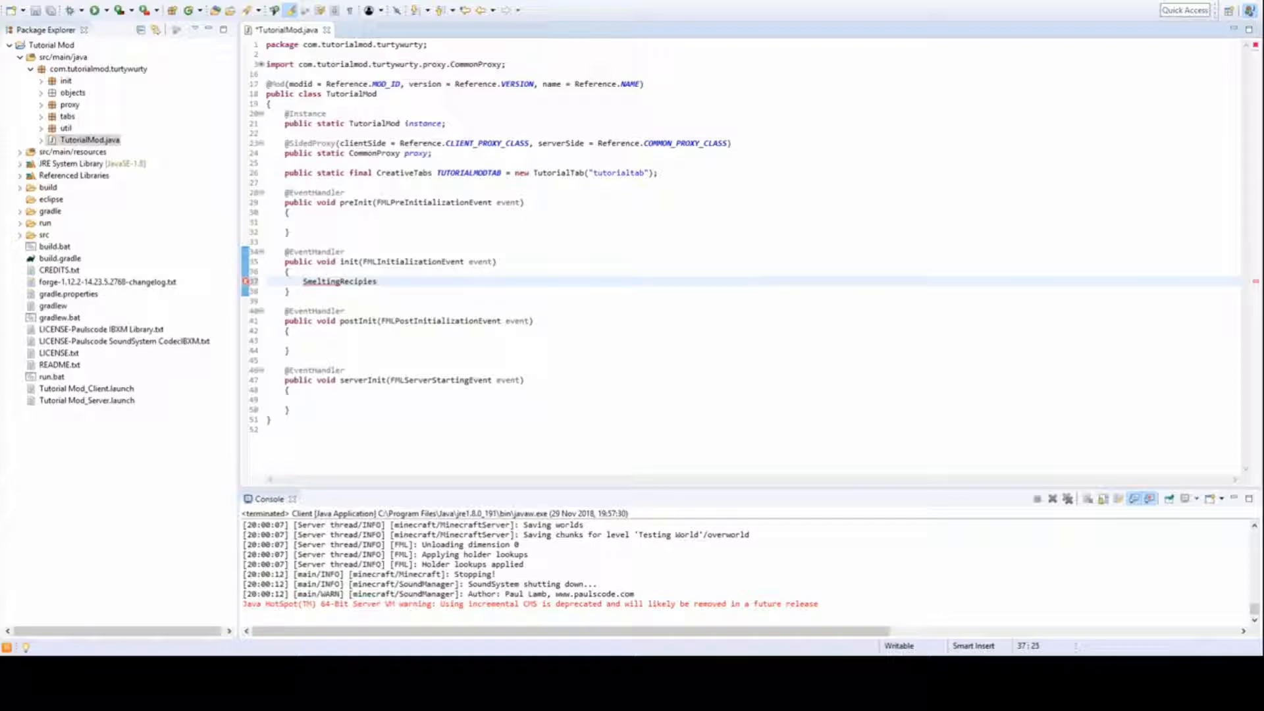
text(.init()
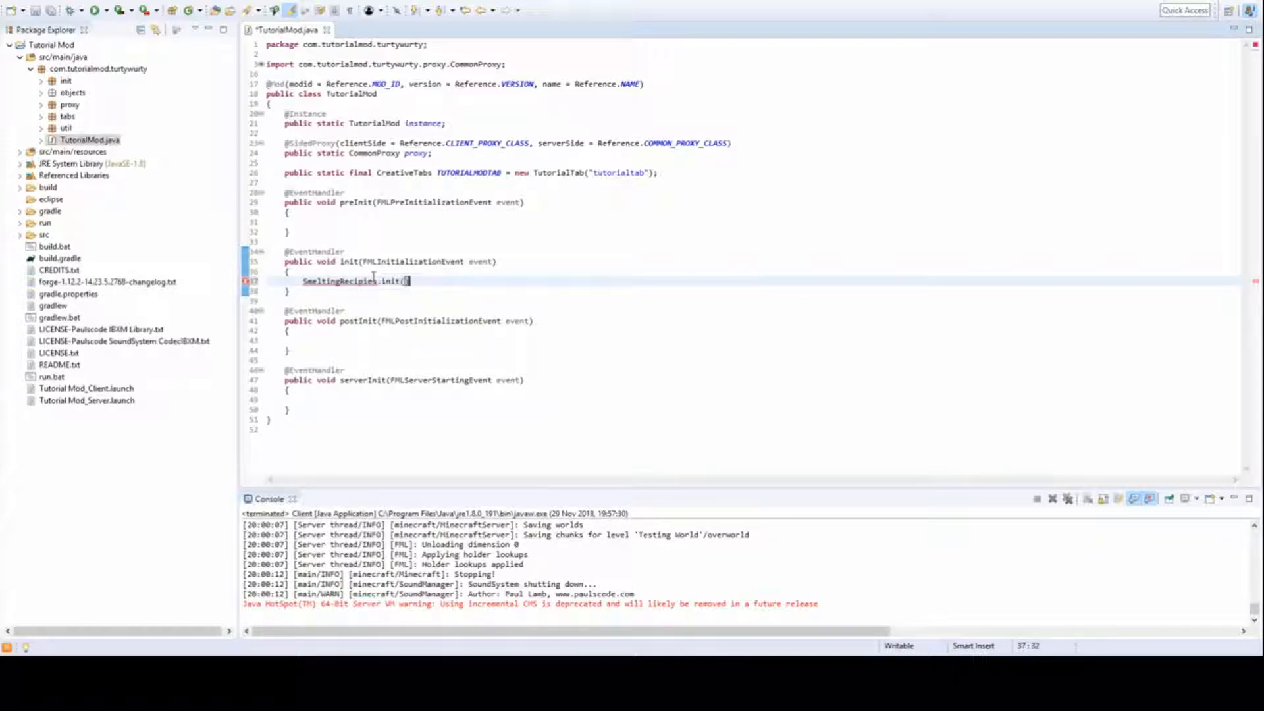
text();)
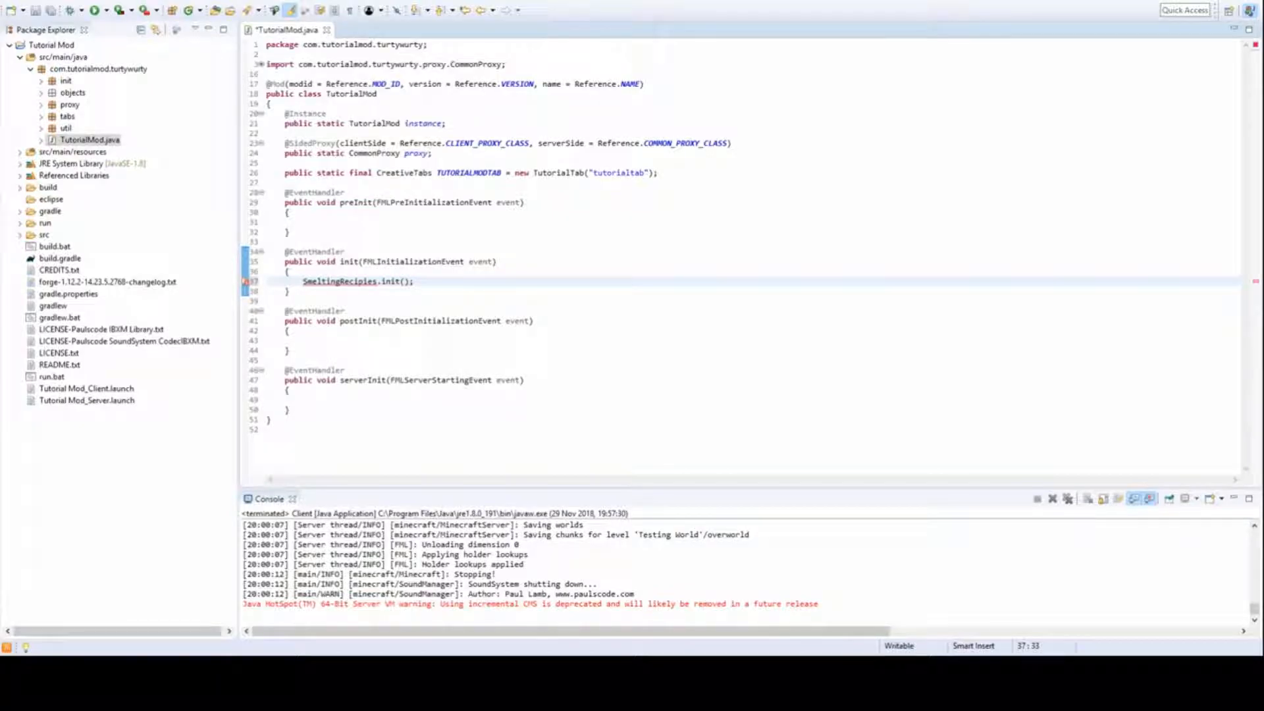
click(327, 113)
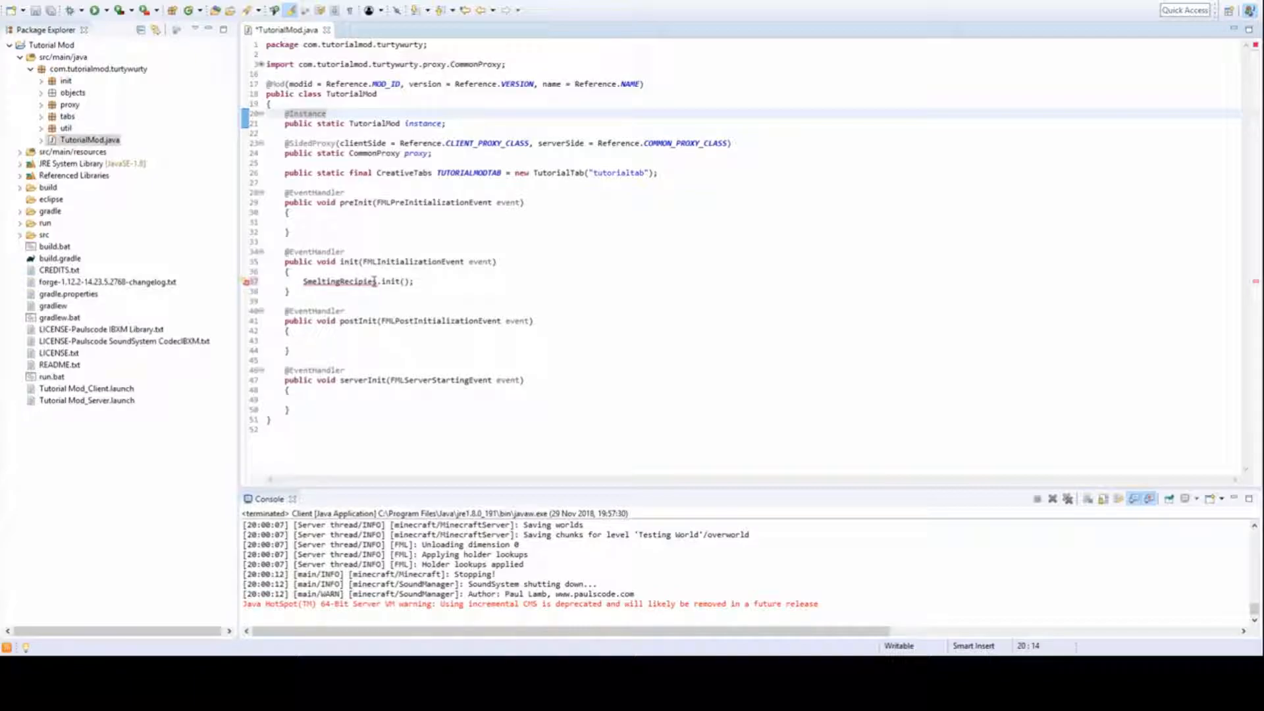
click(502, 407)
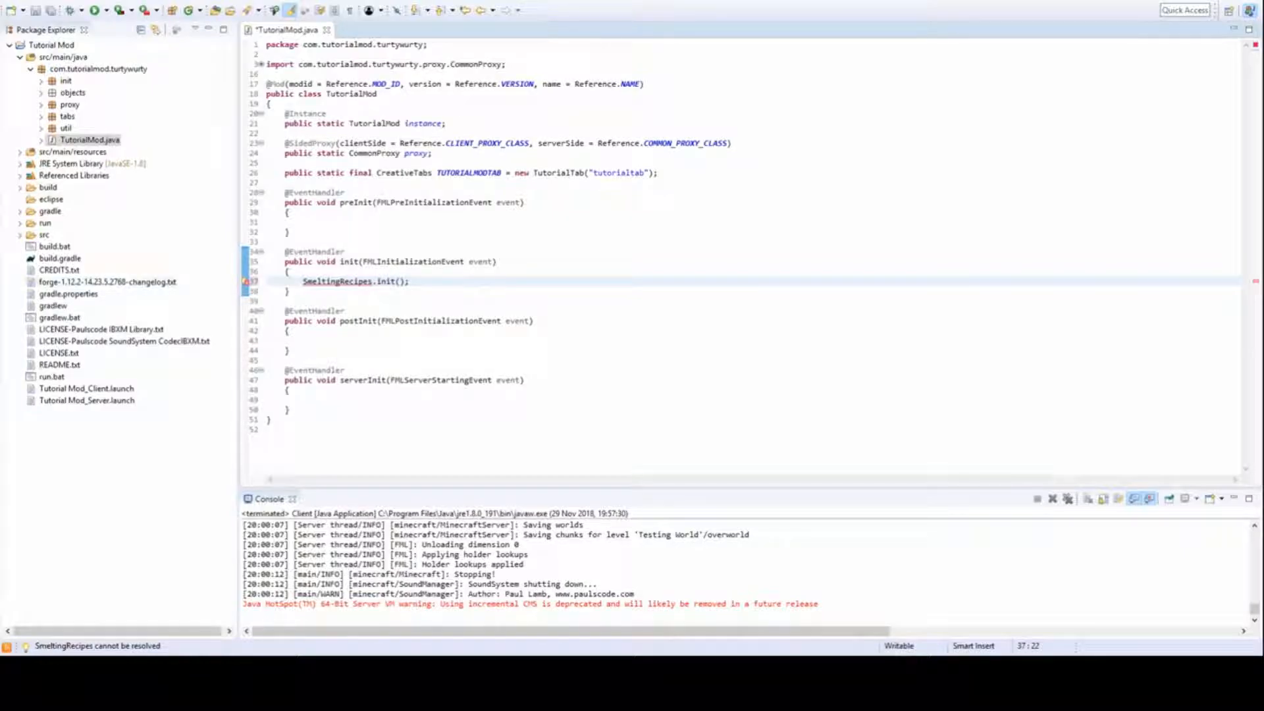
View RegistryHandler.java under util > handlers, then close all open editors
click(66, 127)
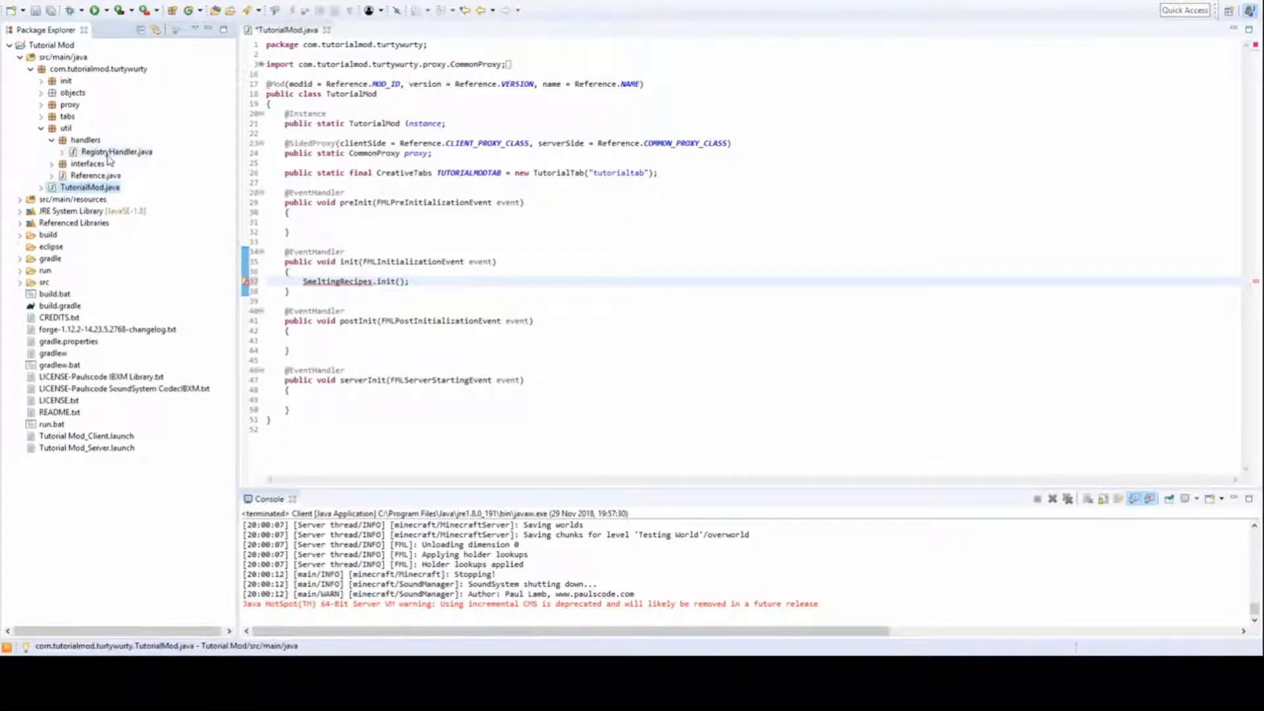
click(117, 151)
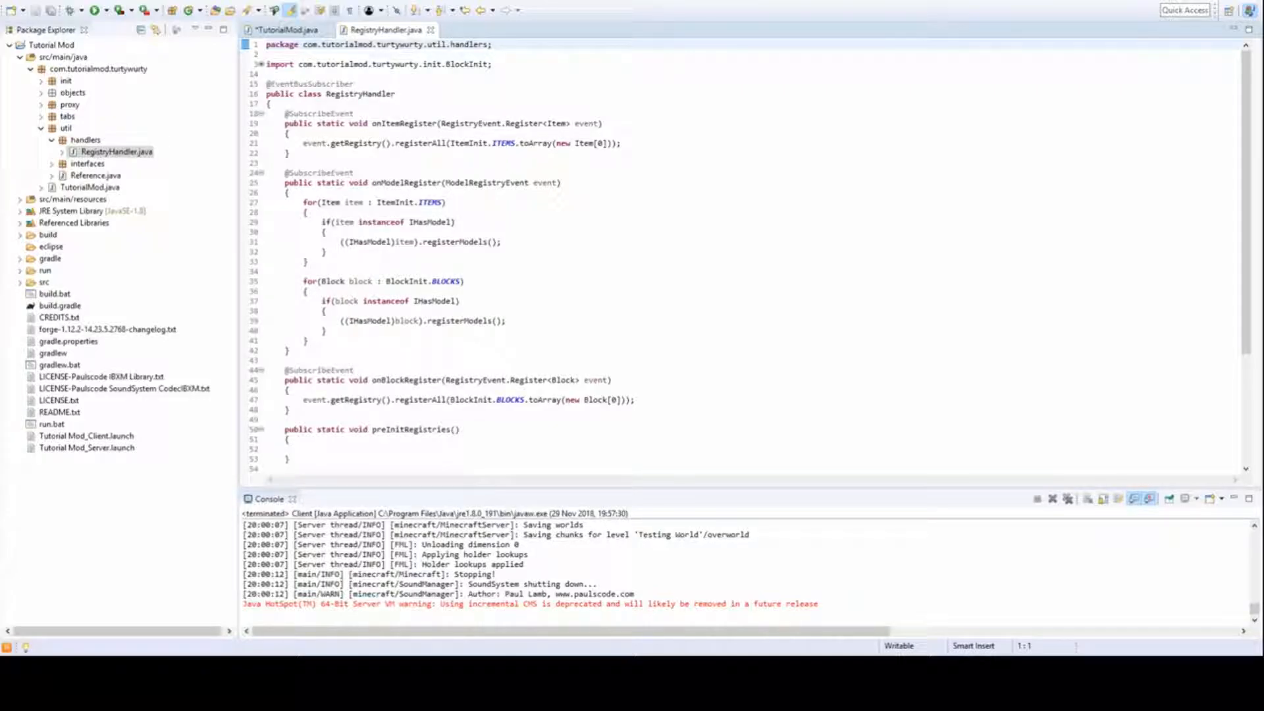
click(287, 29)
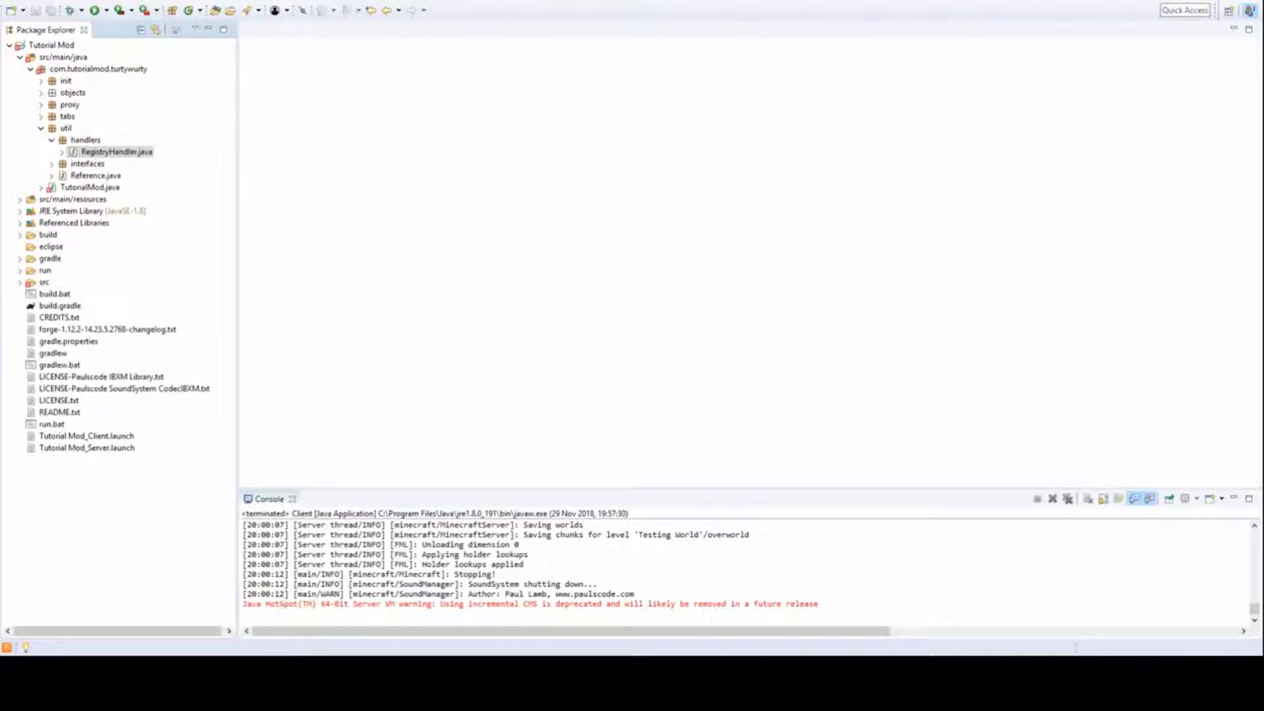
Create the recipes package with a SmeltingRecipes class under the main package
click(98, 68)
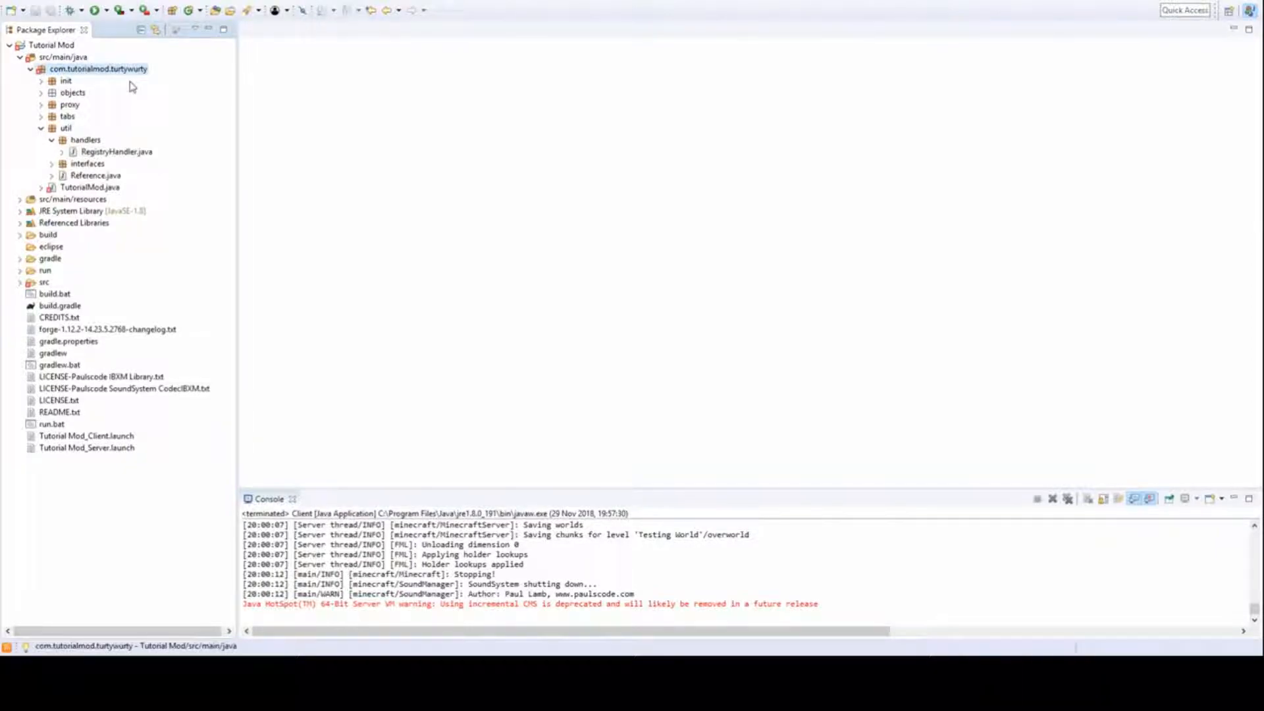
mouse_move(663, 240)
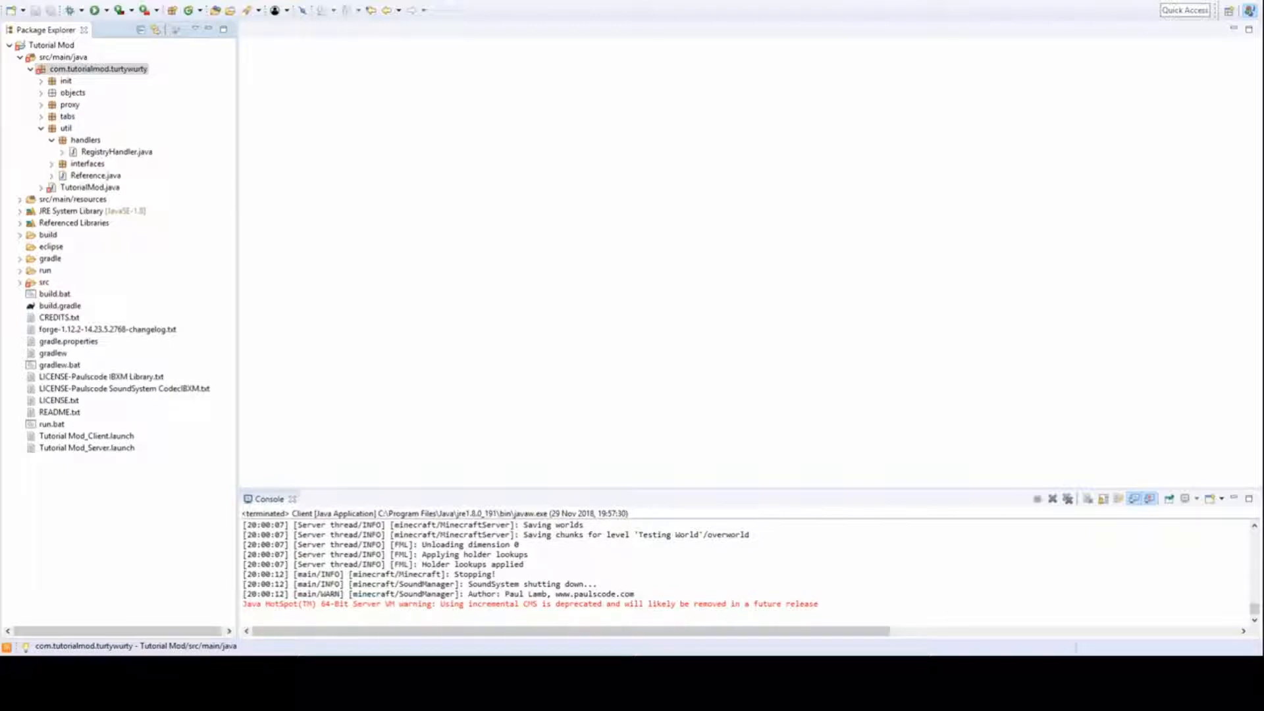
mouse_move(644, 237)
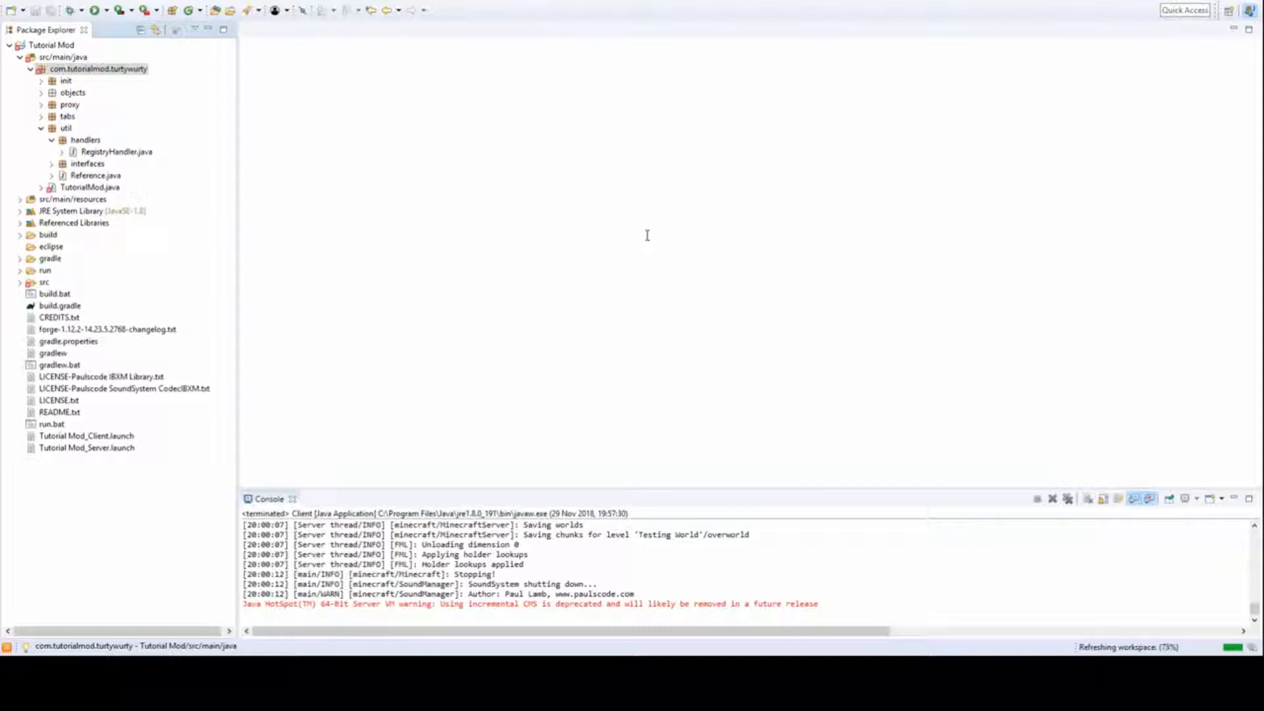
mouse_move(712, 320)
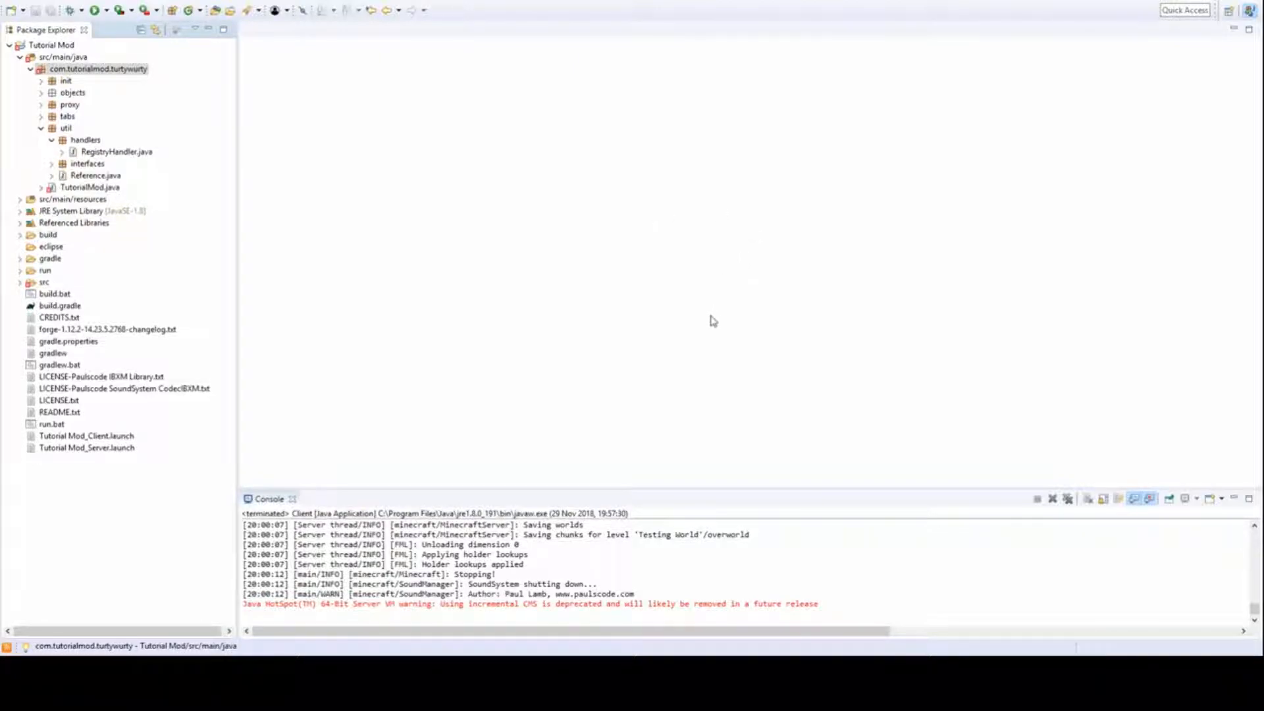
mouse_move(667, 318)
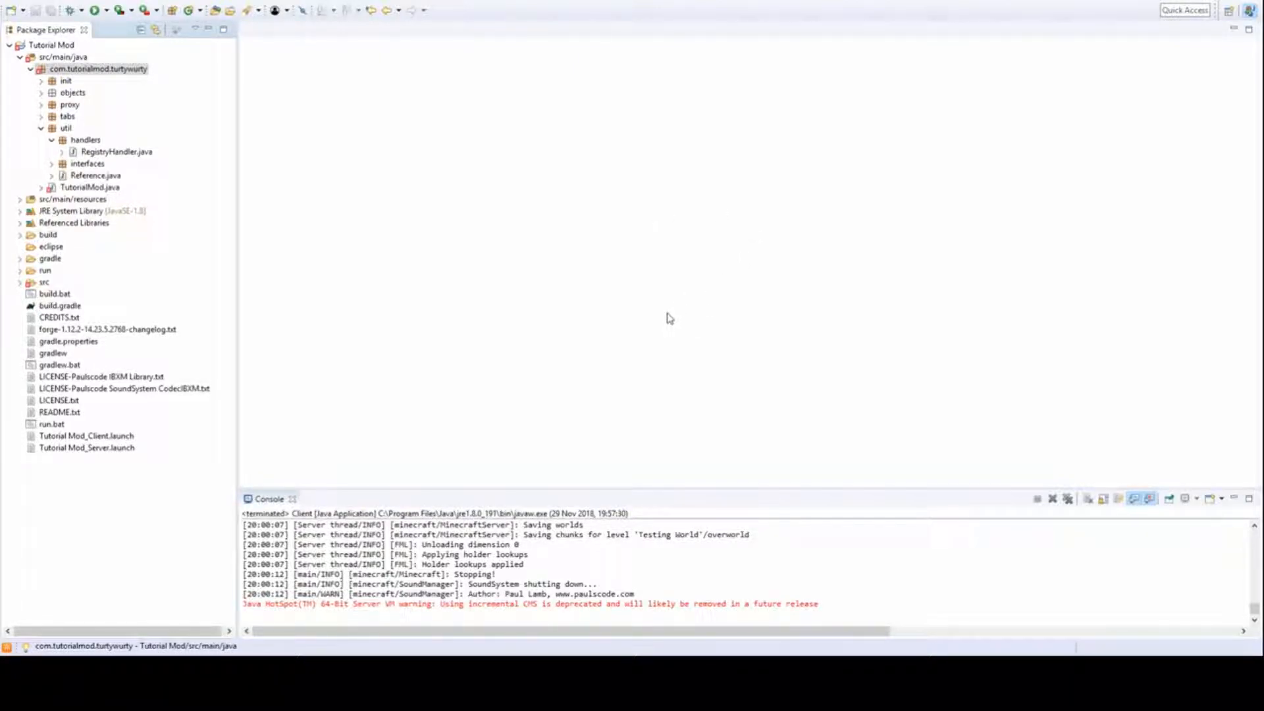
mouse_move(700, 442)
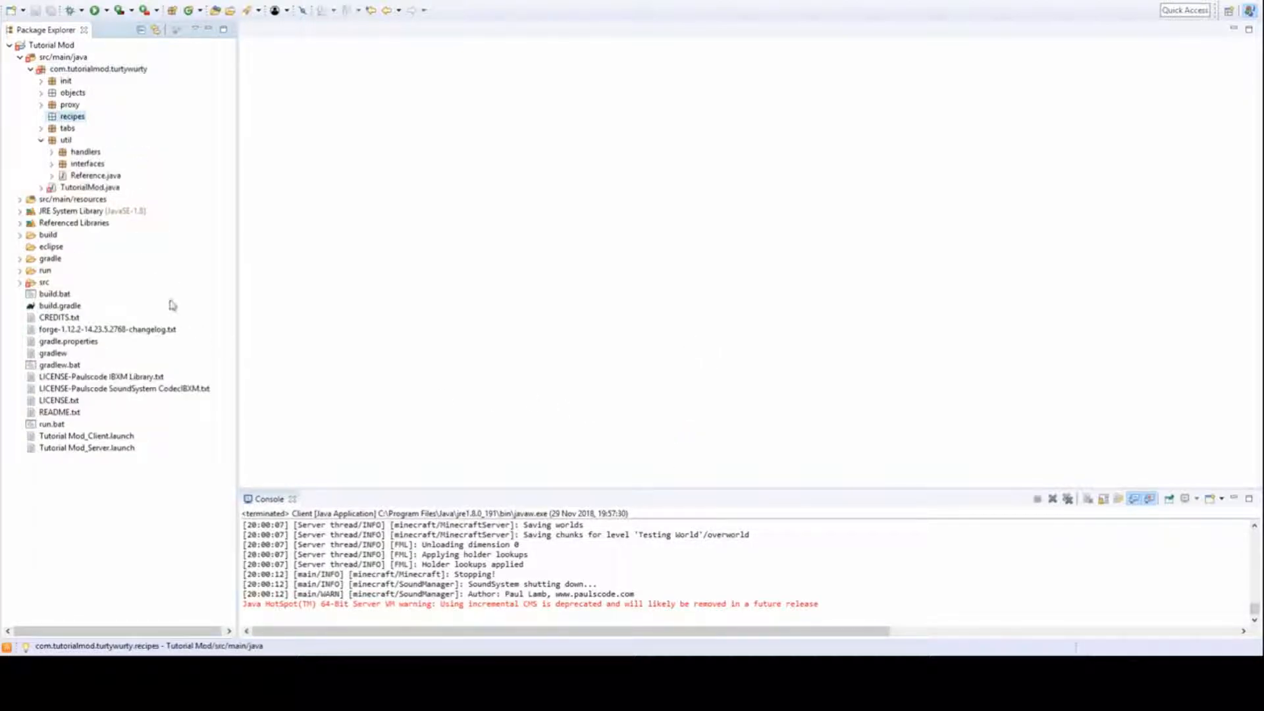
mouse_move(129, 126)
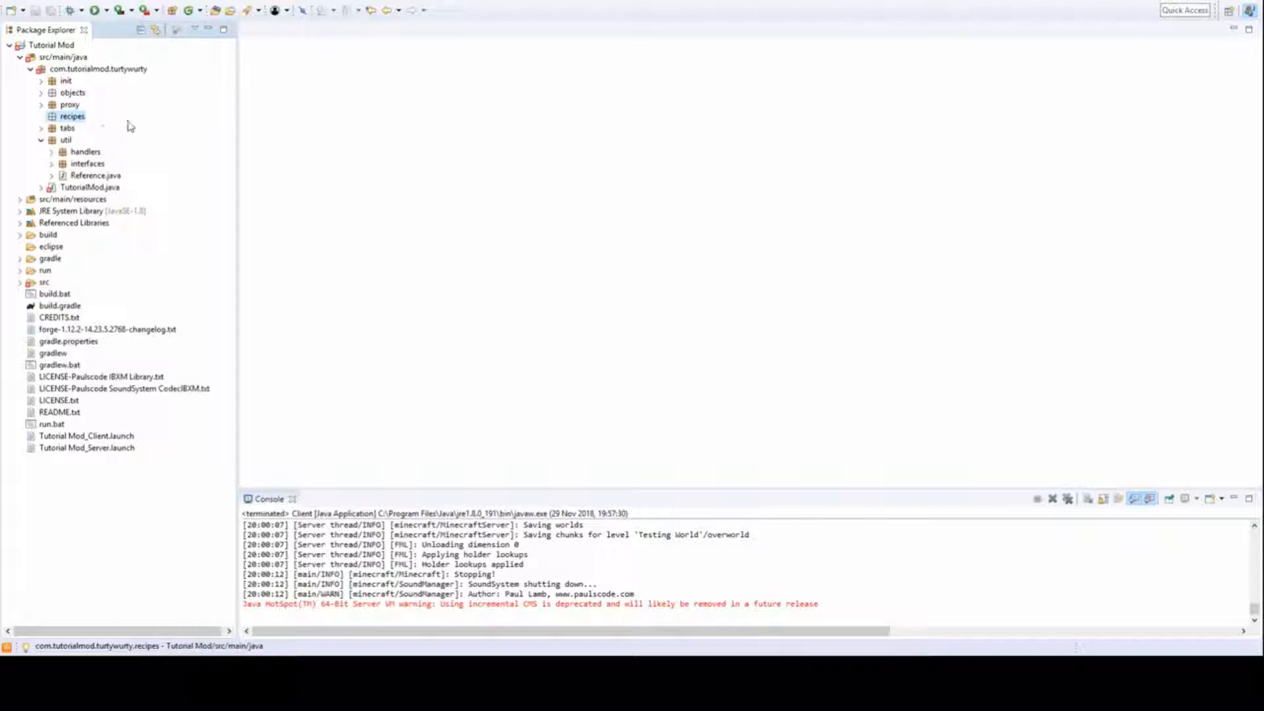
mouse_move(471, 216)
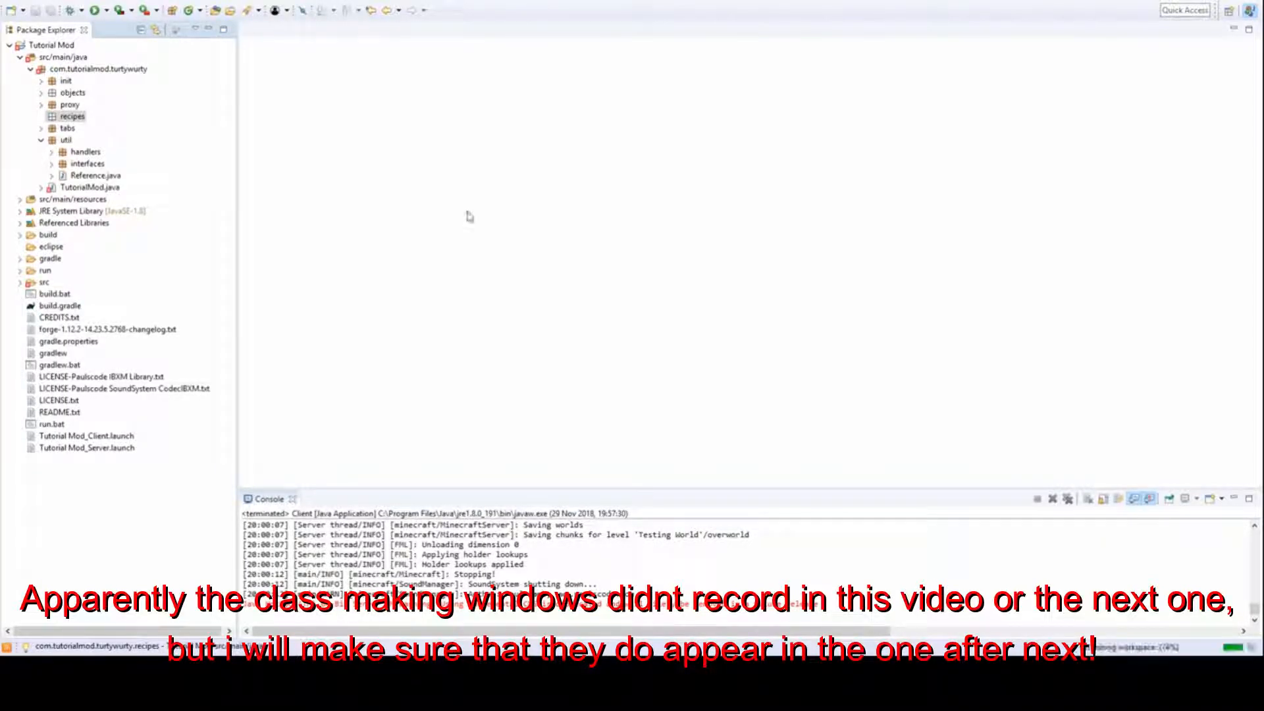
mouse_move(715, 436)
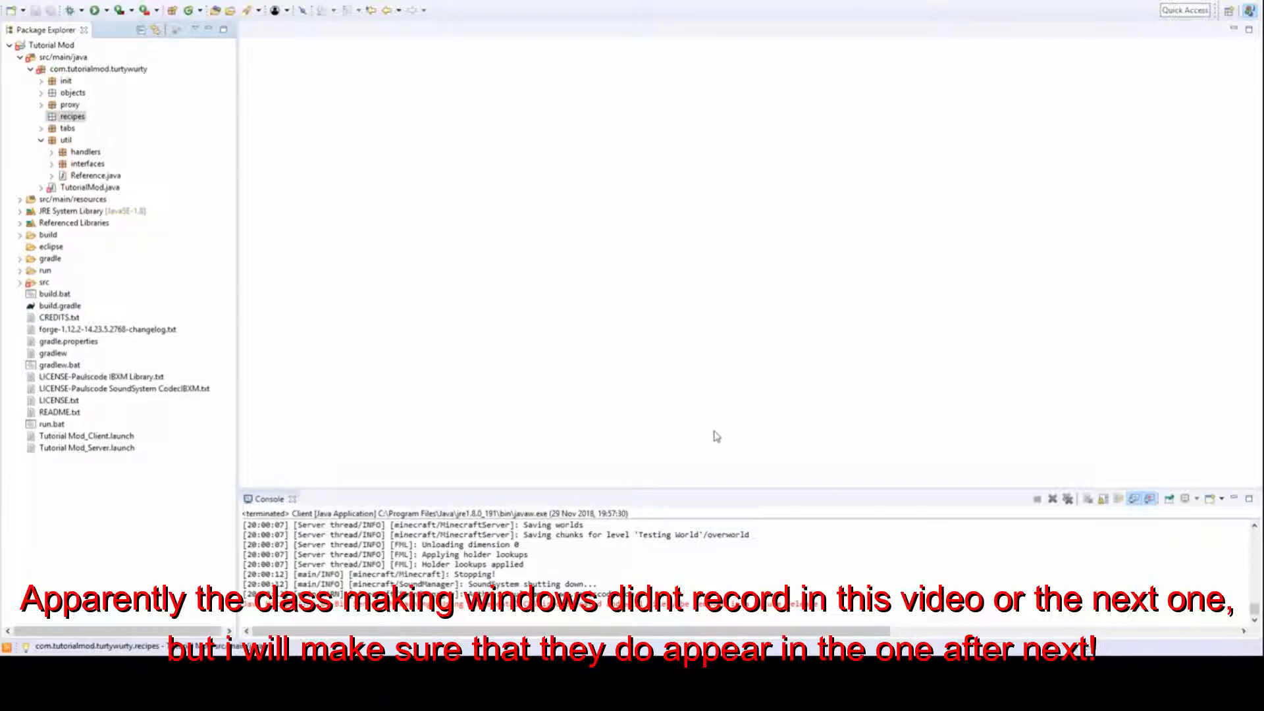
click(39, 116)
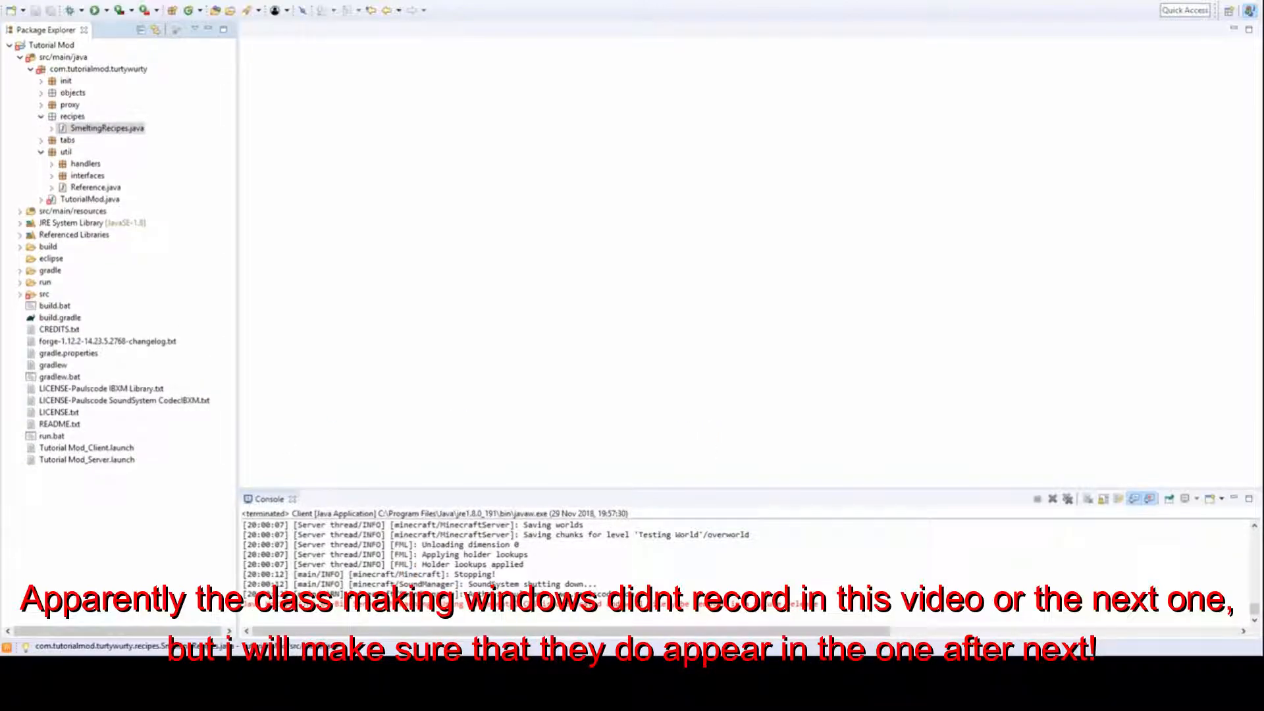
Write public static void init() in SmeltingRecipes.java, starting a GameRegistry.addSmelting call
double_click(108, 127)
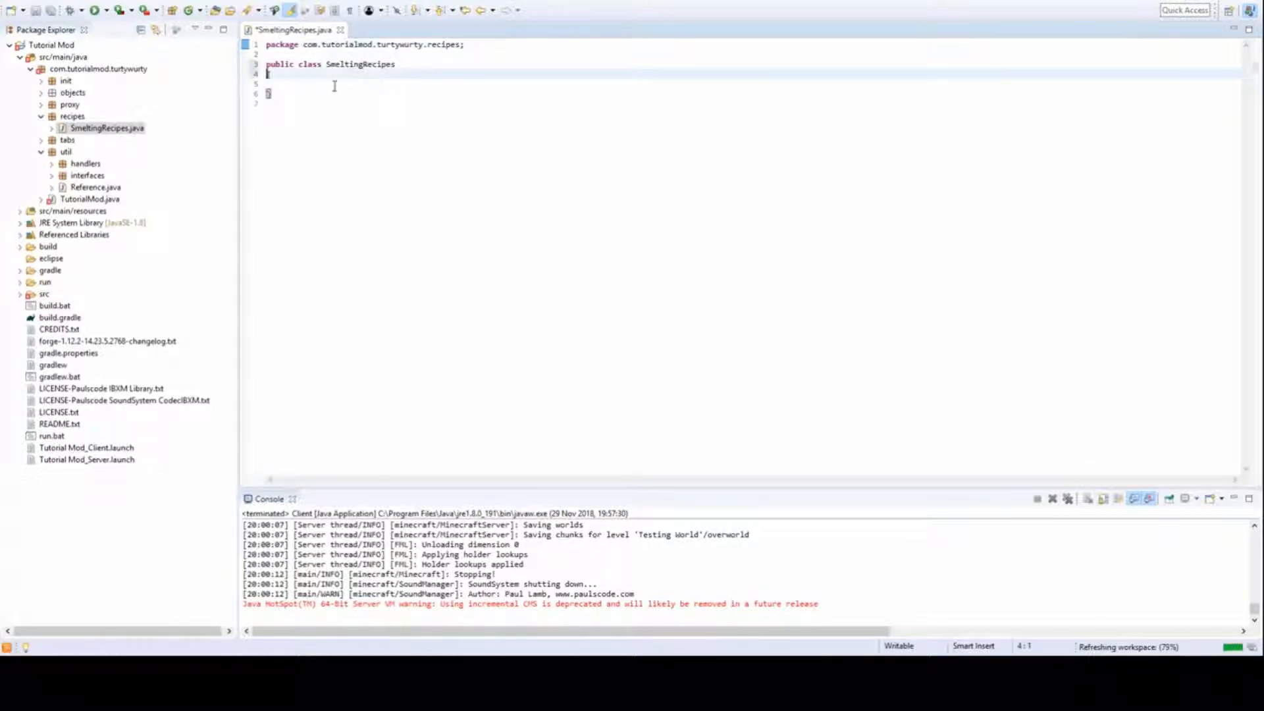
text(public static)
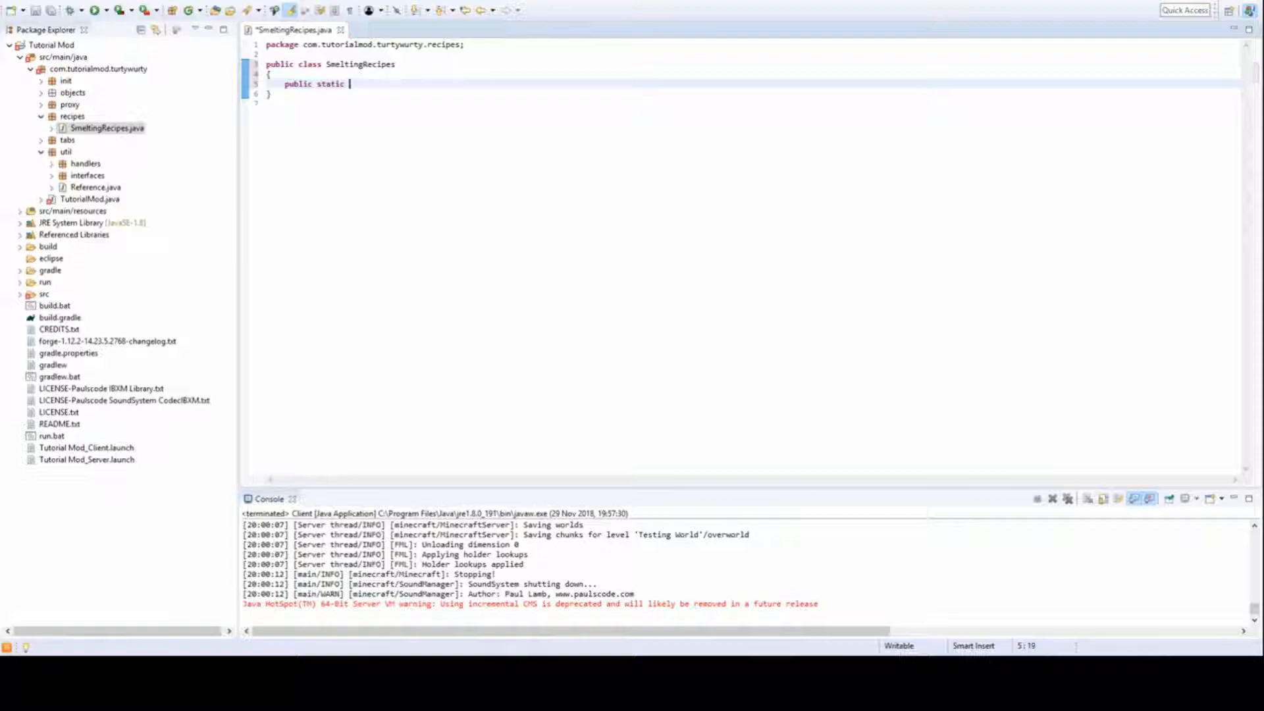
text(void init()
text({)
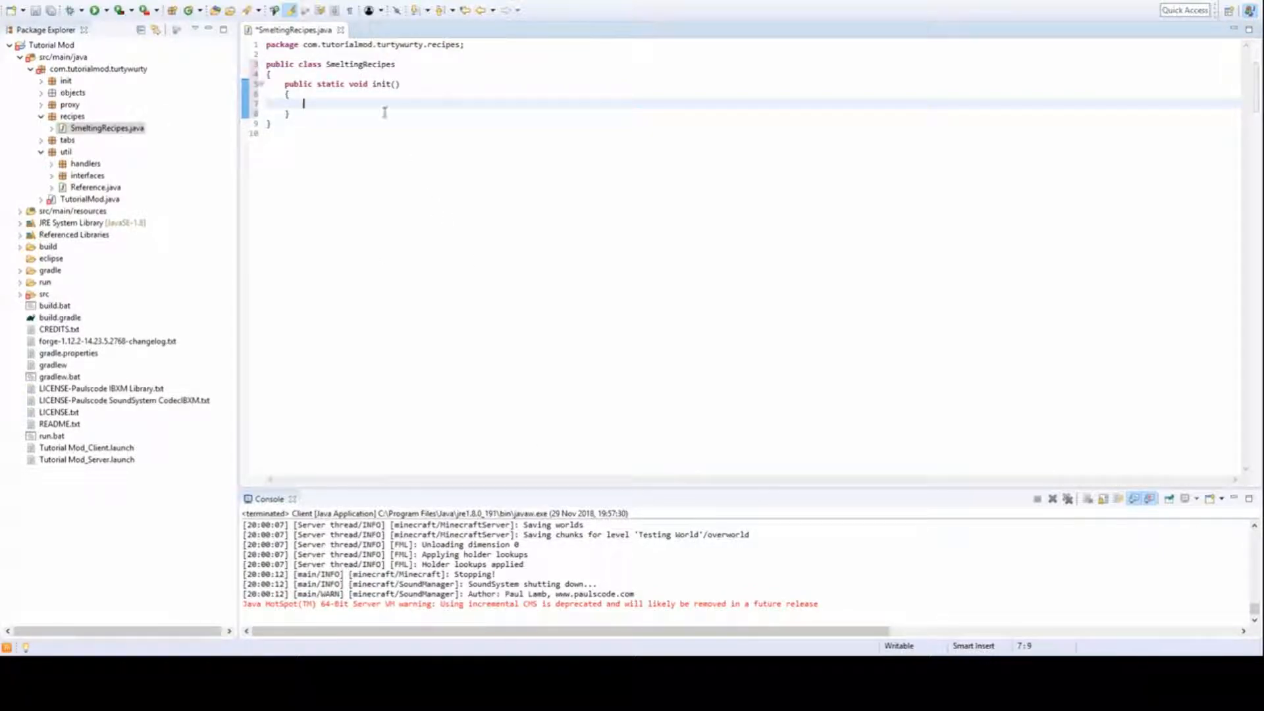
text(GameReg)
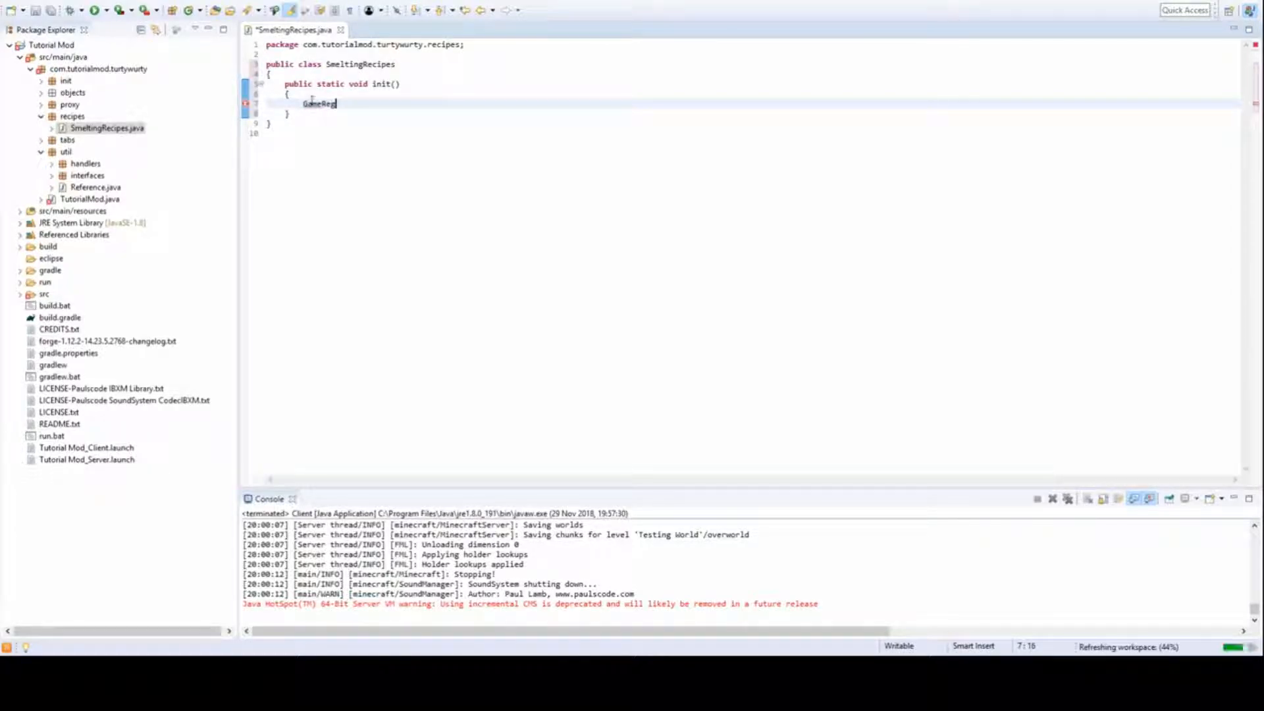
text(istry)
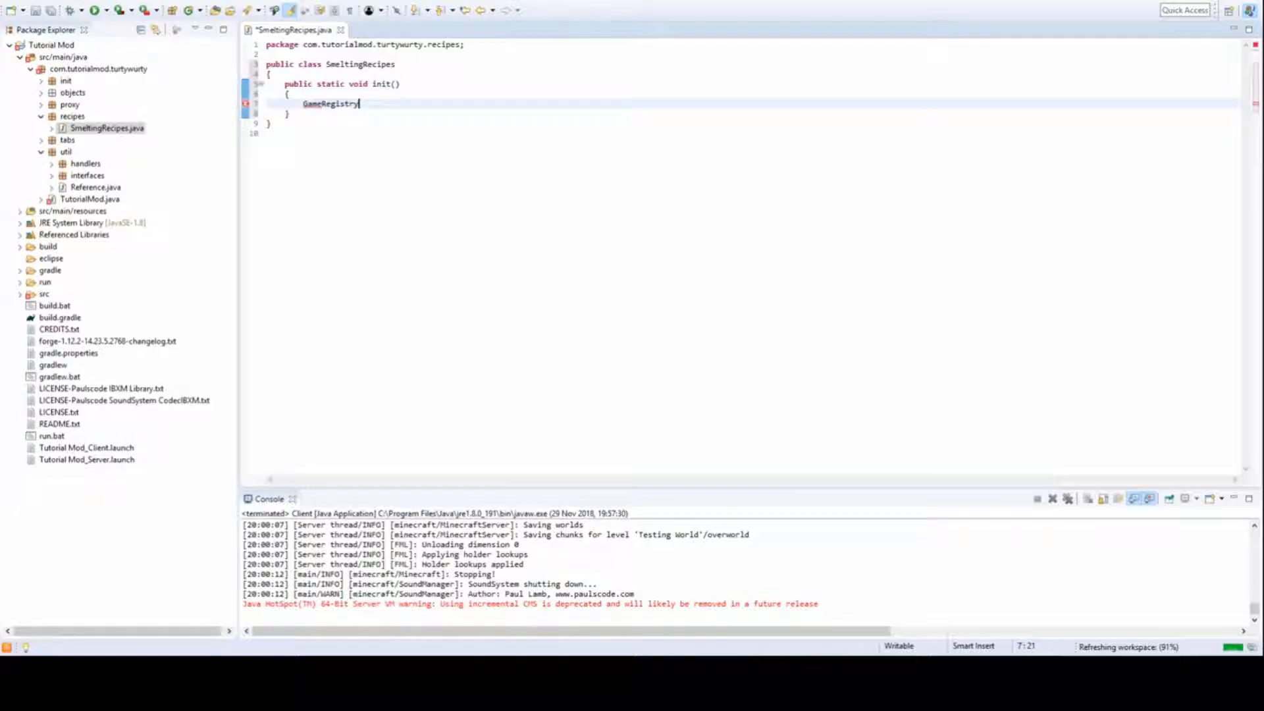
text(.addSmelting(i, output, xp);)
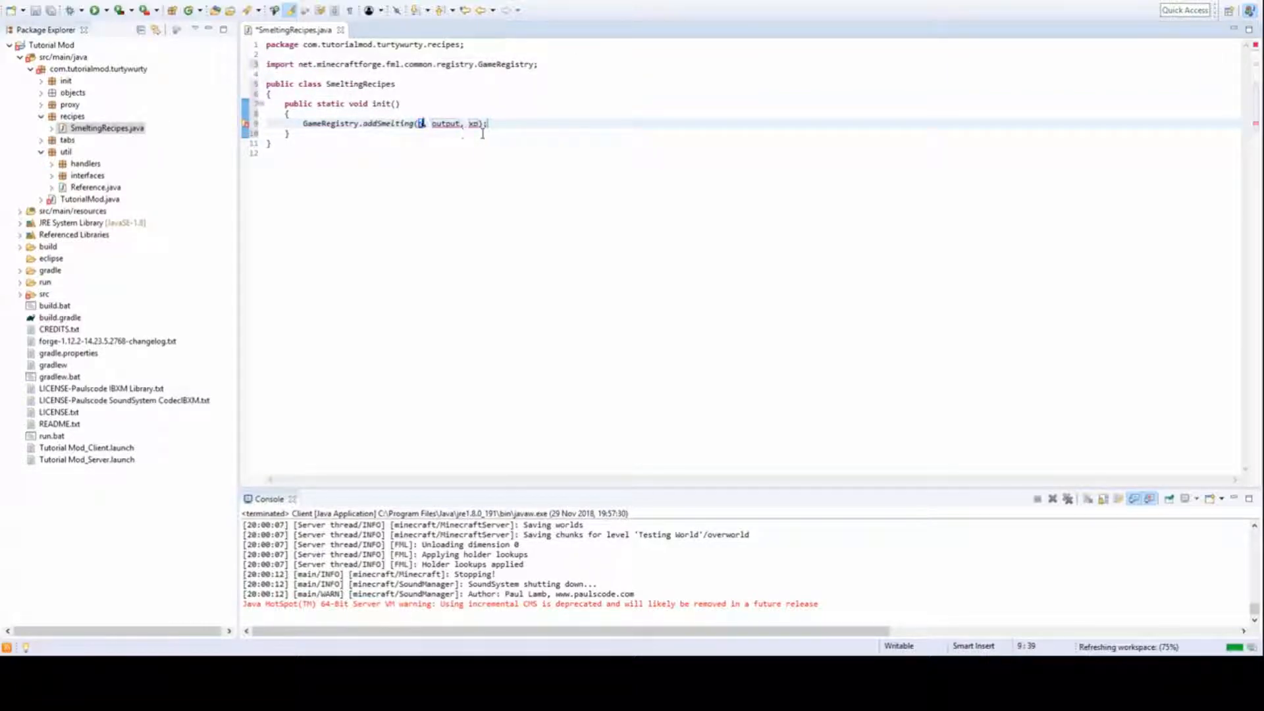
Set the addSmelting input to new ItemStack(Blocks.OBSIDIAN)
text(new ItemStack()
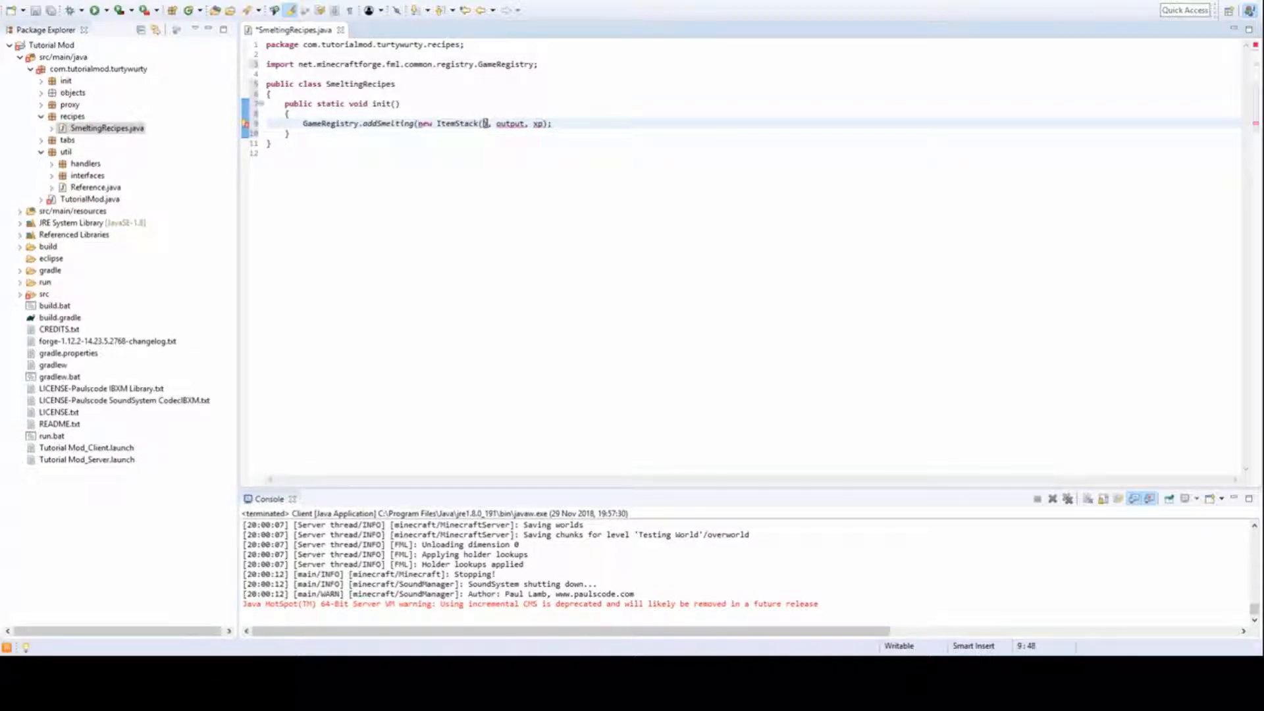
text(Blo)
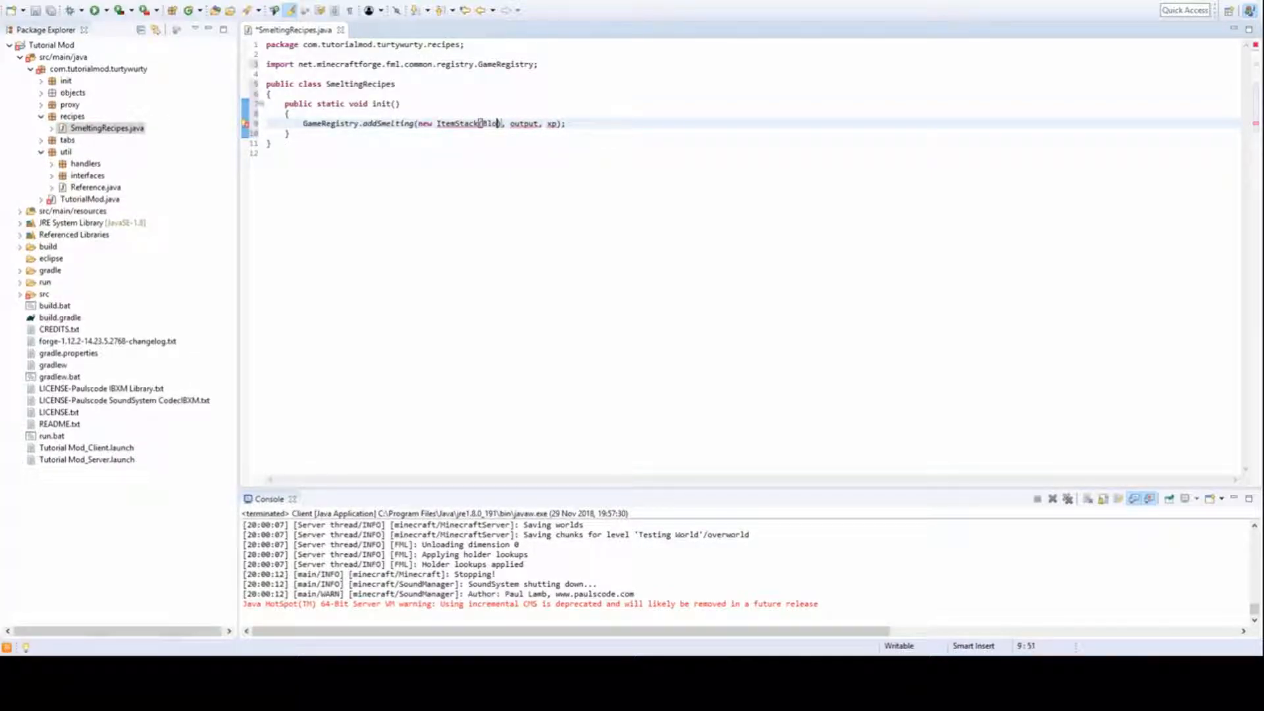
text(cks)
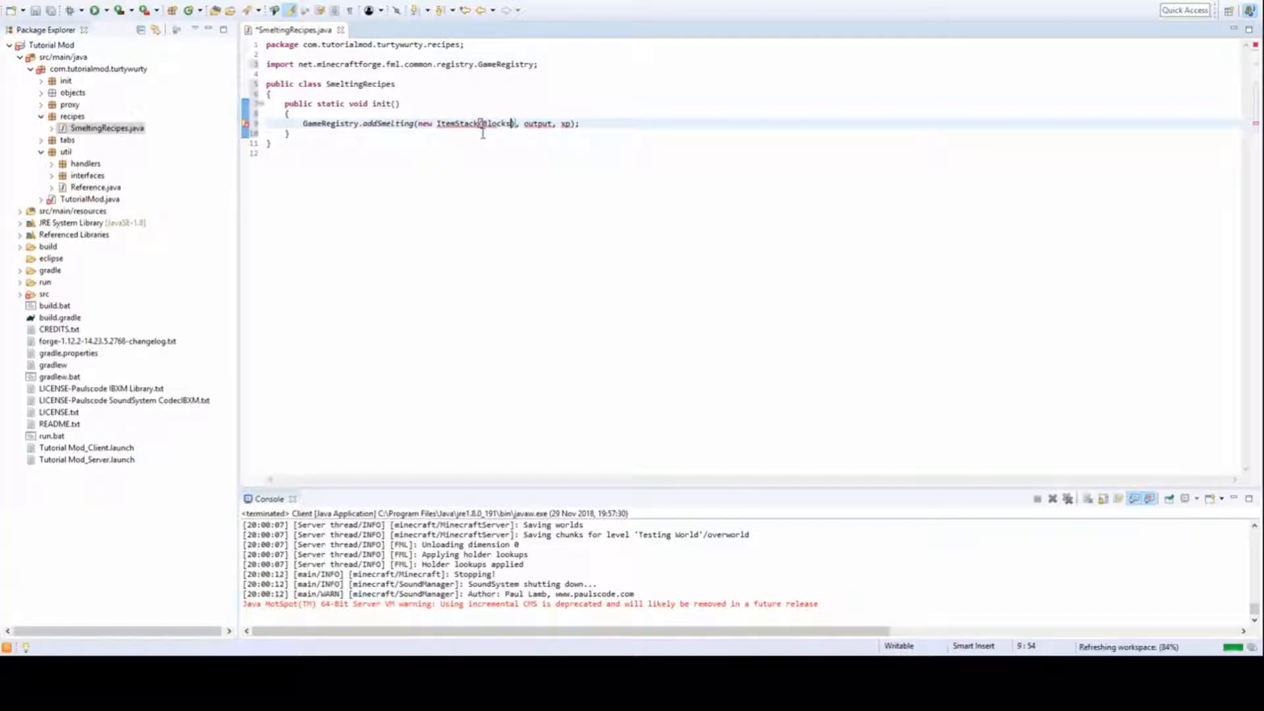
text(.)
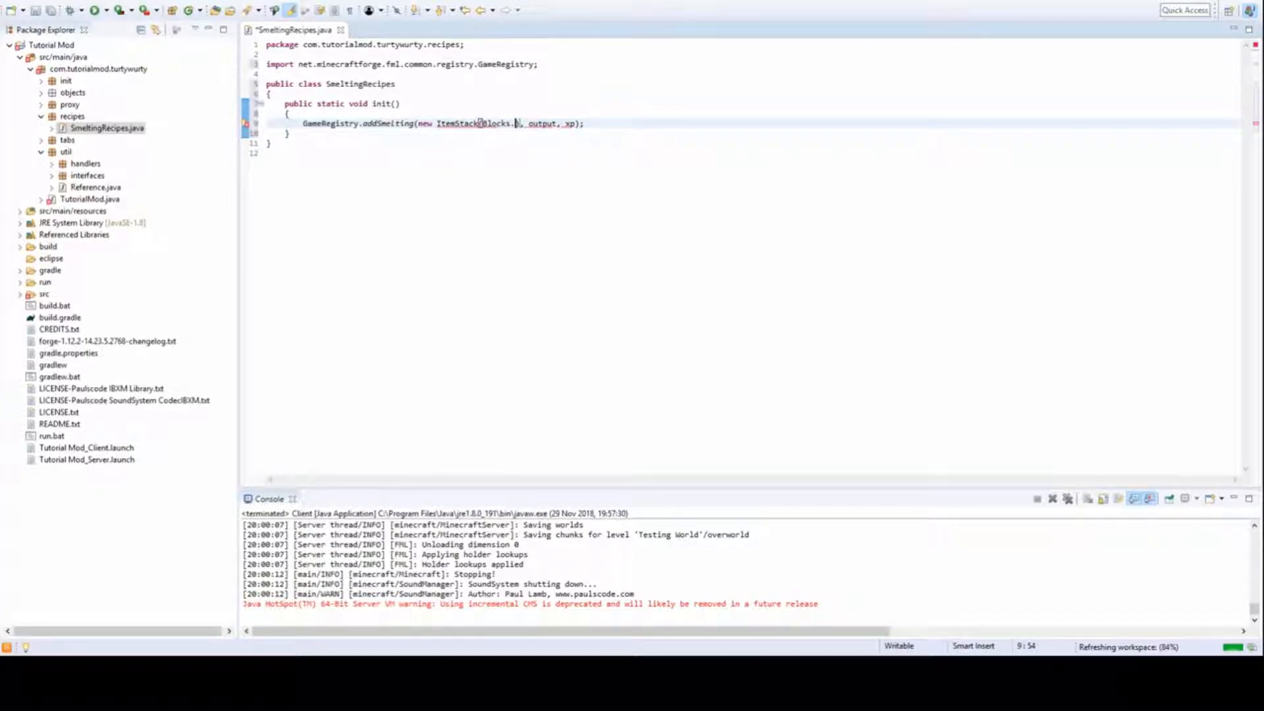
text(OBSIDIAN)
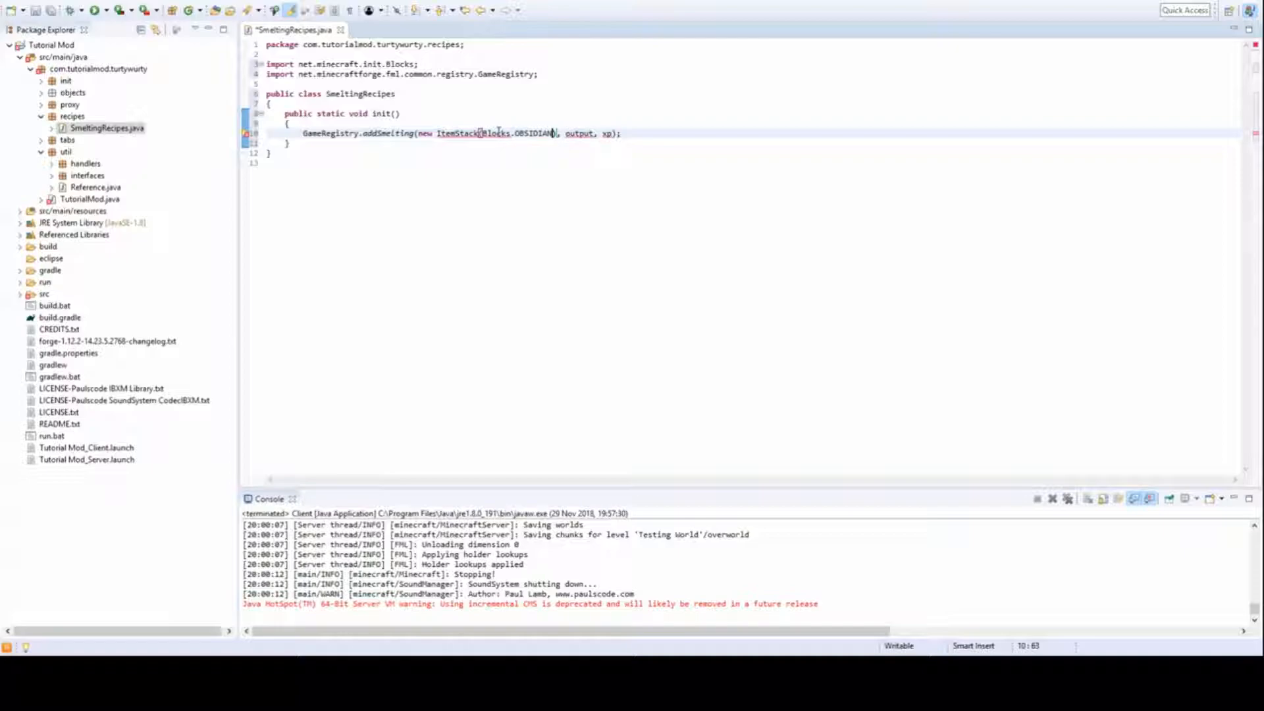
Set the output to new ItemStack(ItemInit.OBSIDIAN_INGOT), organize imports, and give 0.4F experience
double_click(579, 133)
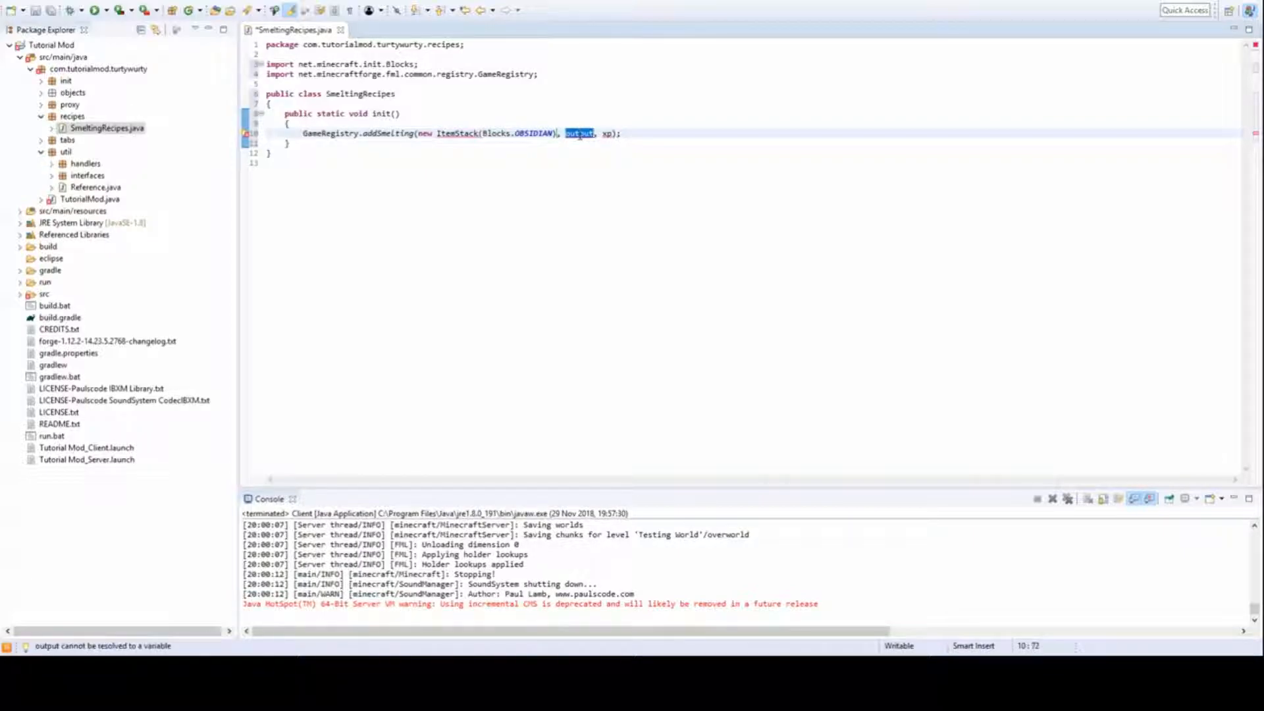
text(new It)
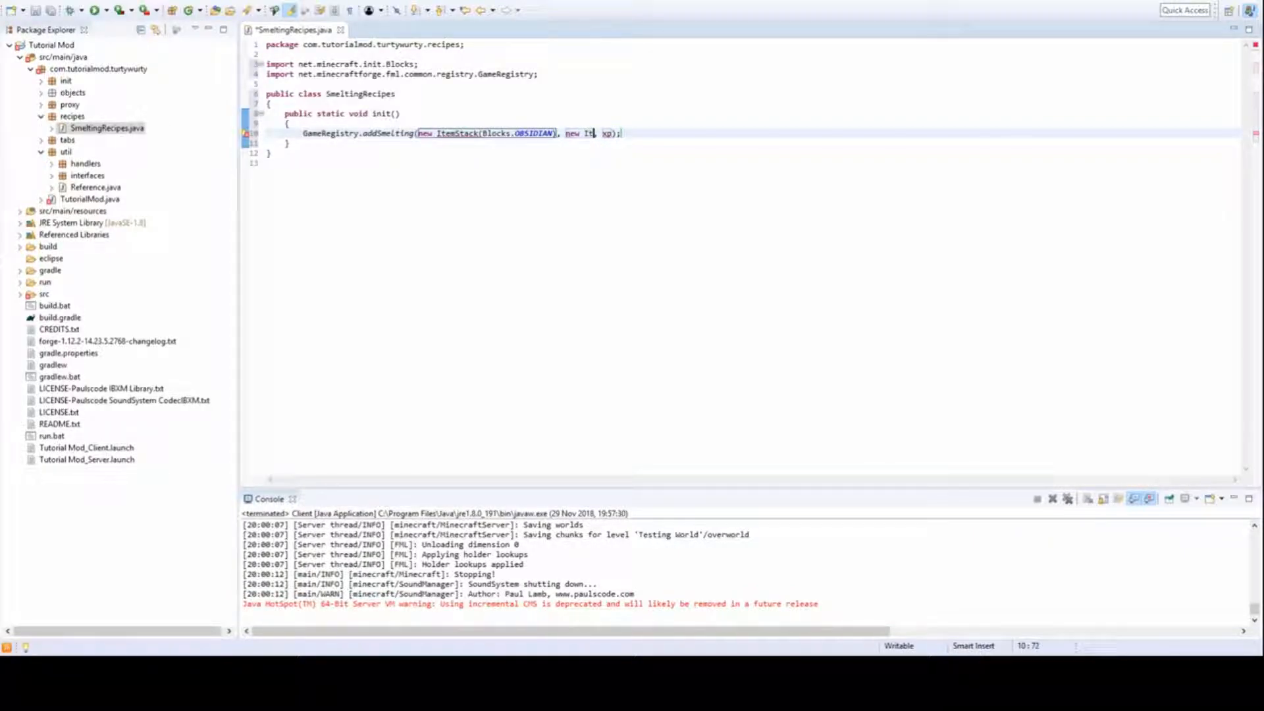
text(ems)
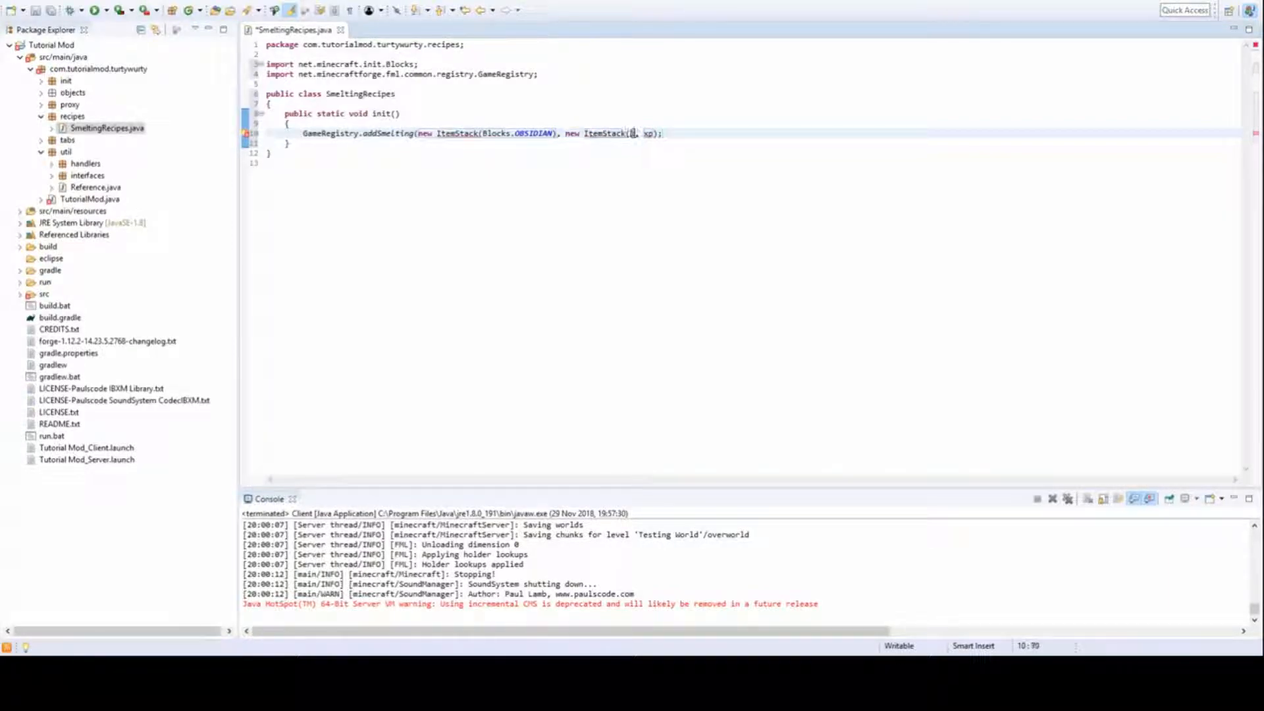
text(ItemInit.OBSIDIAN_)
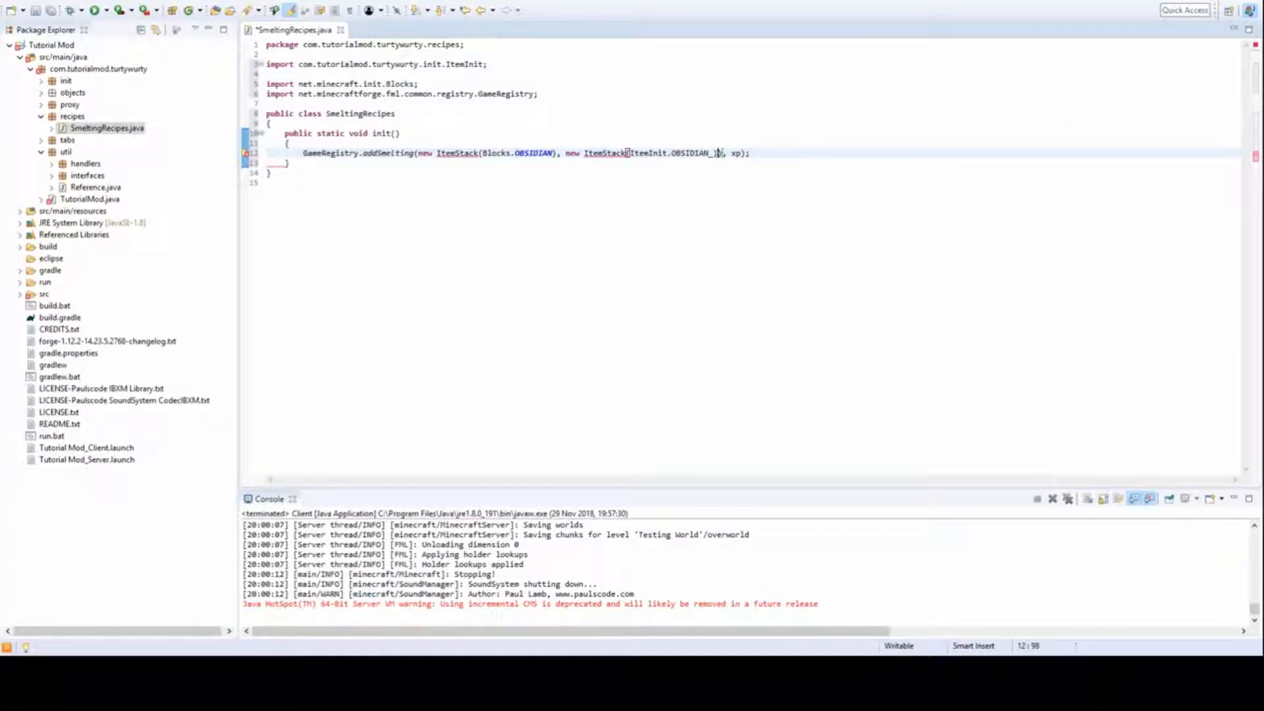
text(NGOT)
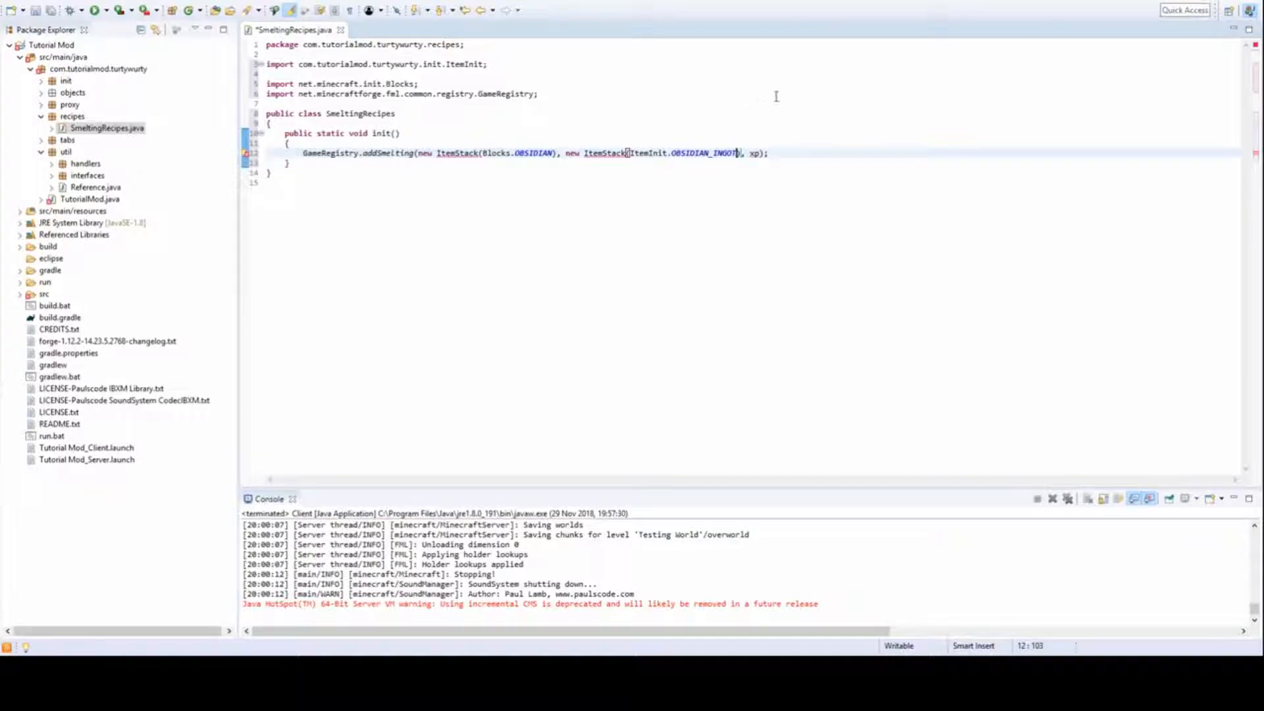
key(ctrl+shift+o)
text(0)
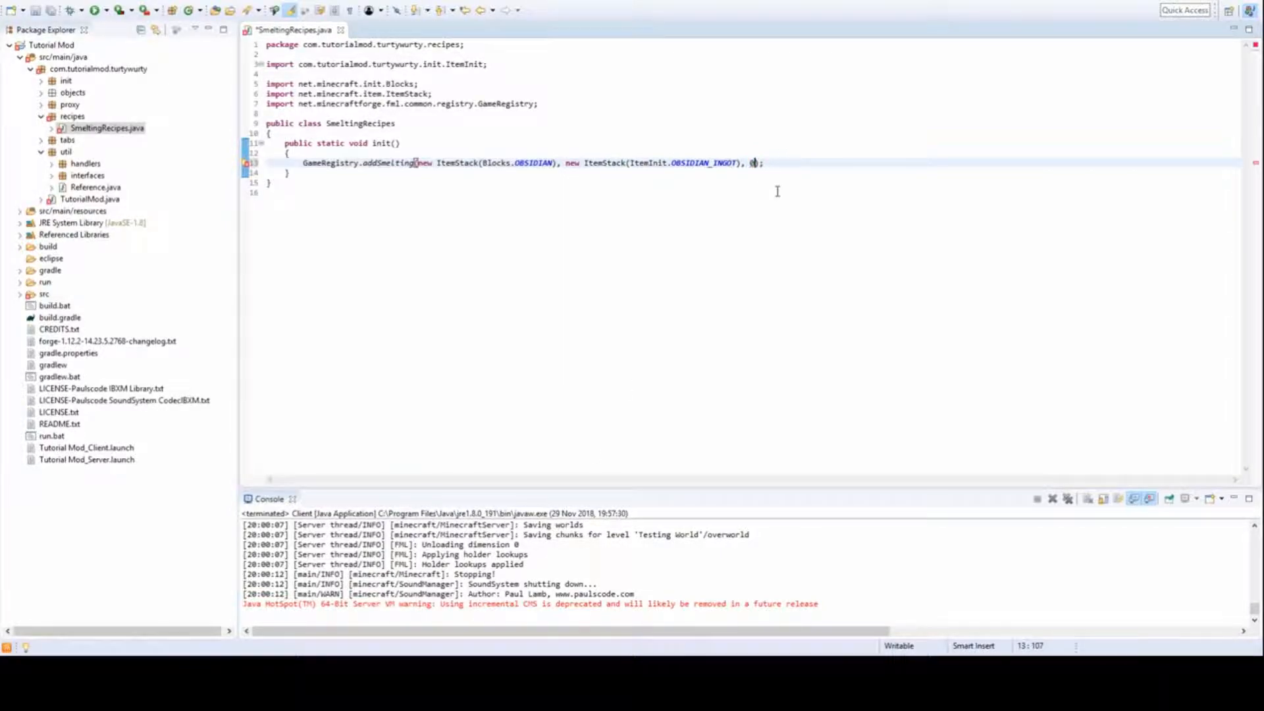
text(.4F)
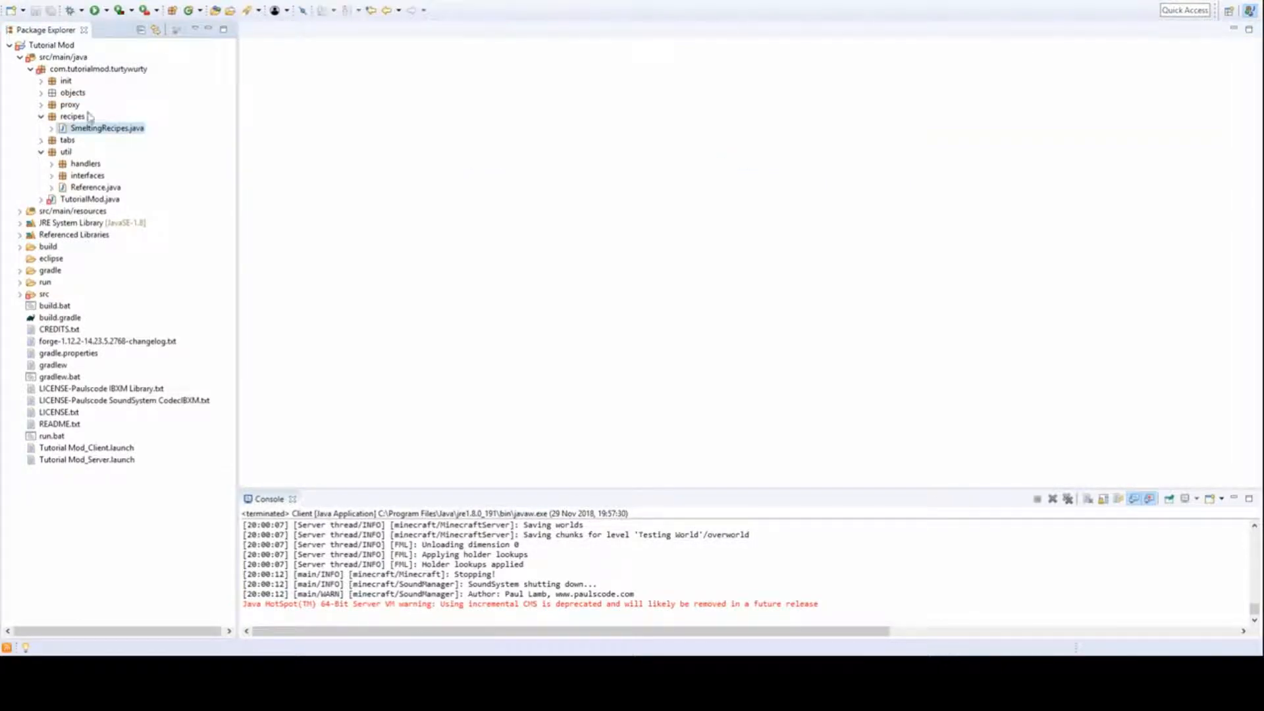
Import SmeltingRecipes into TutorialMod.java with Ctrl+Shift+O, then close the file
click(41, 68)
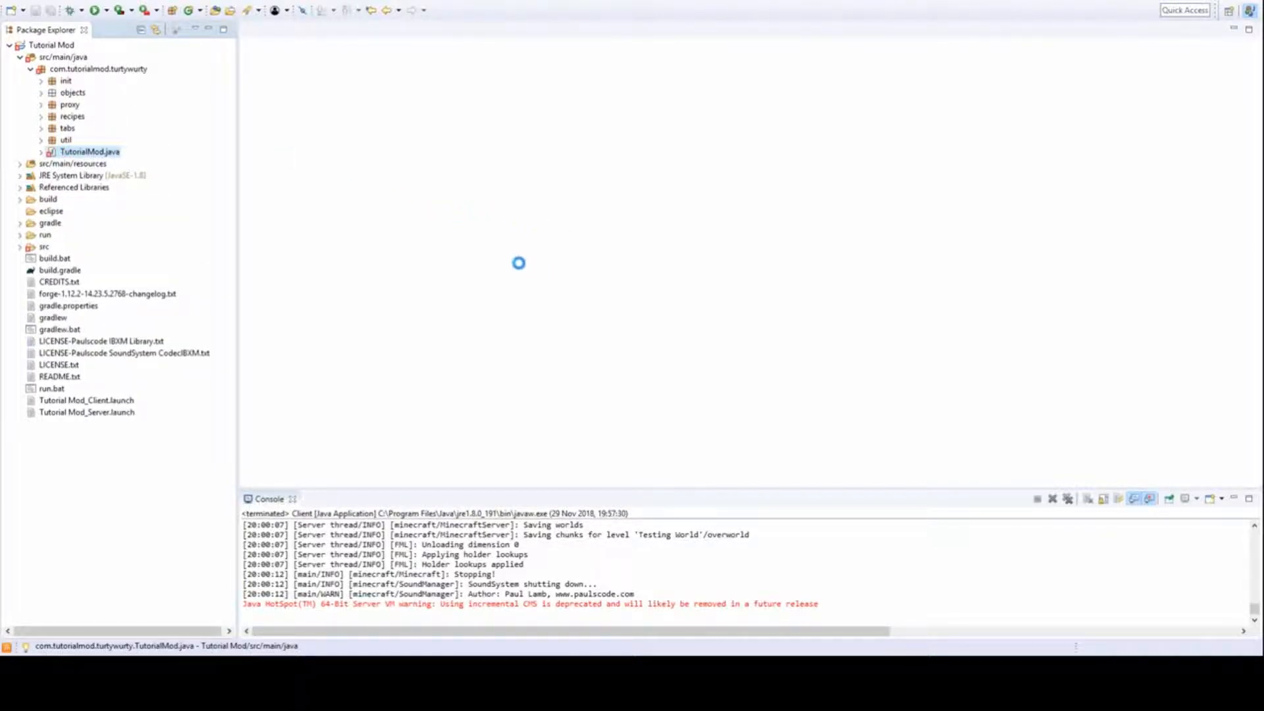
double_click(90, 152)
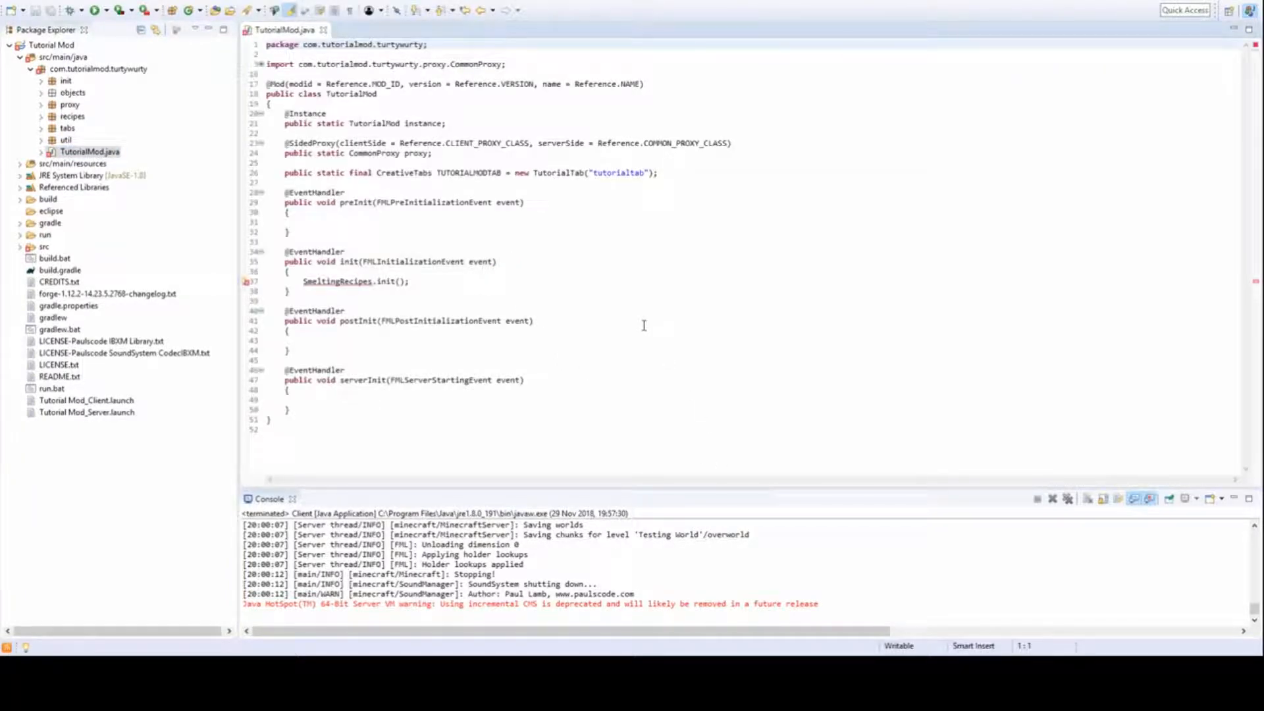
key(ctrl+shift+o)
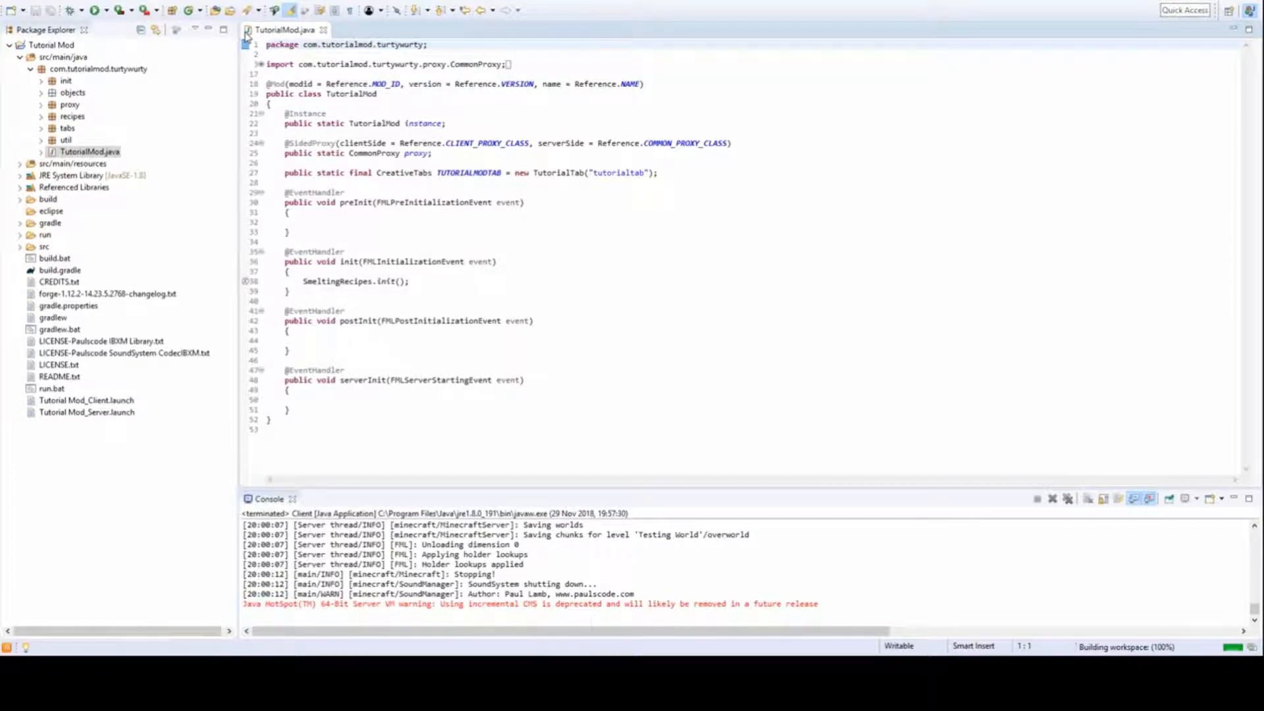
click(316, 29)
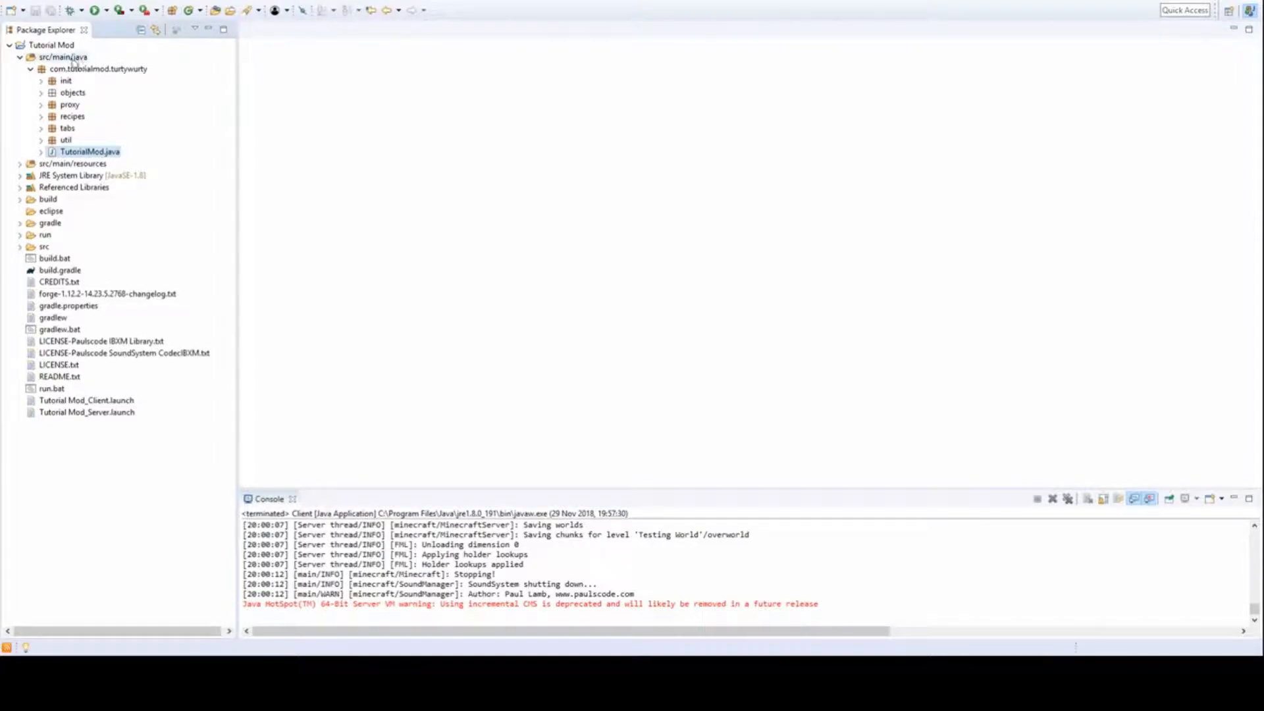
click(29, 56)
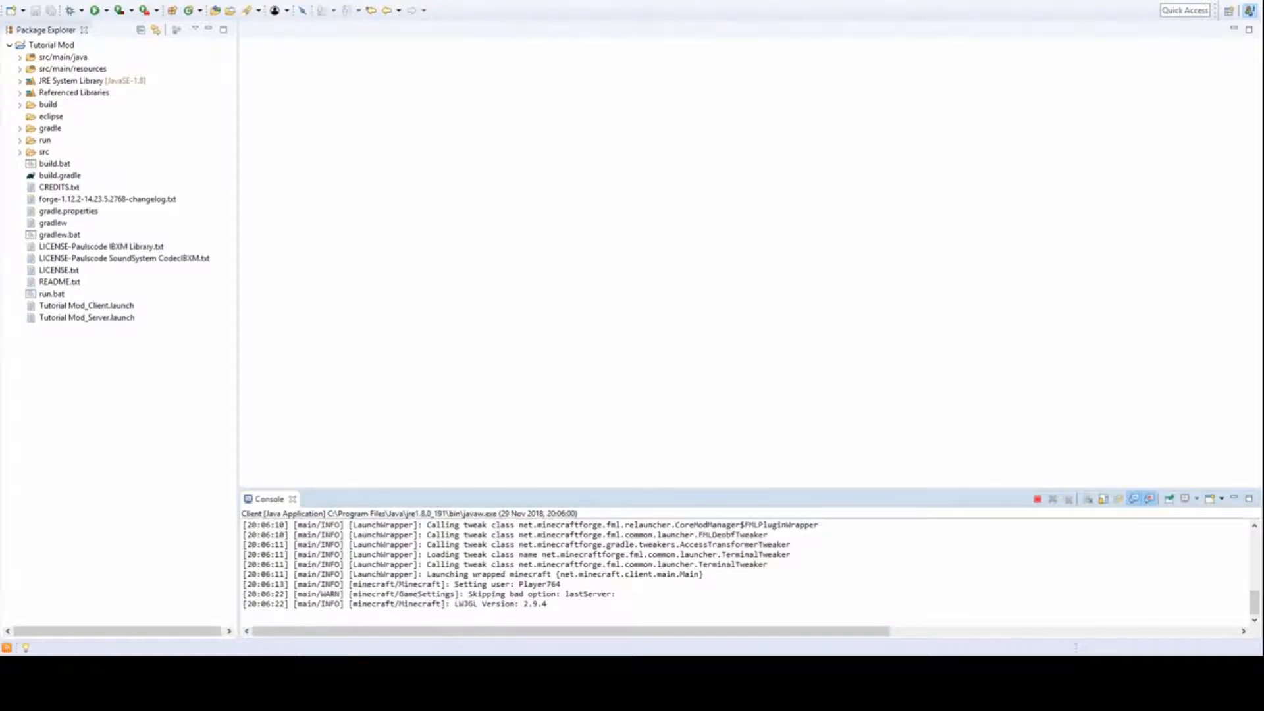
Wait for the Tutorial Mod_Client launch to reach the Minecraft title screen
scroll(down, 3)
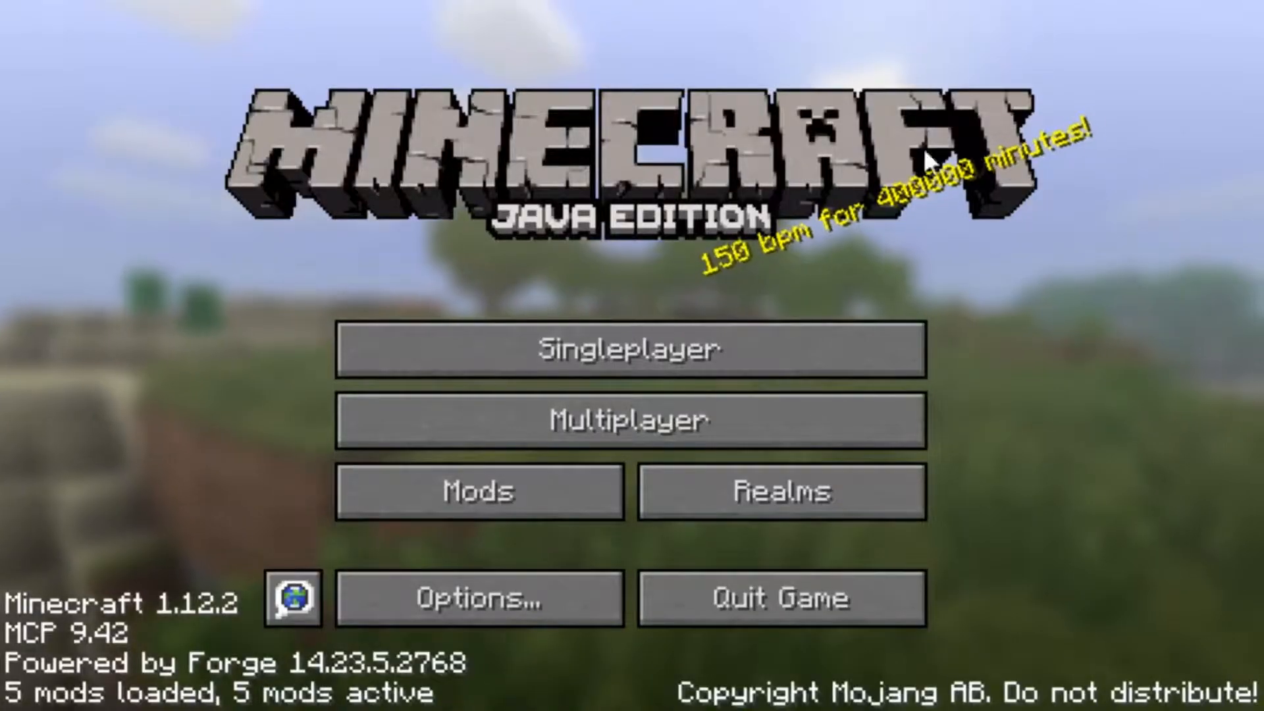
mouse_move(600, 17)
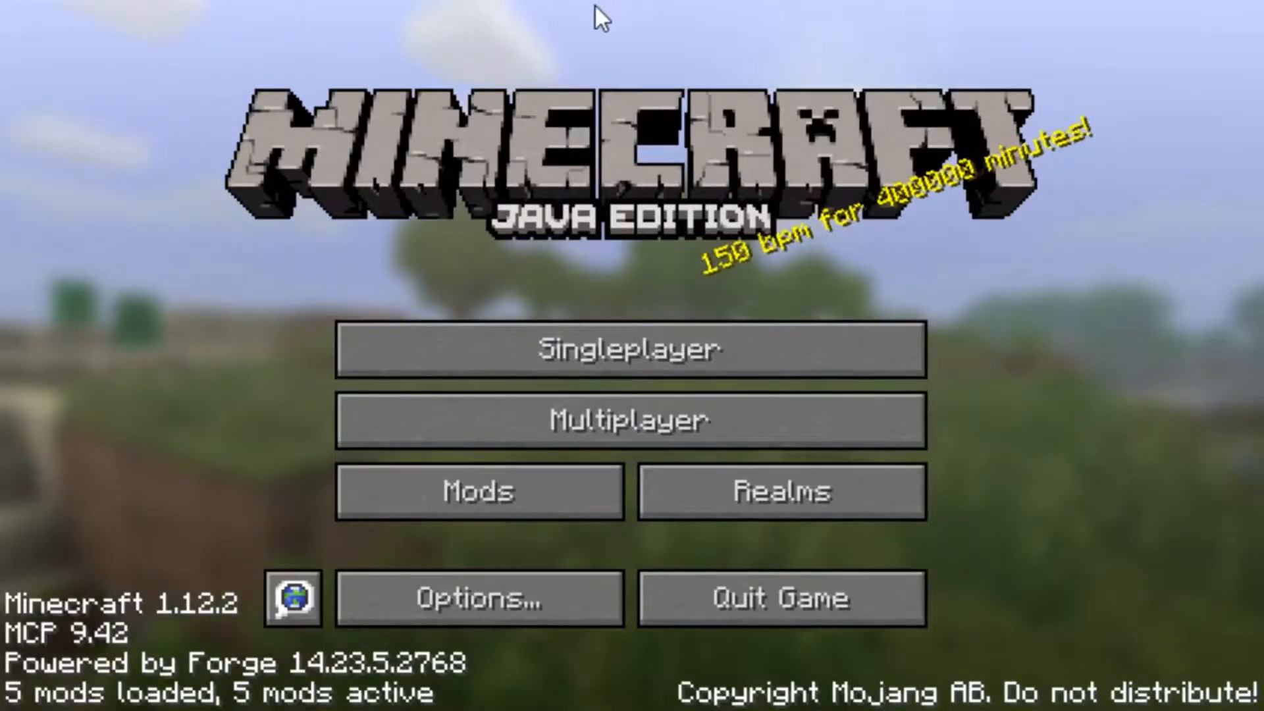
Open Singleplayer and play the Testing World
click(631, 349)
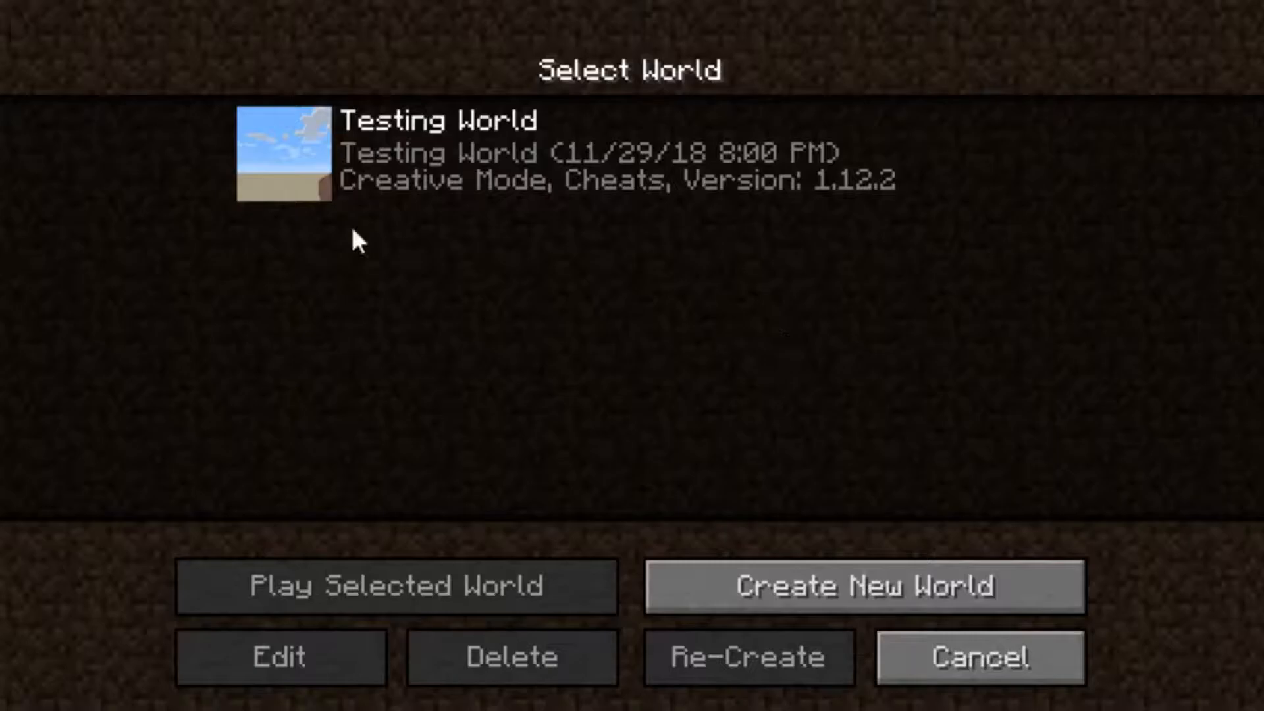
click(396, 586)
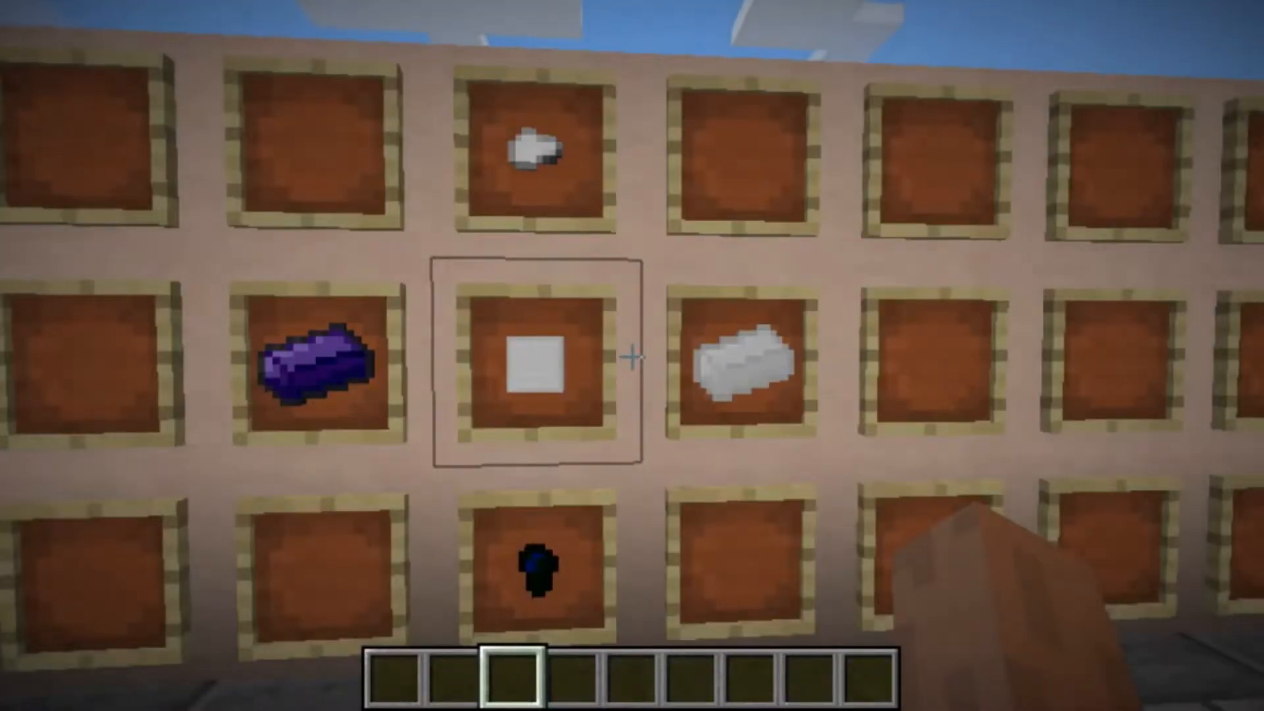
Take obsidian from the creative Building Blocks tab, smelt it, and close the furnace
key(e)
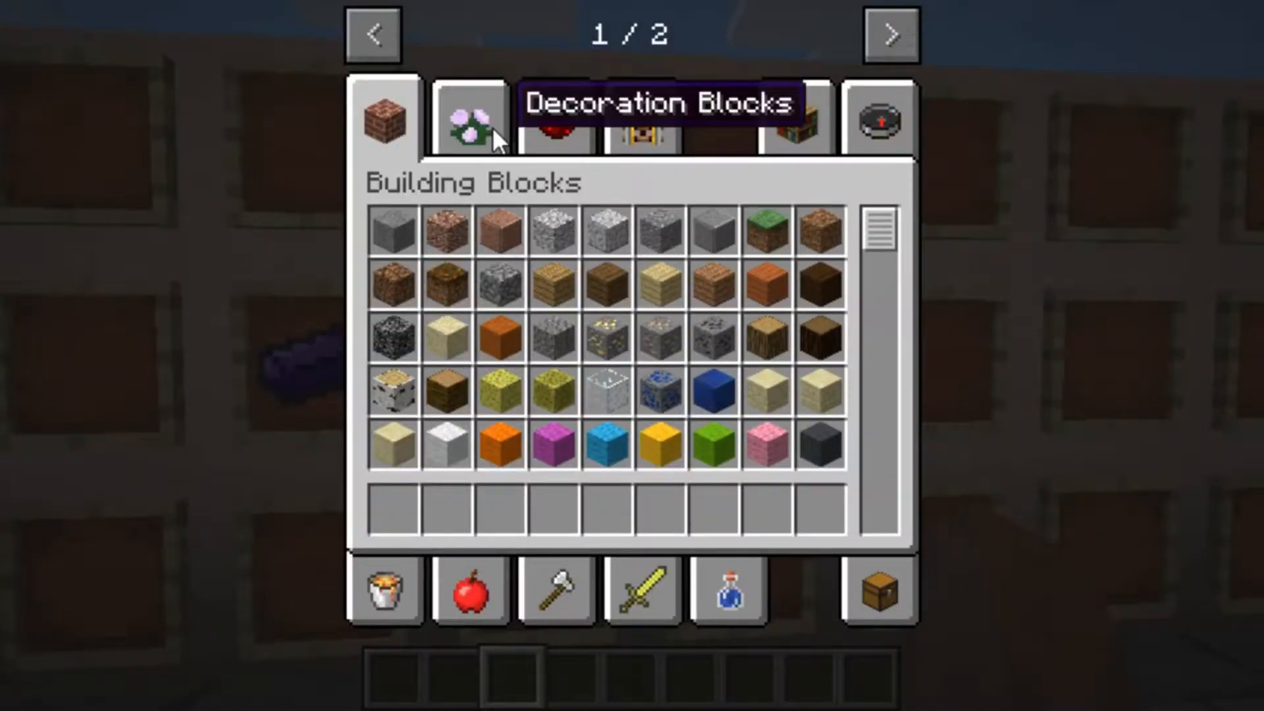
click(470, 119)
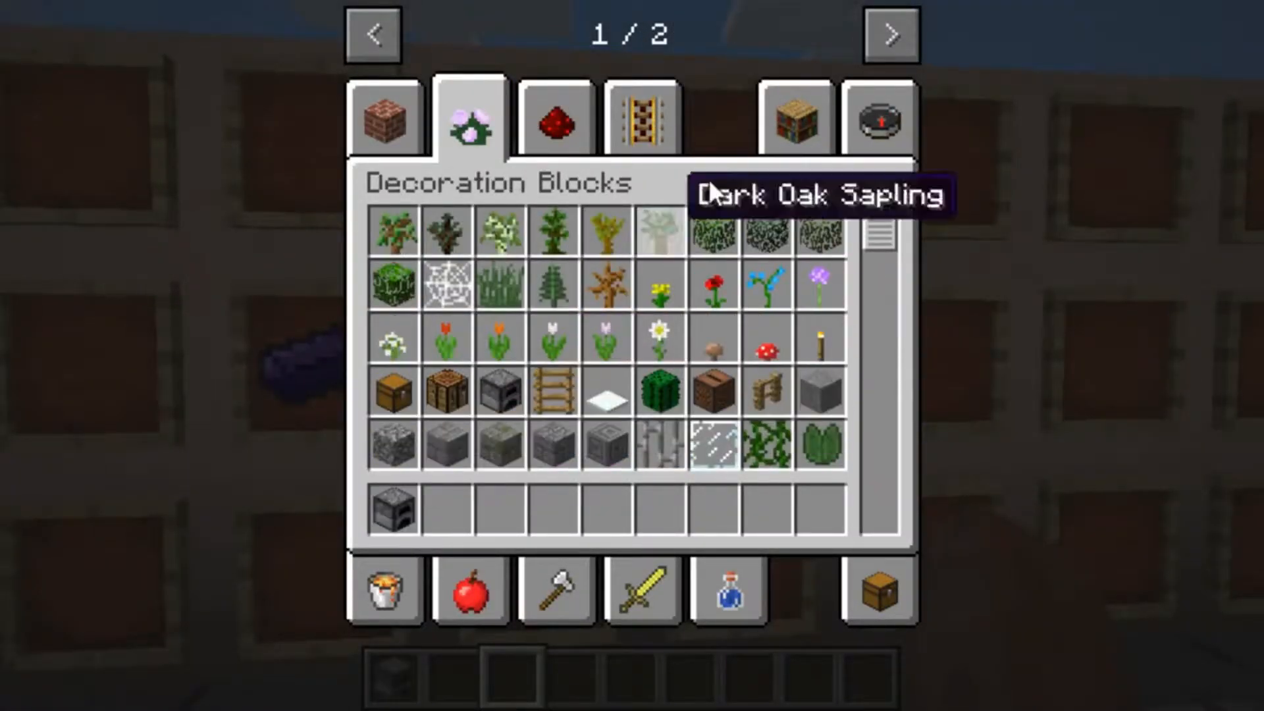
mouse_move(388, 119)
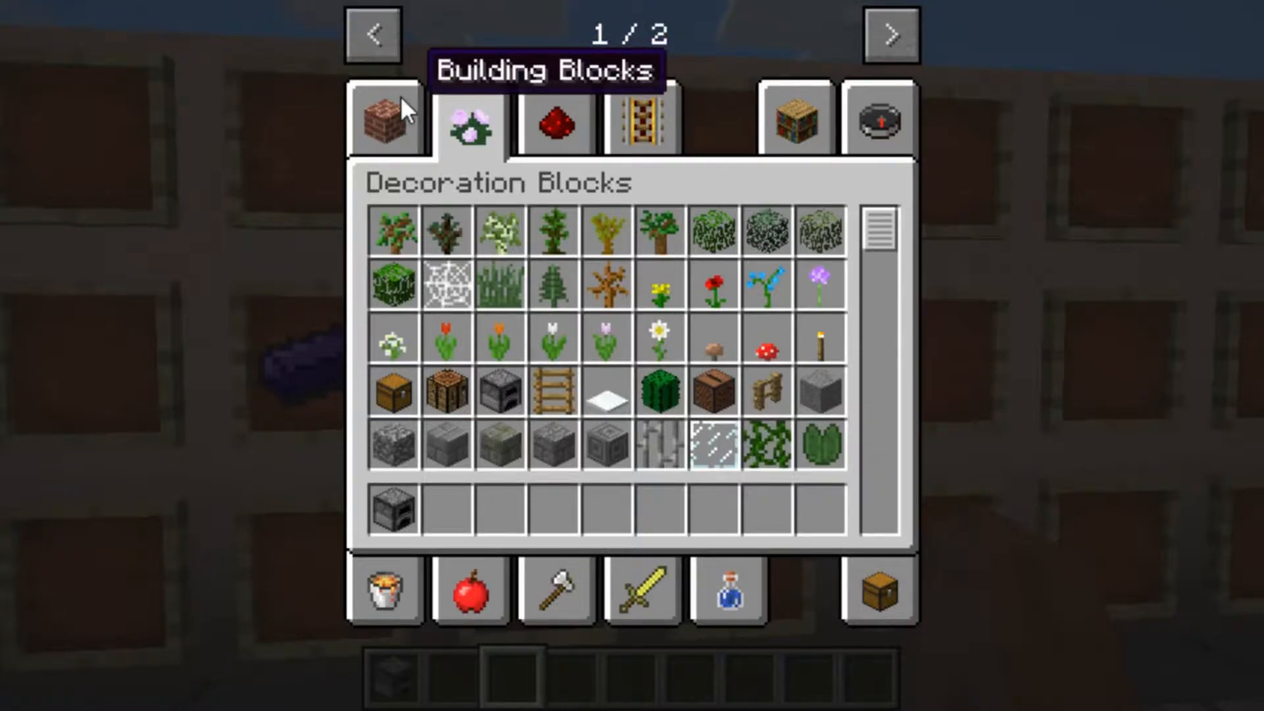
click(388, 120)
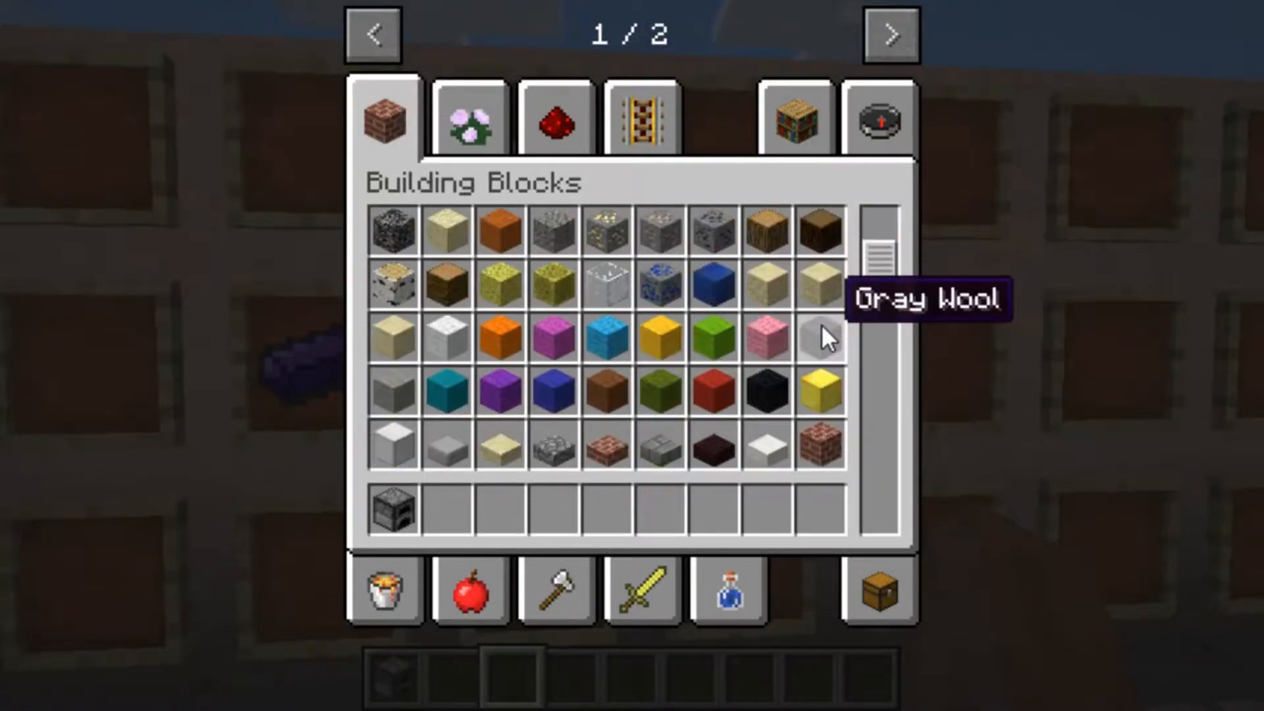
scroll(down, 3)
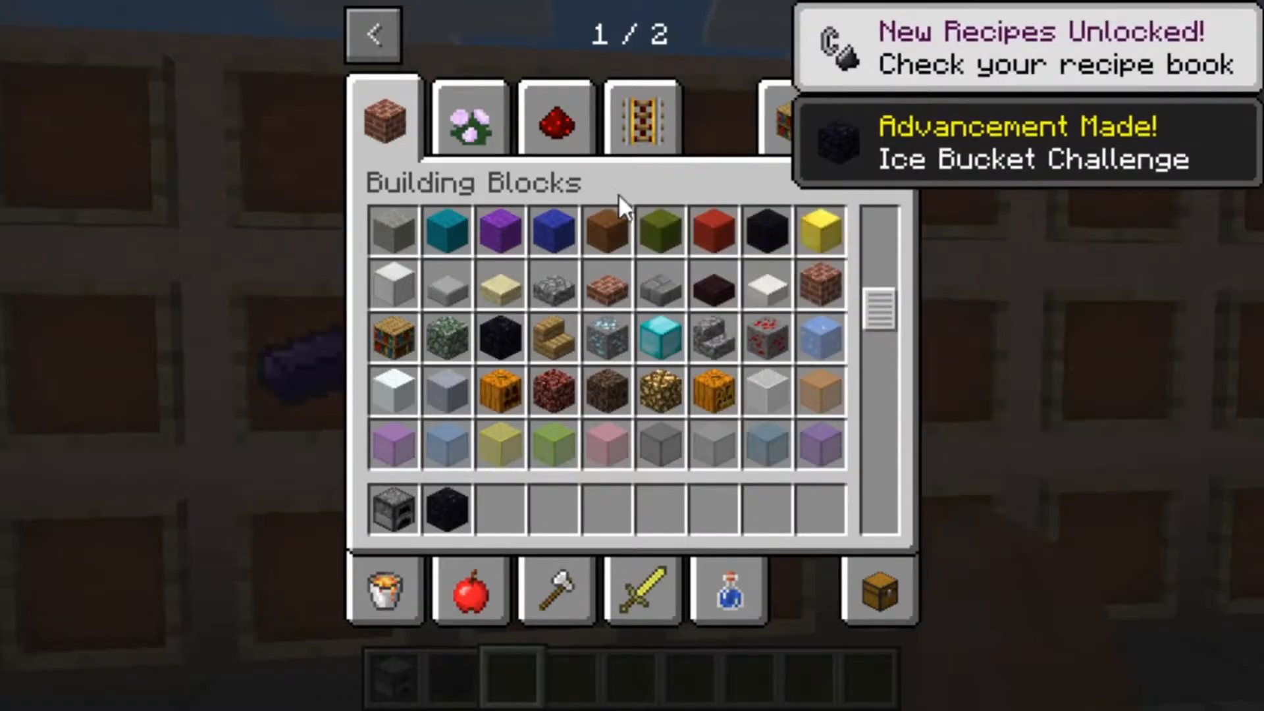
mouse_move(606, 232)
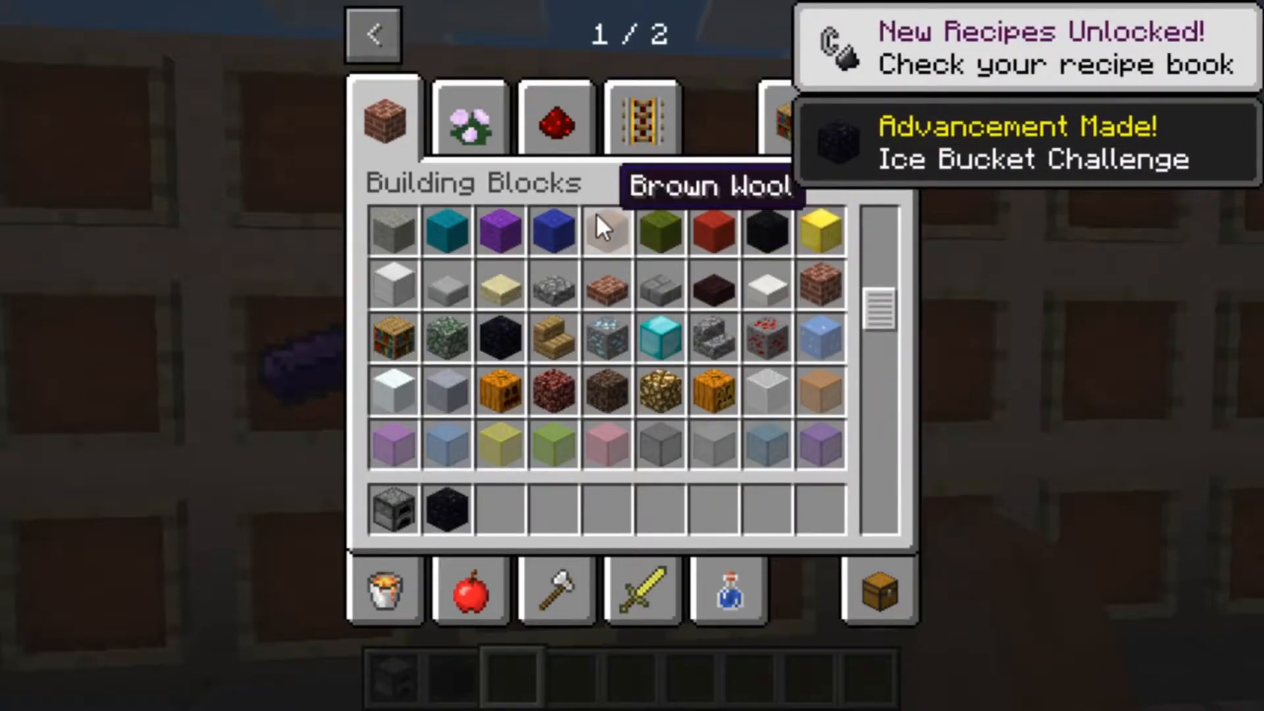
mouse_move(782, 401)
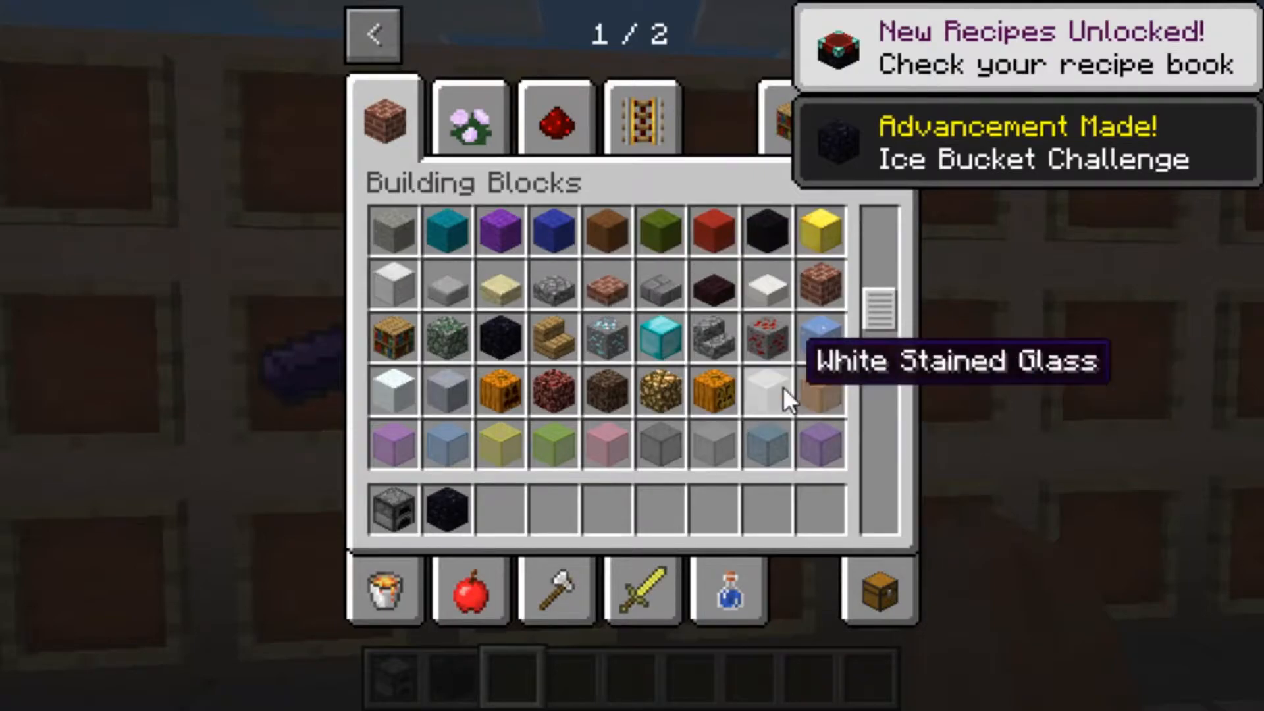
scroll(down, 3)
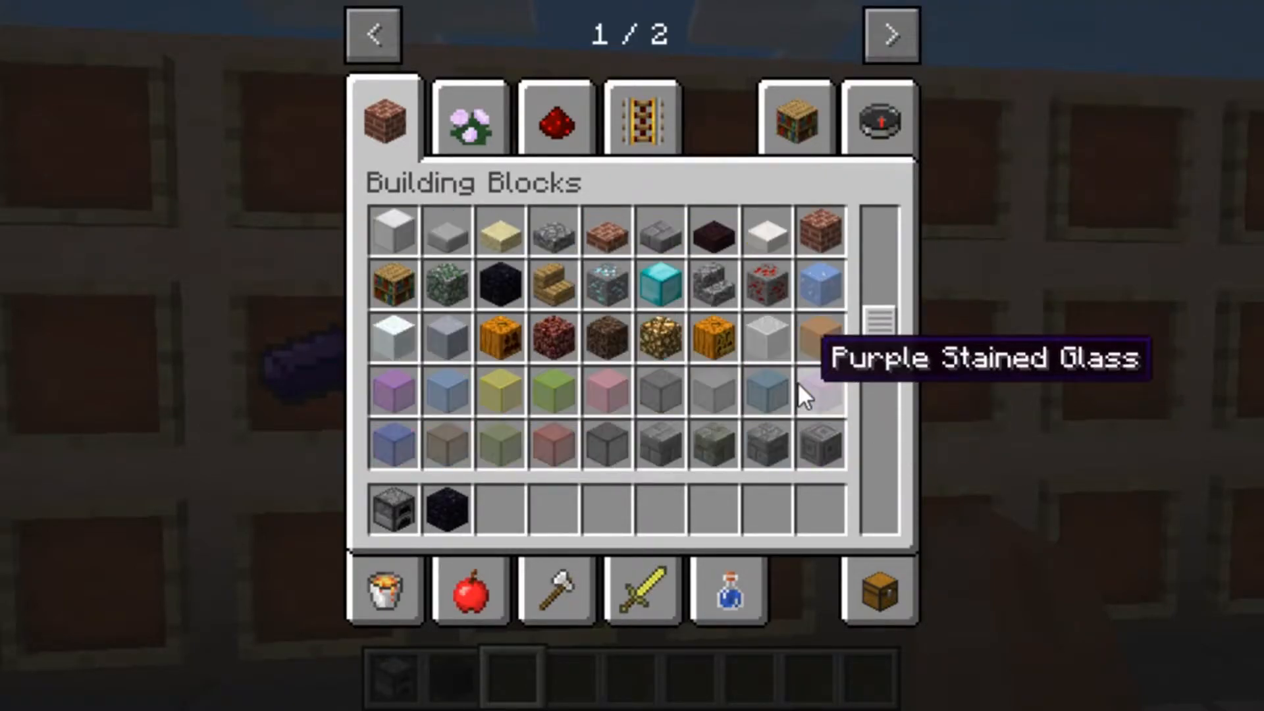
scroll(up, 3)
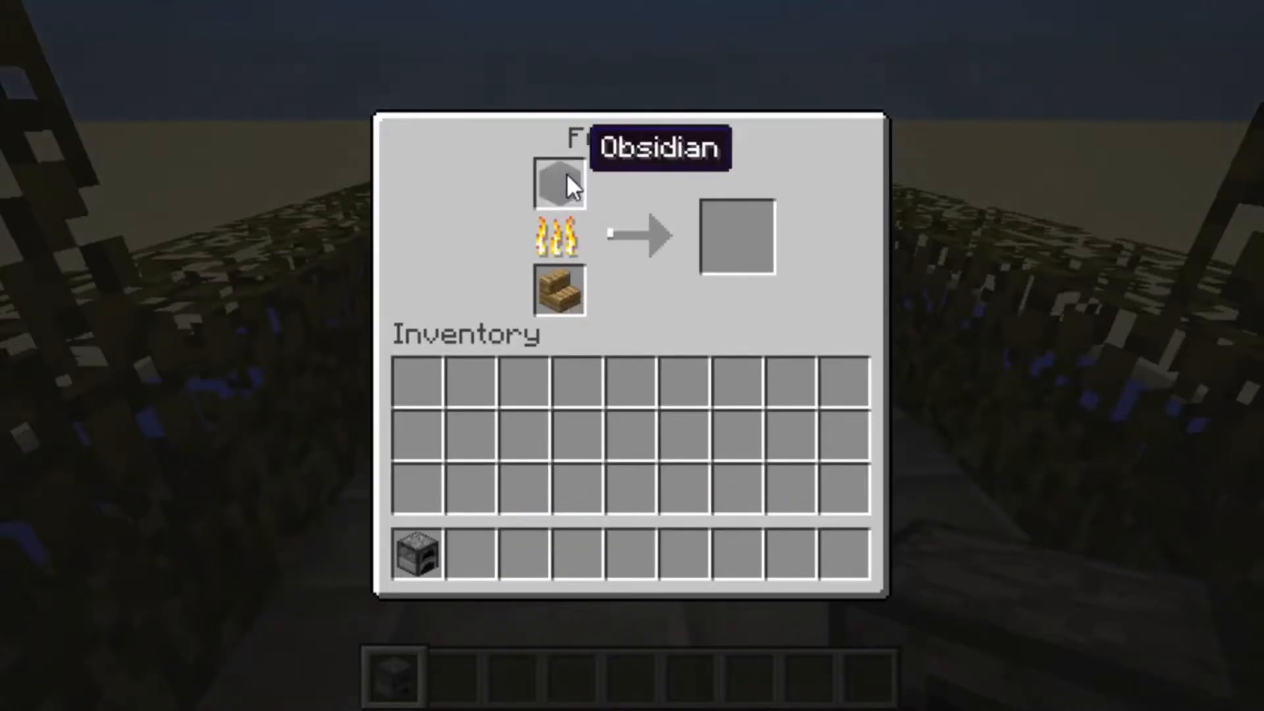
mouse_move(560, 290)
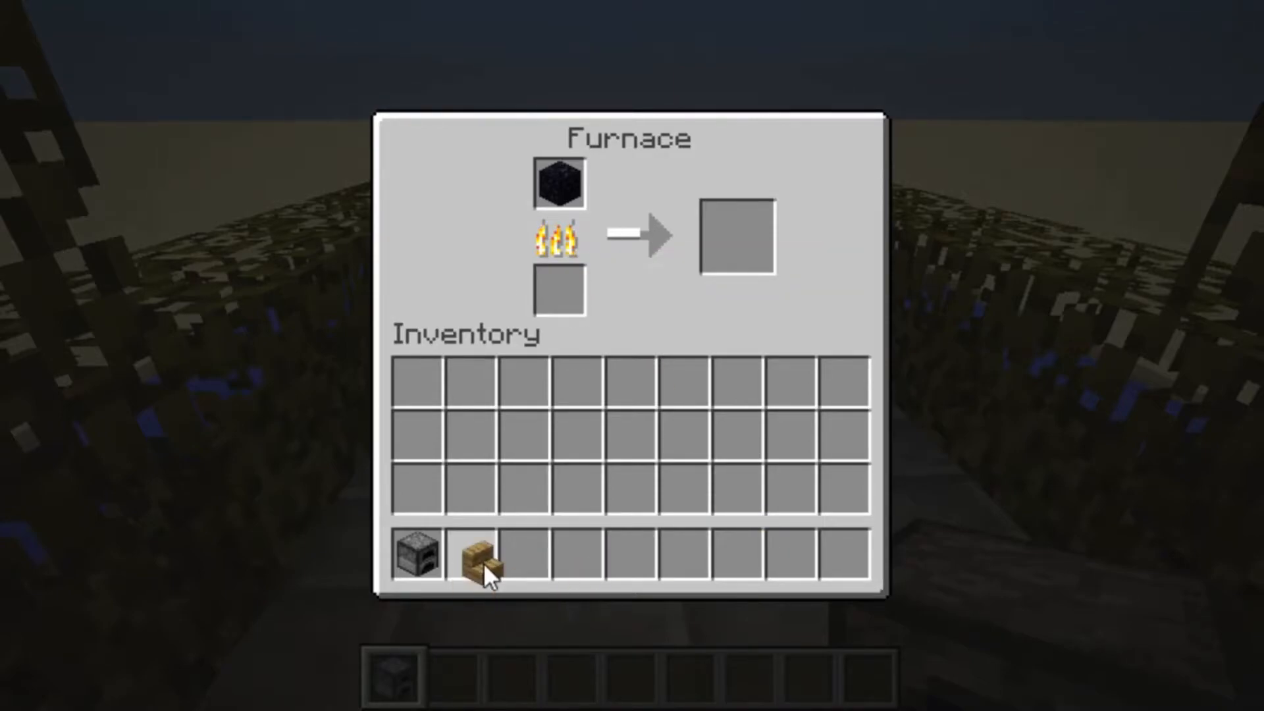
mouse_move(726, 480)
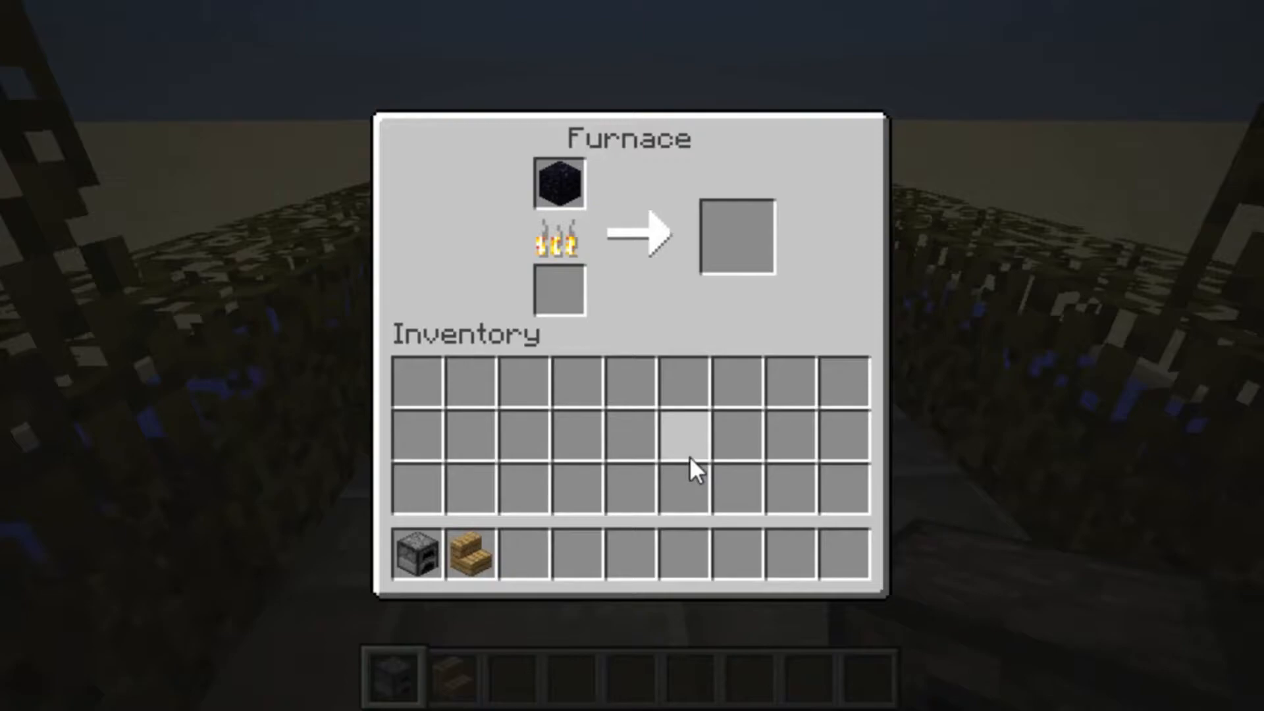
mouse_move(736, 247)
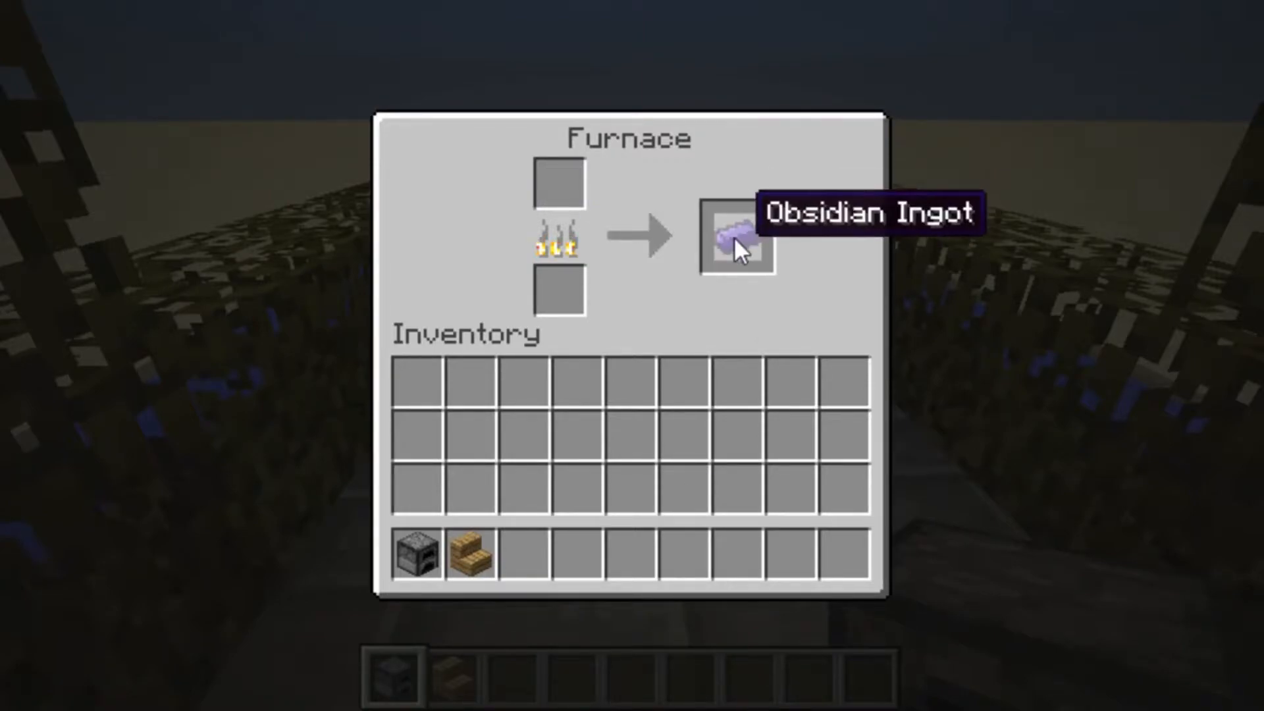
key(Escape)
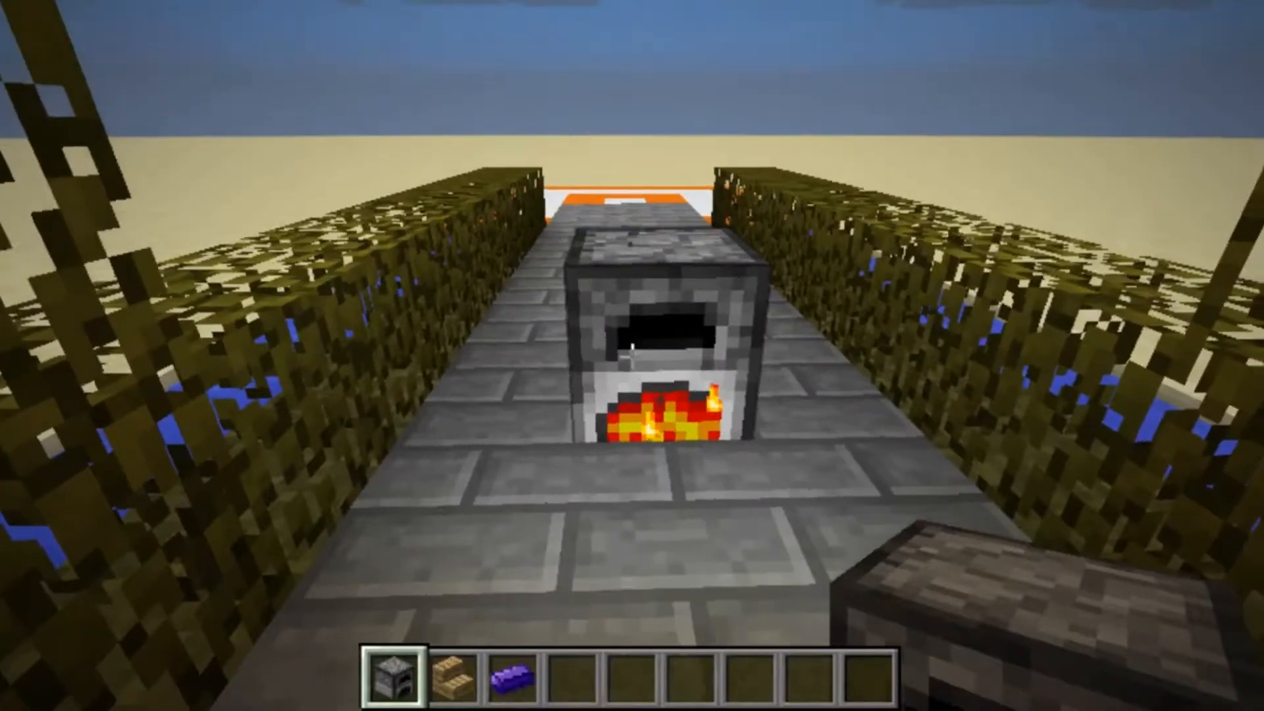
Take 64 obsidian and planks from the creative inventory and load the furnace
key(e)
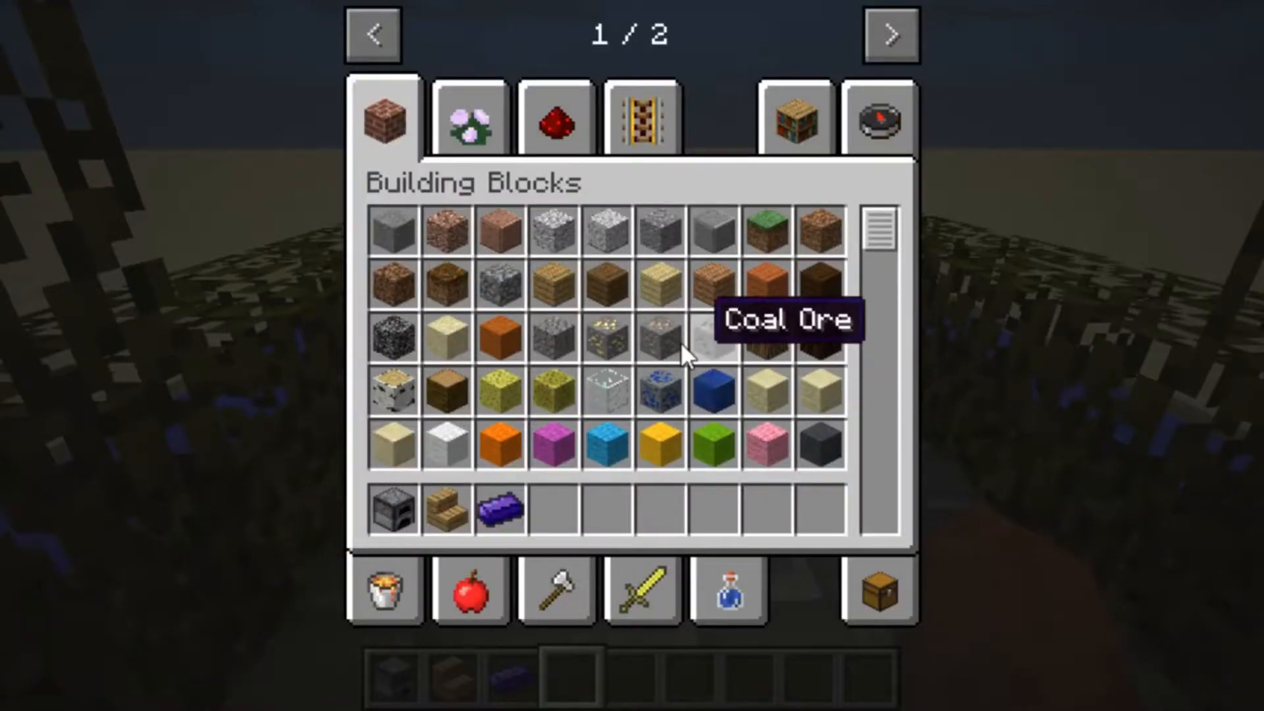
scroll(down, 3)
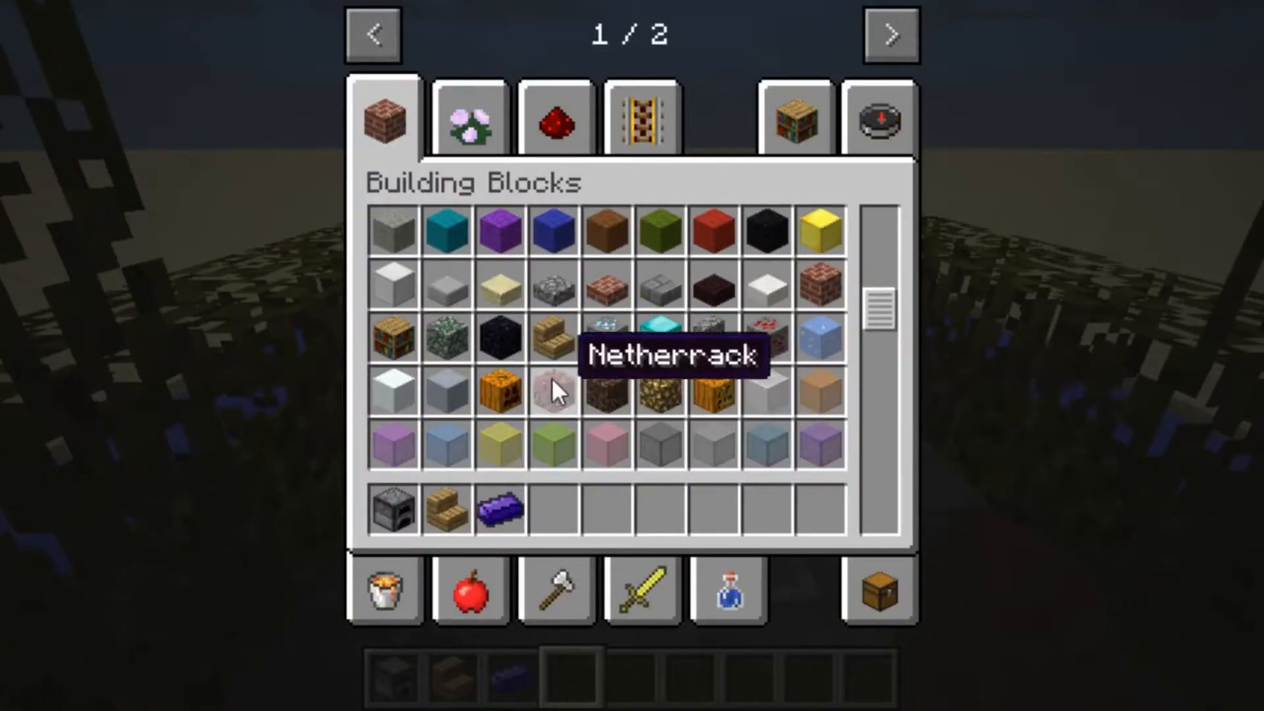
key(Escape)
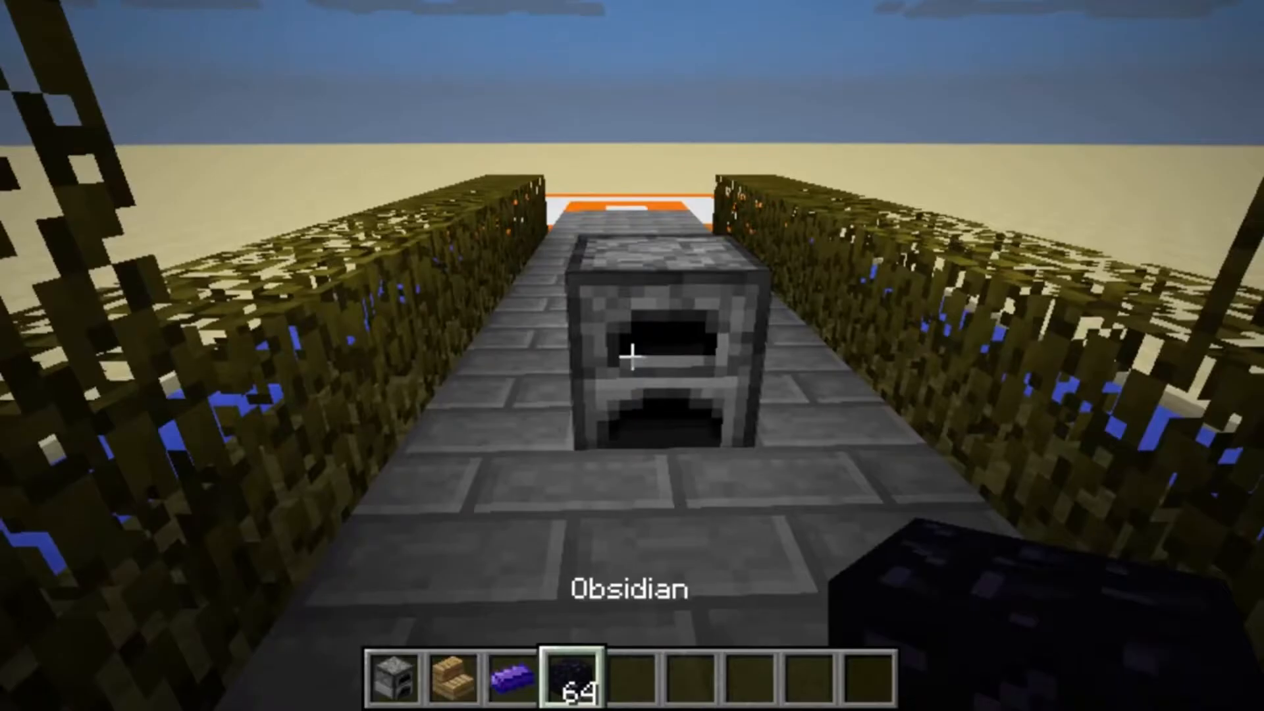
key(e)
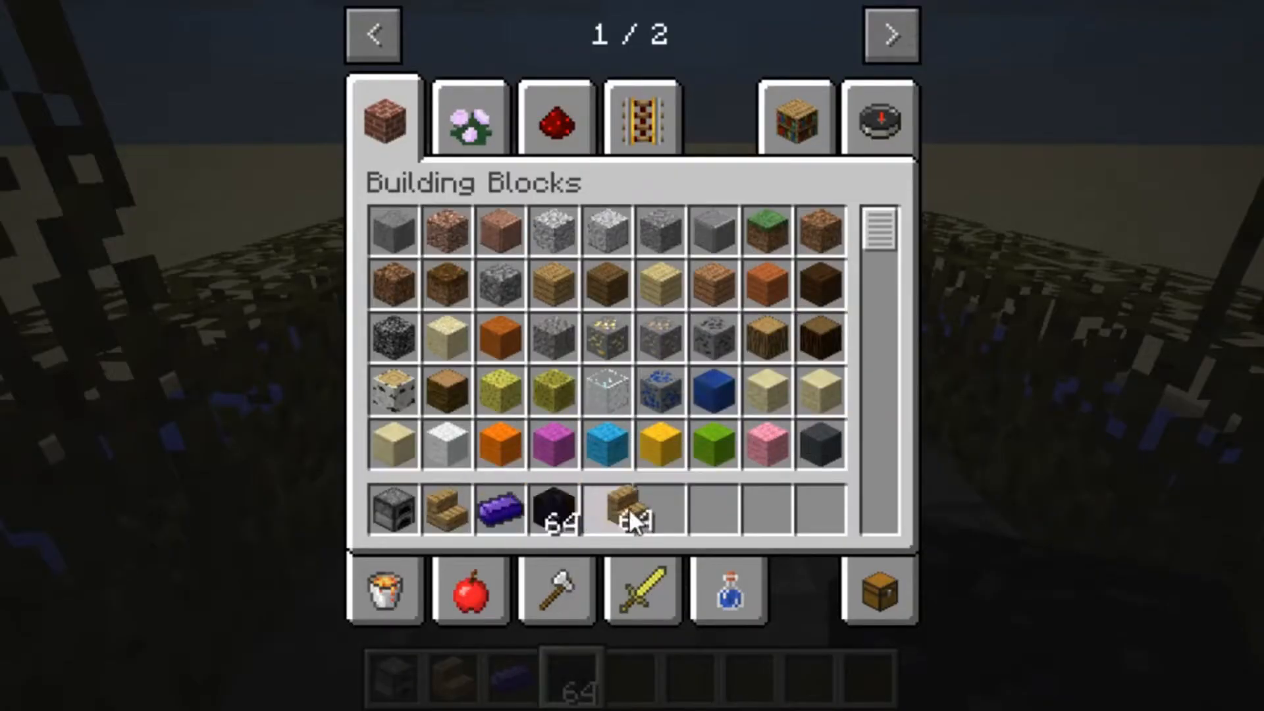
key(Escape)
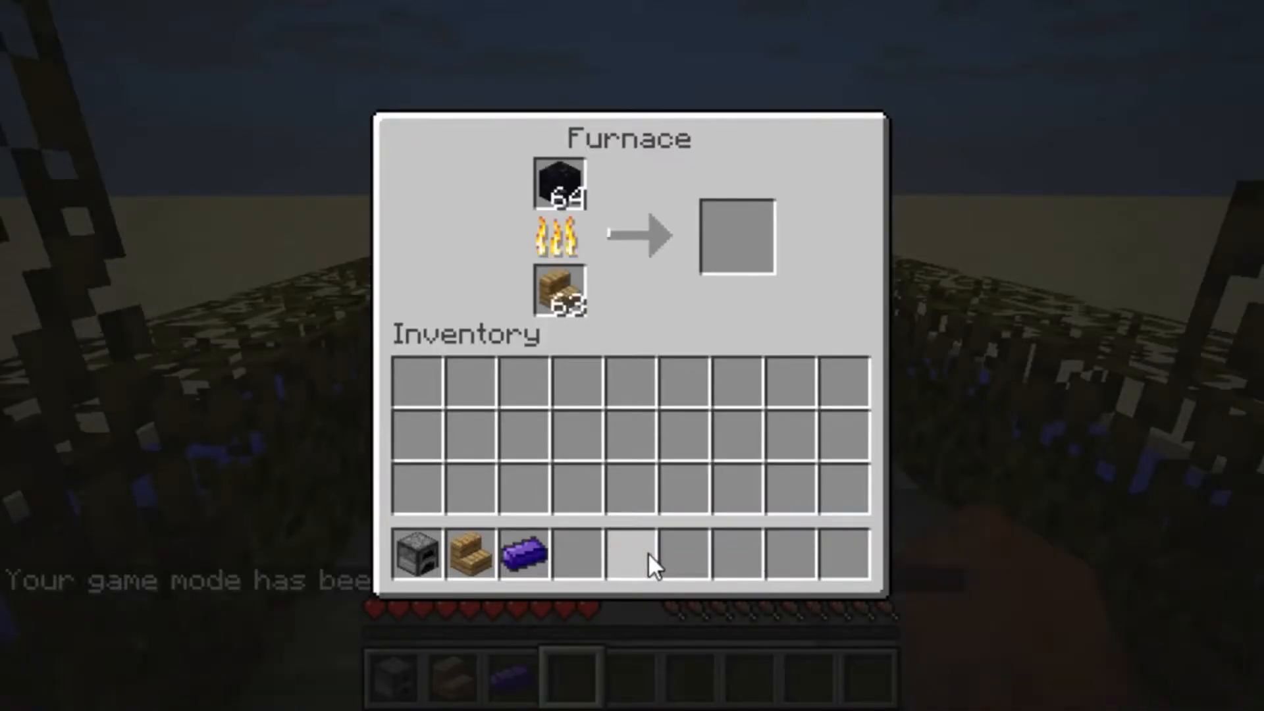
key(Escape)
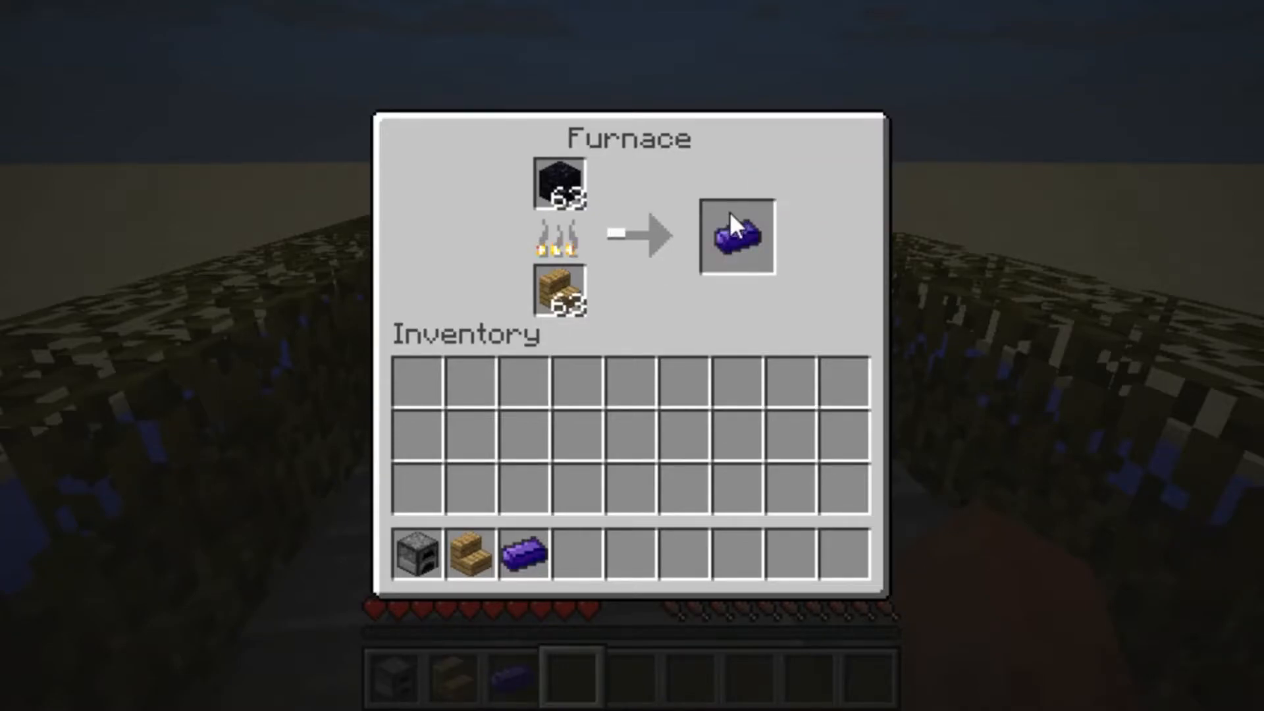
Collect the smelted Obsidian Ingots from the furnace output, then close it
click(736, 236)
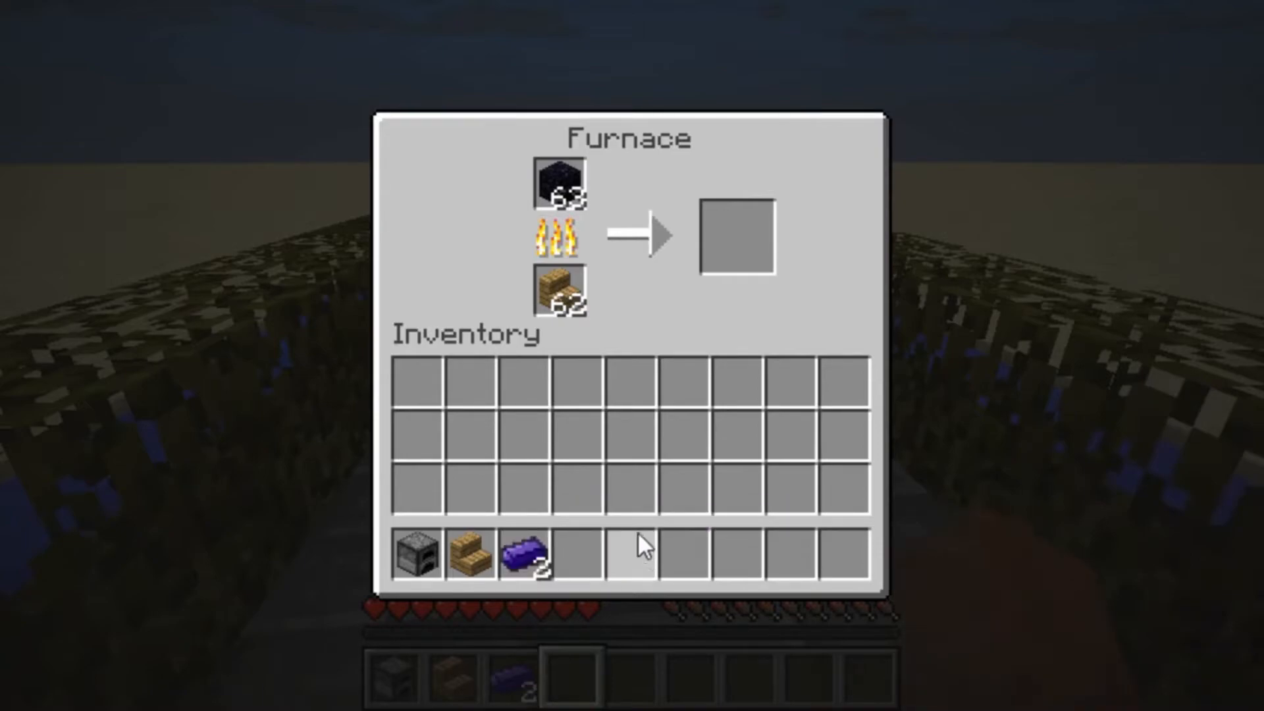
mouse_move(737, 452)
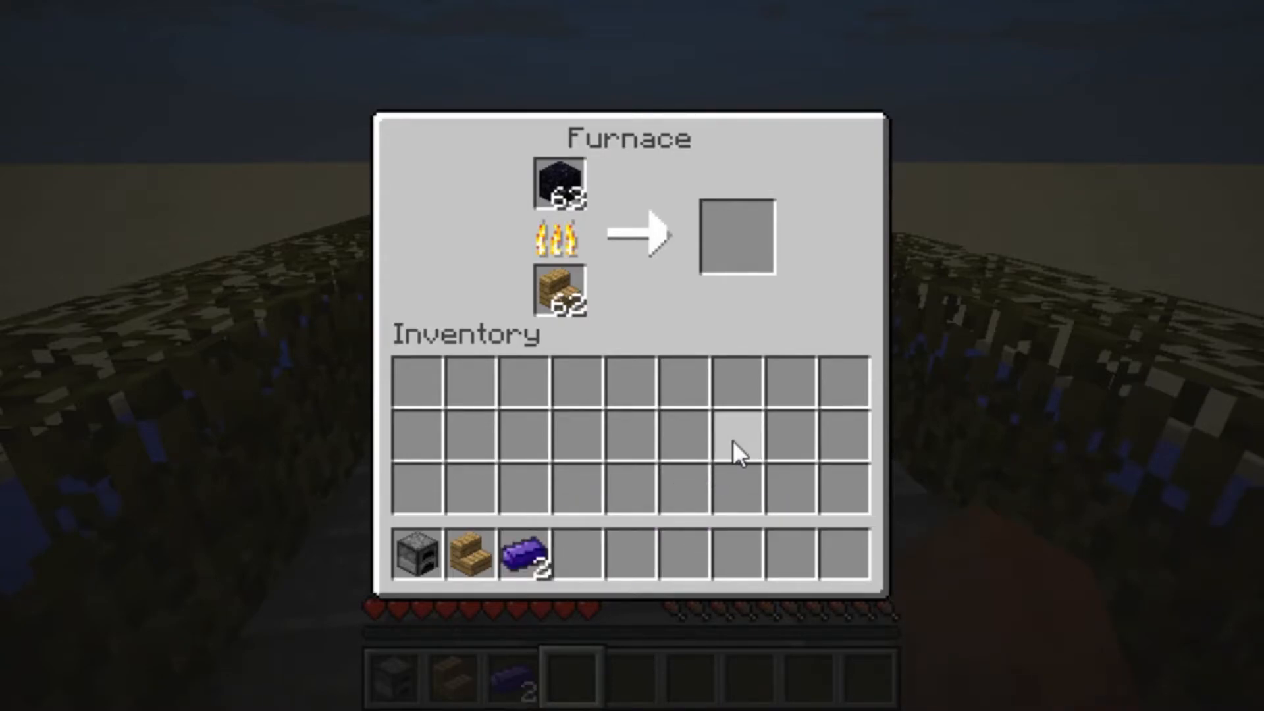
mouse_move(736, 236)
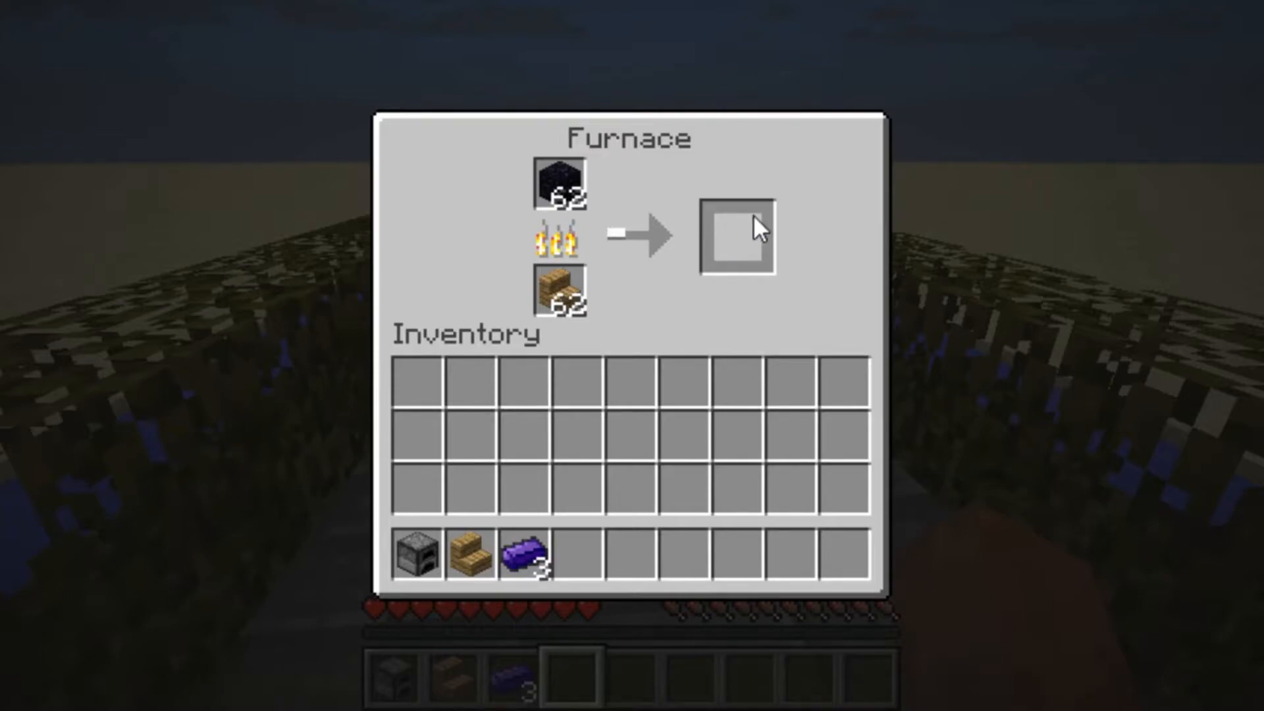
mouse_move(665, 252)
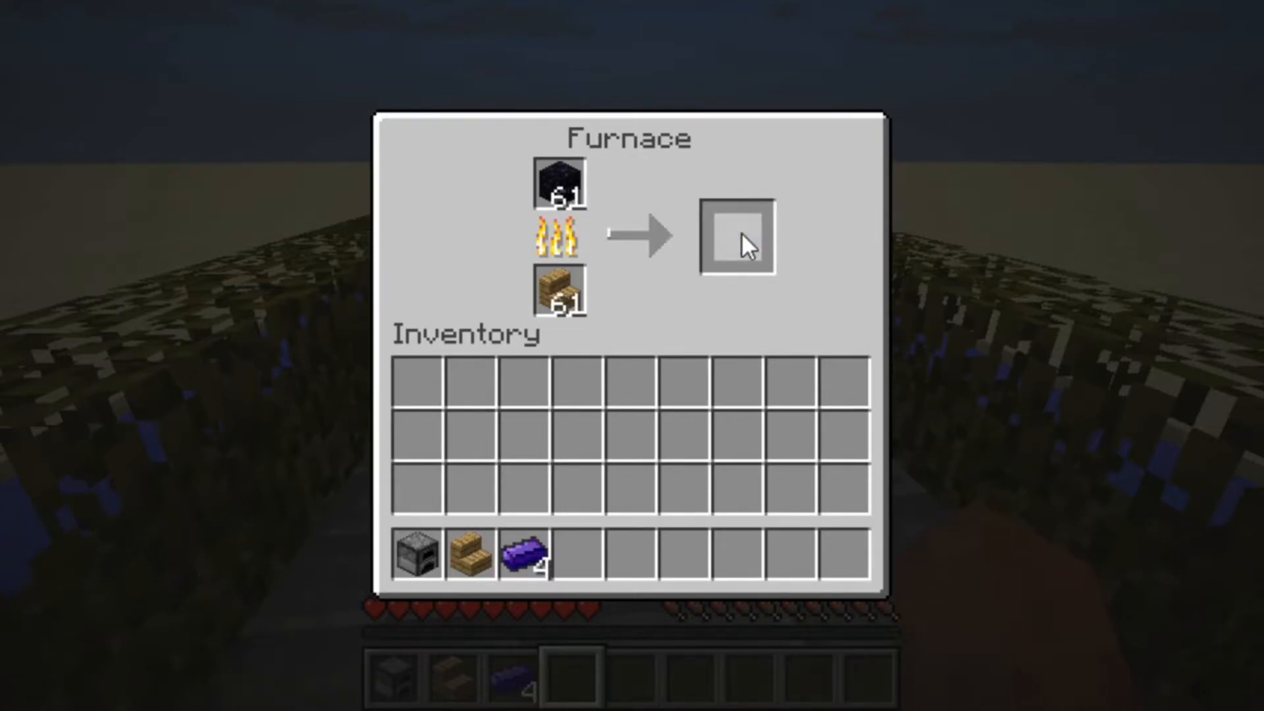
mouse_move(755, 316)
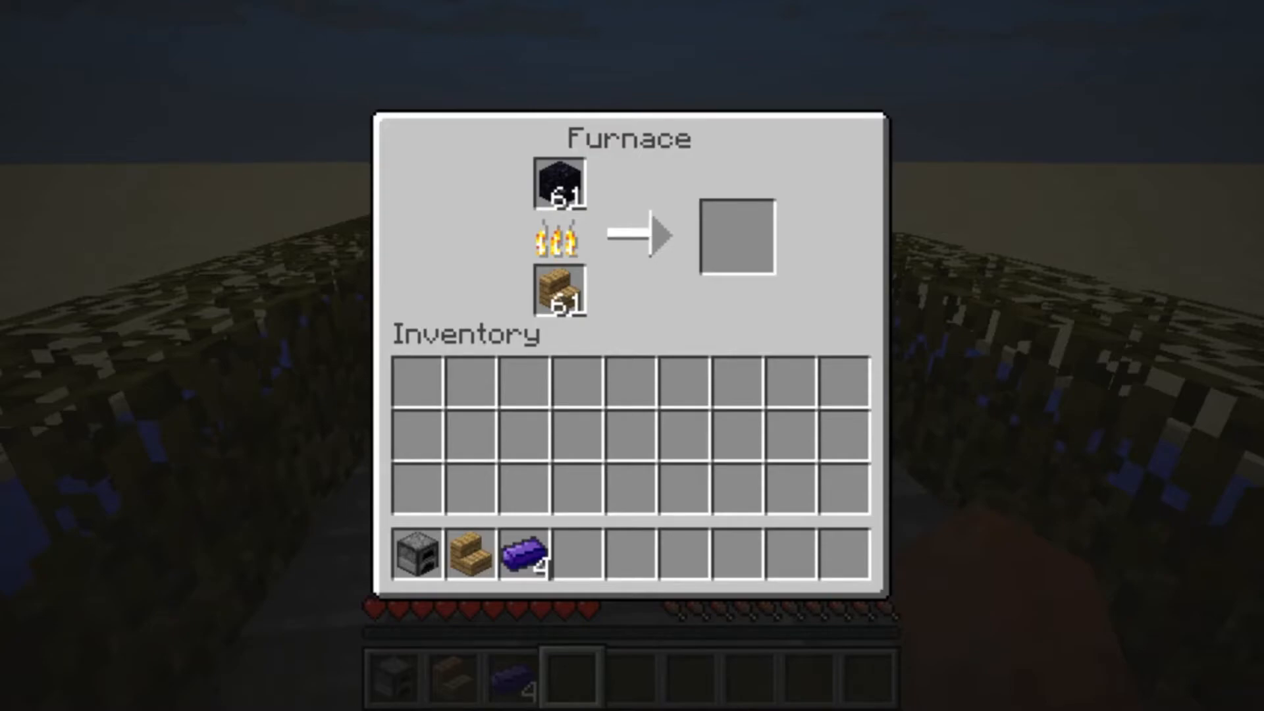
mouse_move(703, 295)
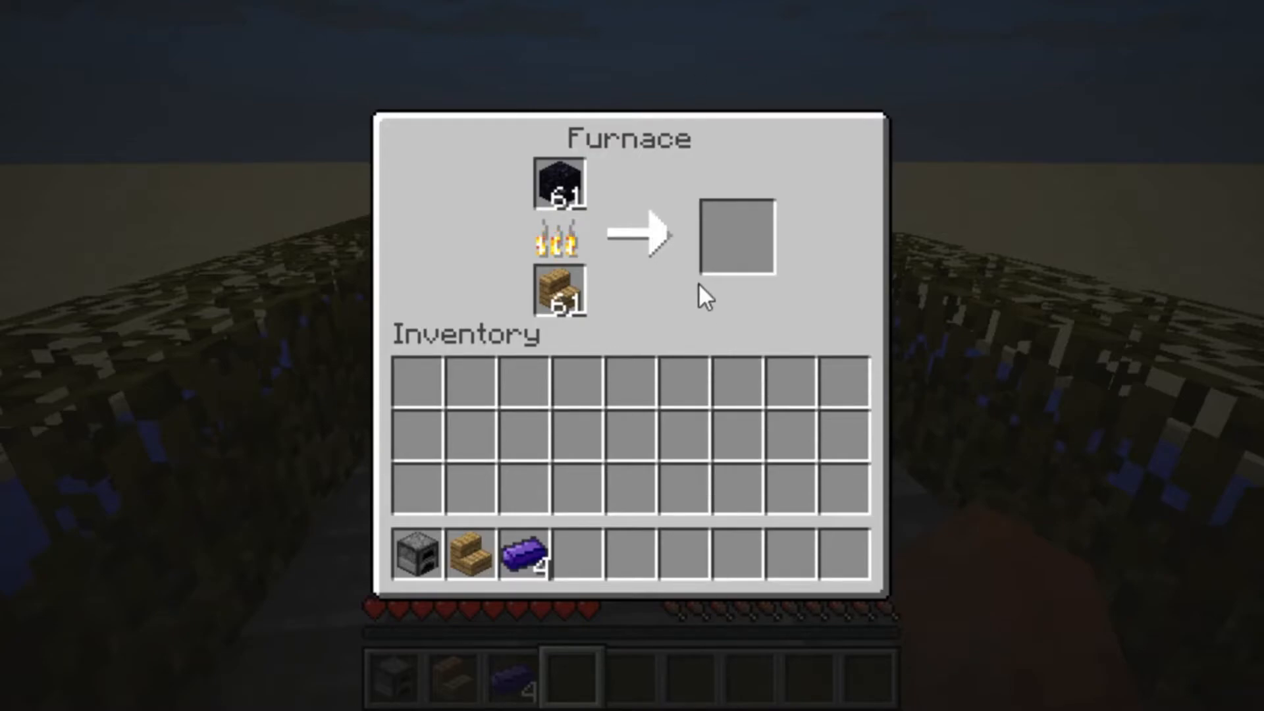
mouse_move(766, 286)
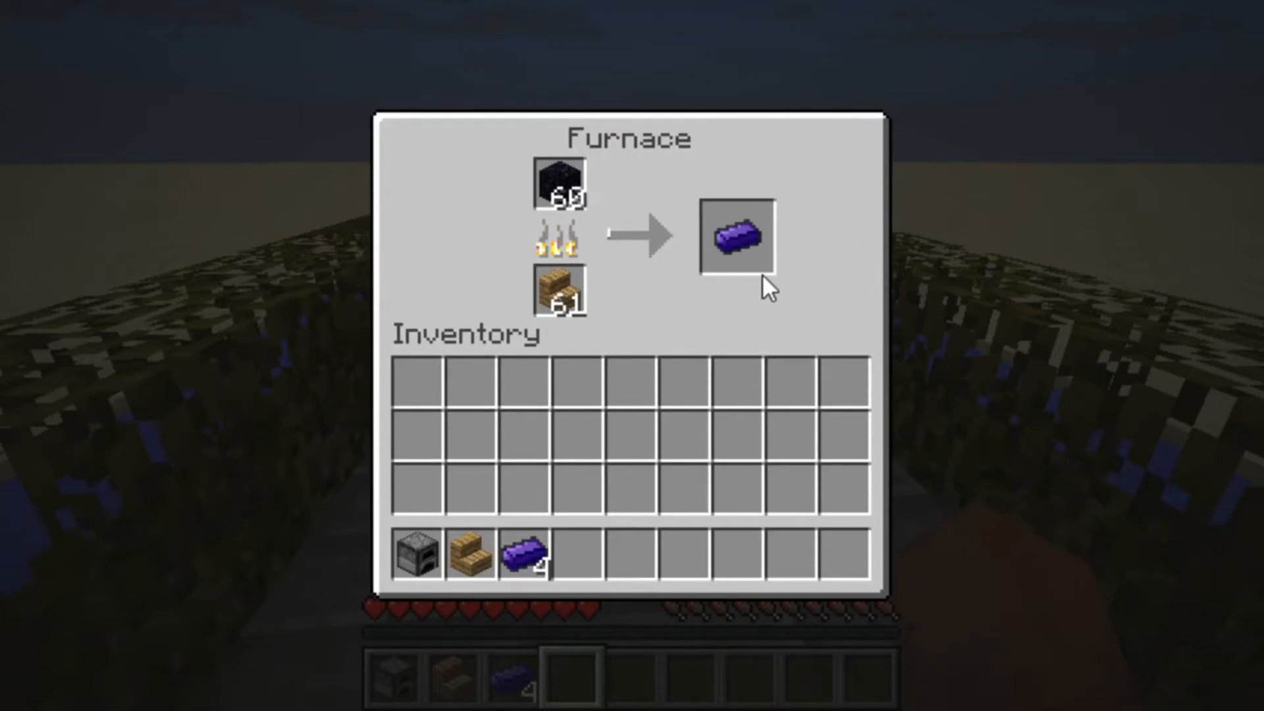
click(734, 235)
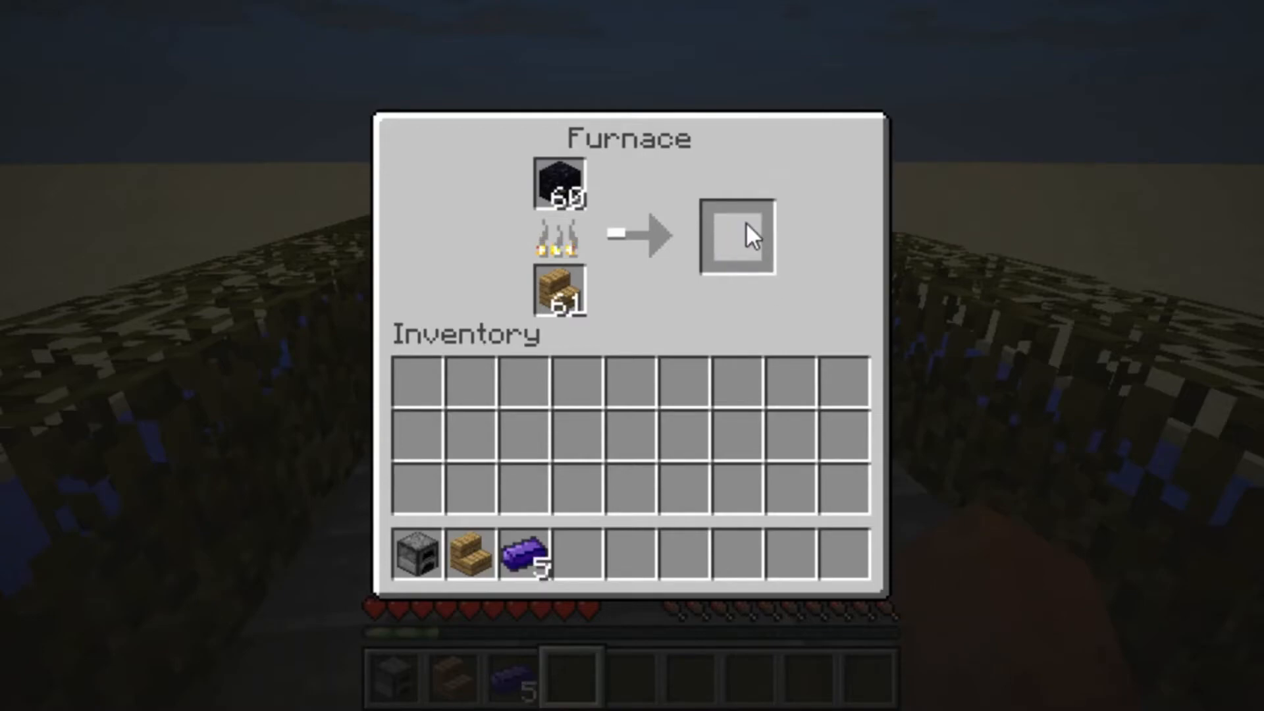
mouse_move(374, 629)
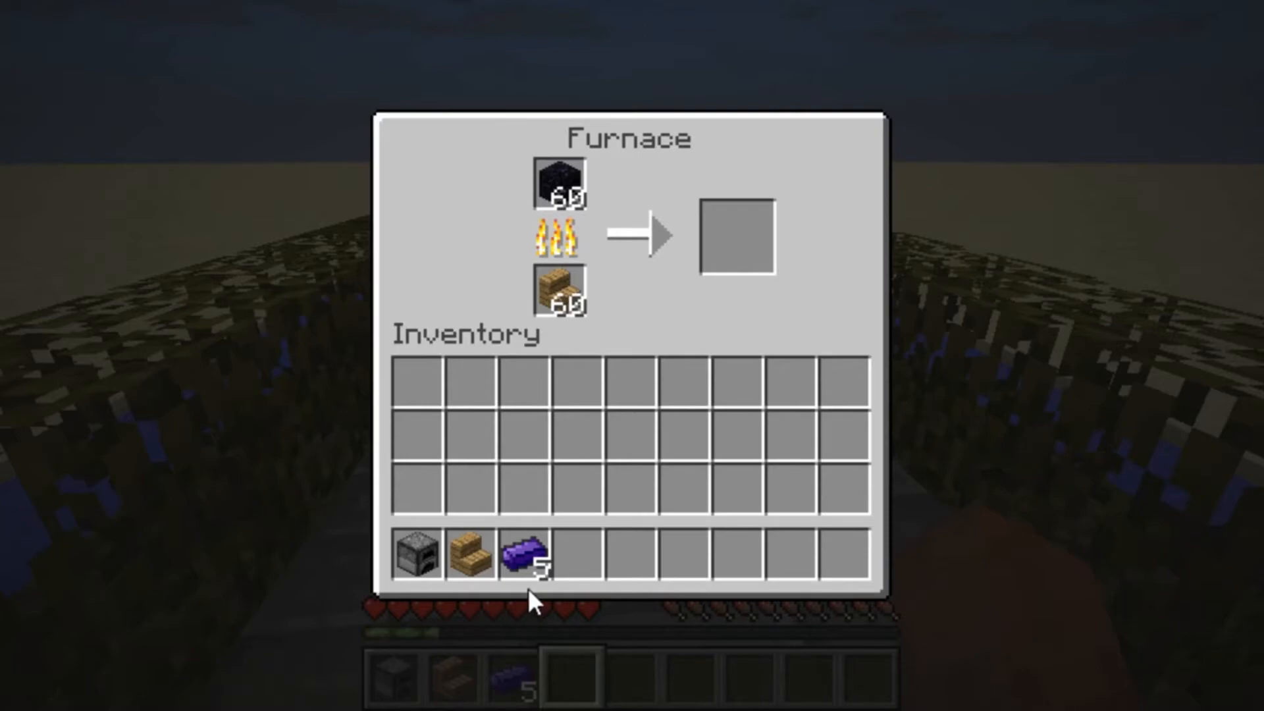
mouse_move(738, 234)
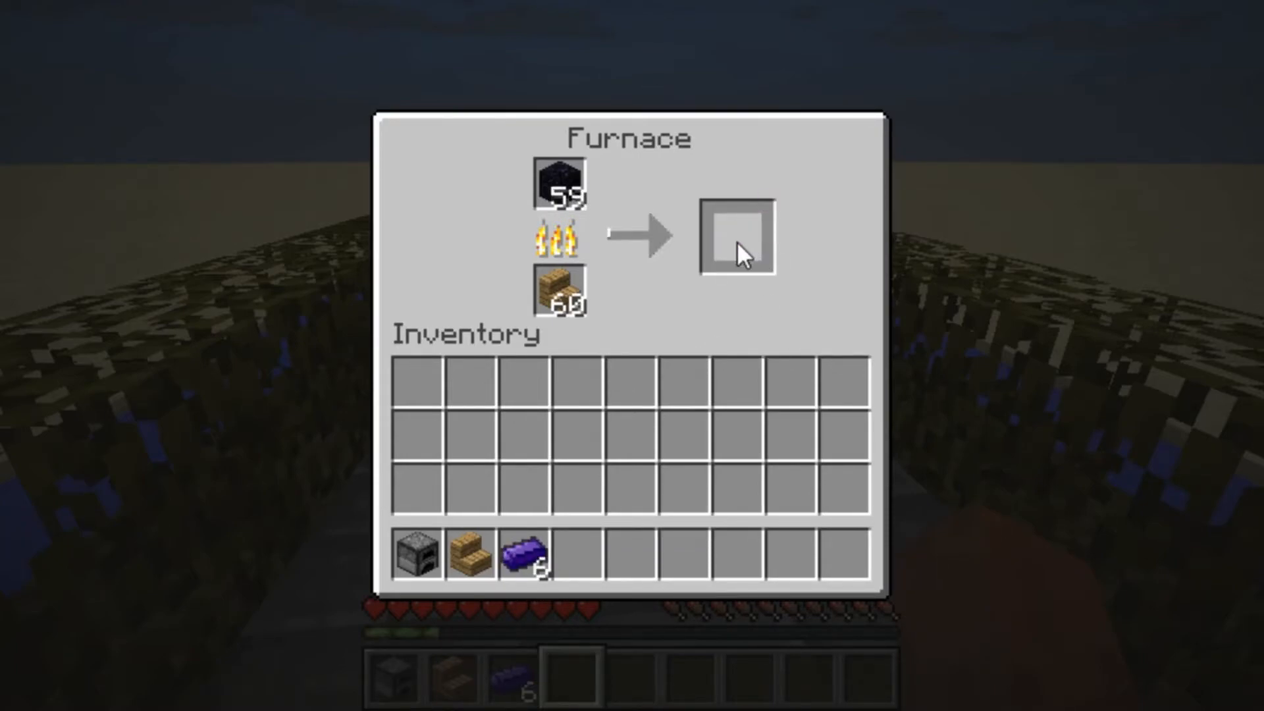
key(Escape)
text(/gamemode)
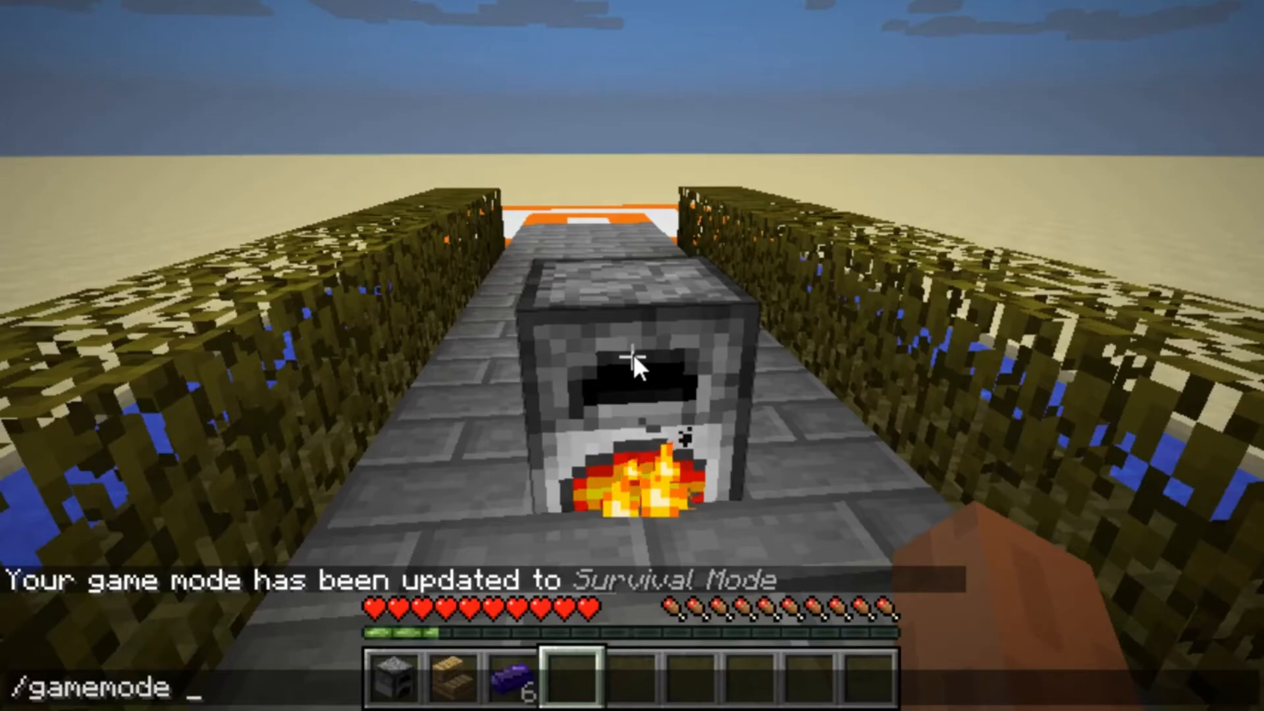
Return to creative mode, run /clear, and take glowstone from the creative item list
key(Return)
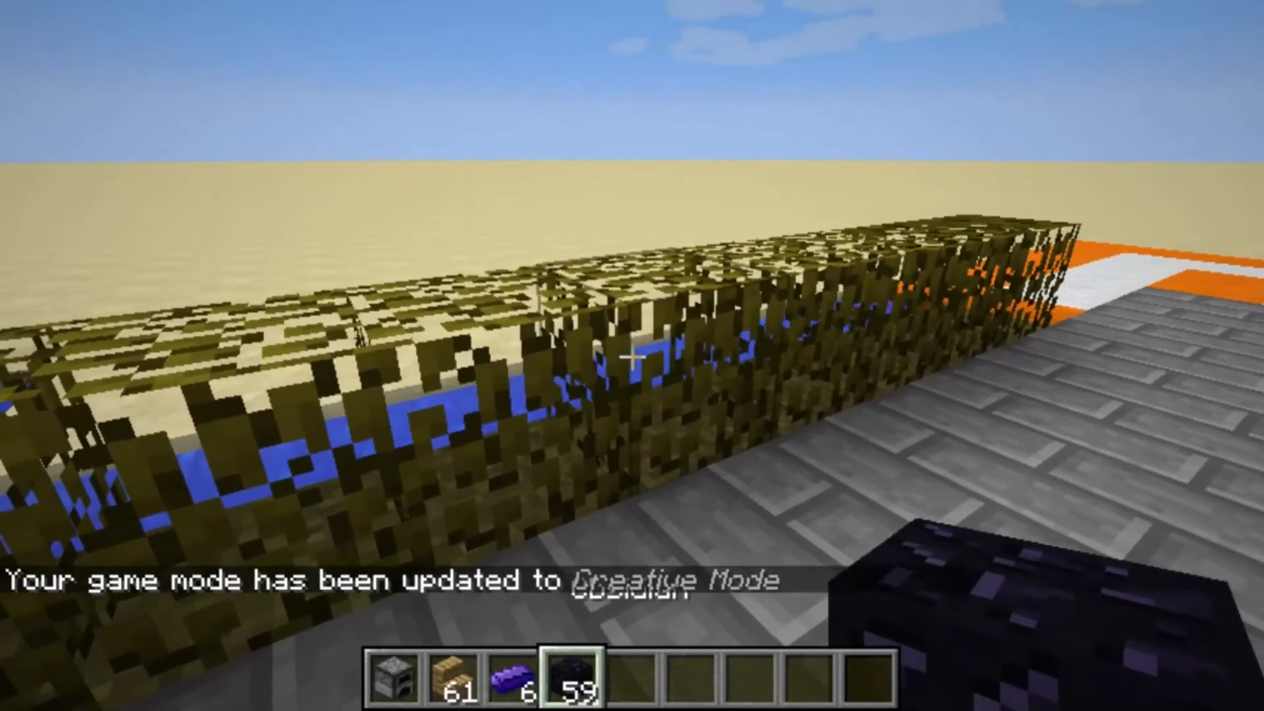
text(/clea)
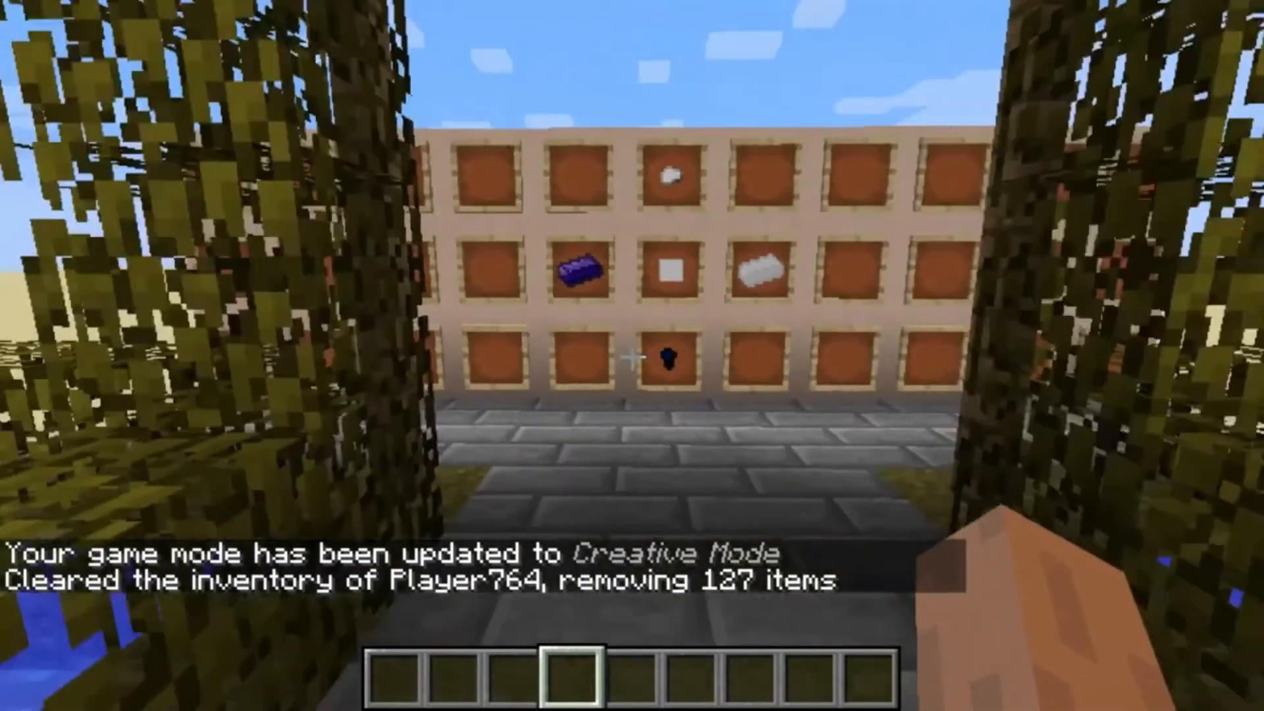
key(e)
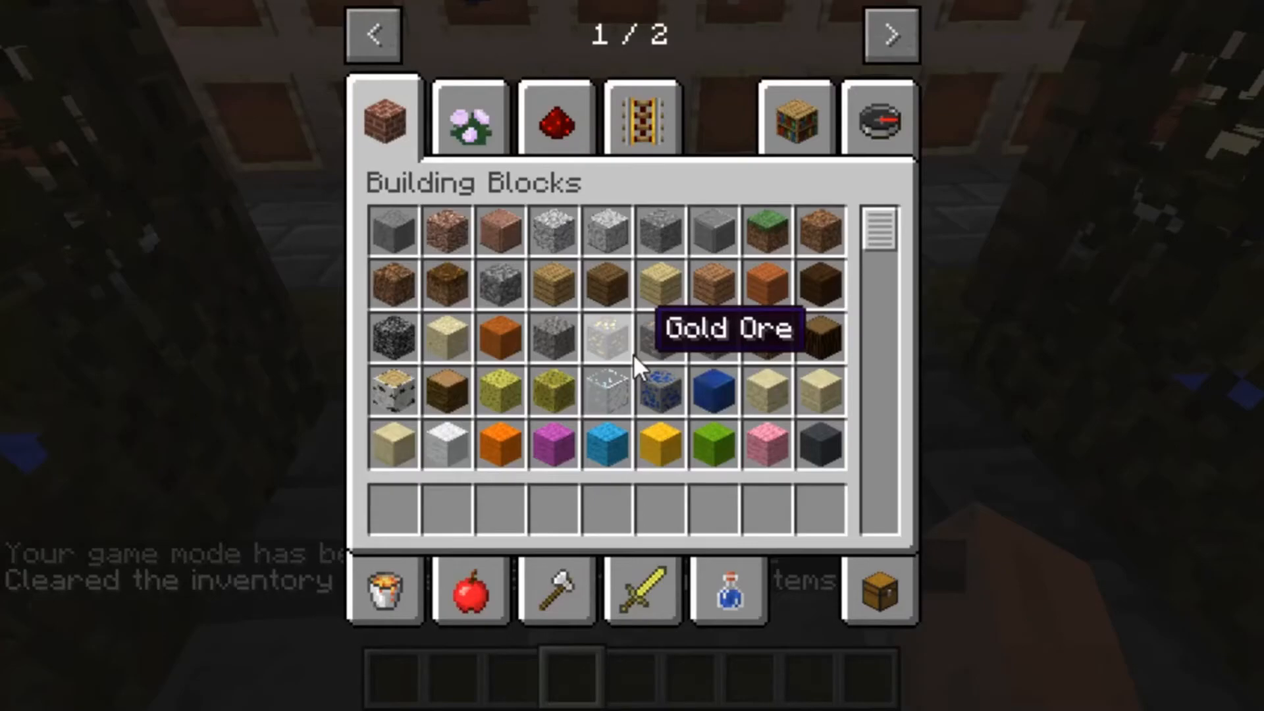
scroll(down, 3)
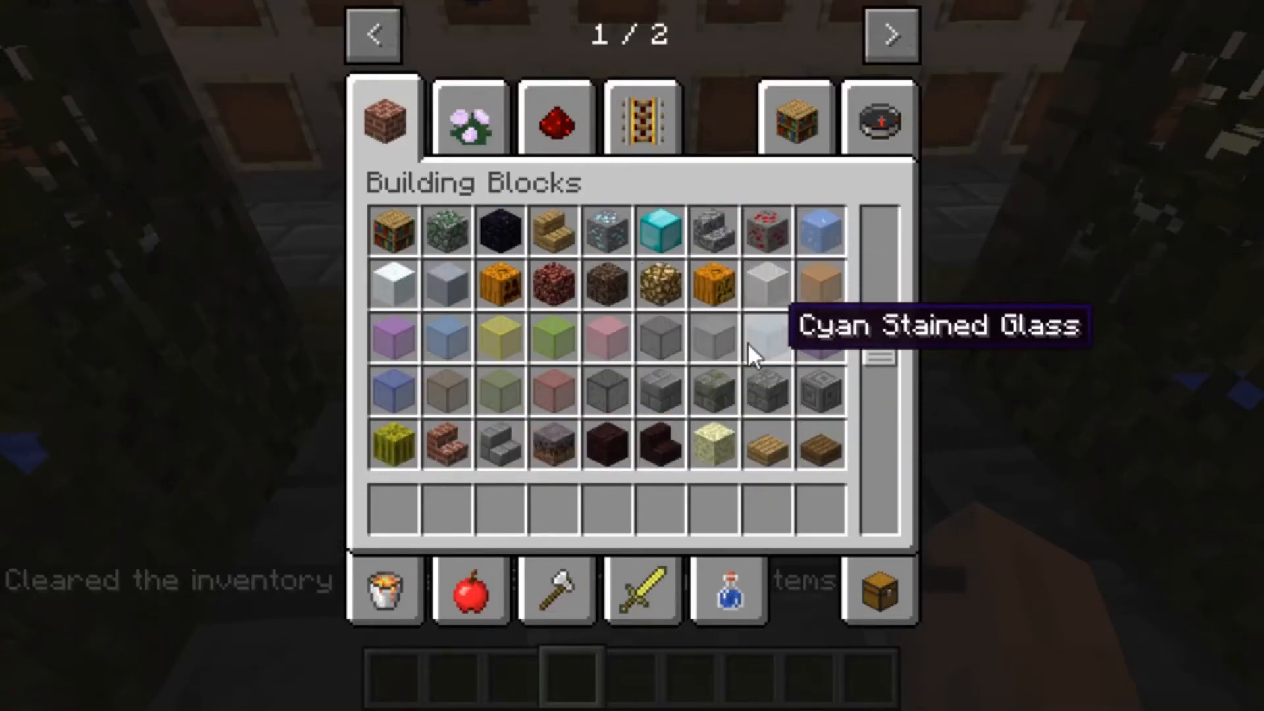
key(Escape)
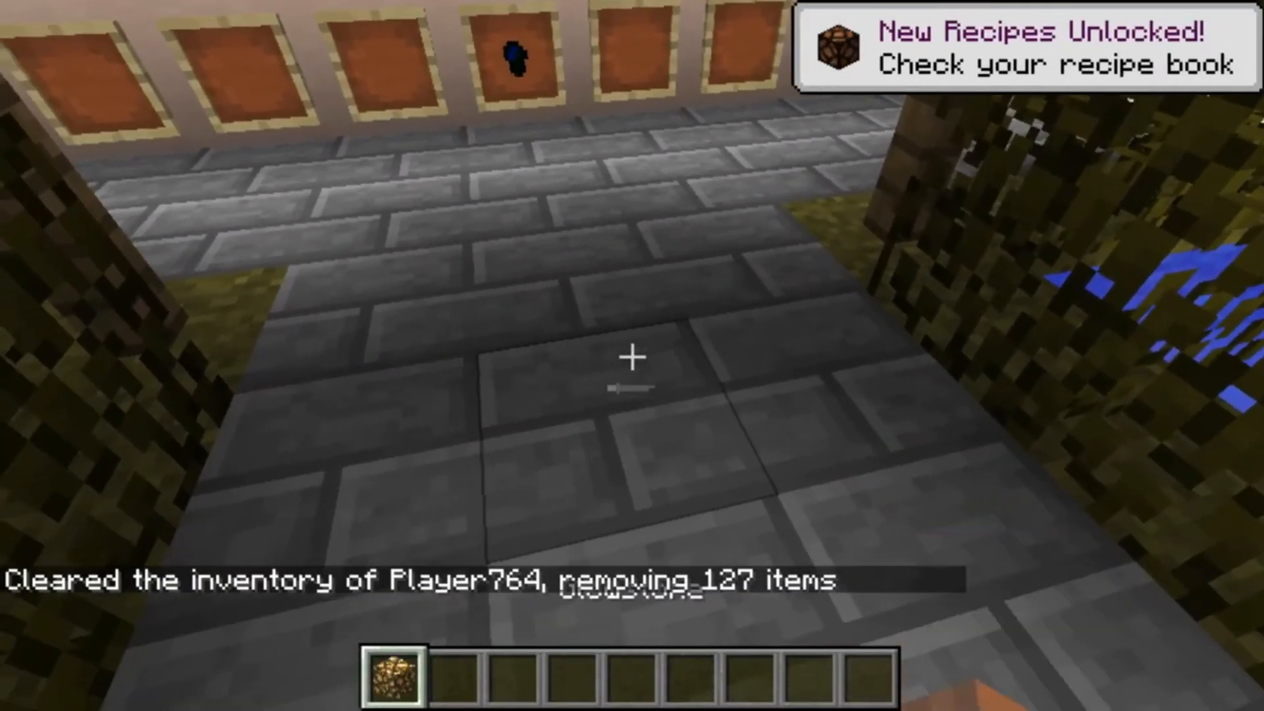
mouse_move(632, 356)
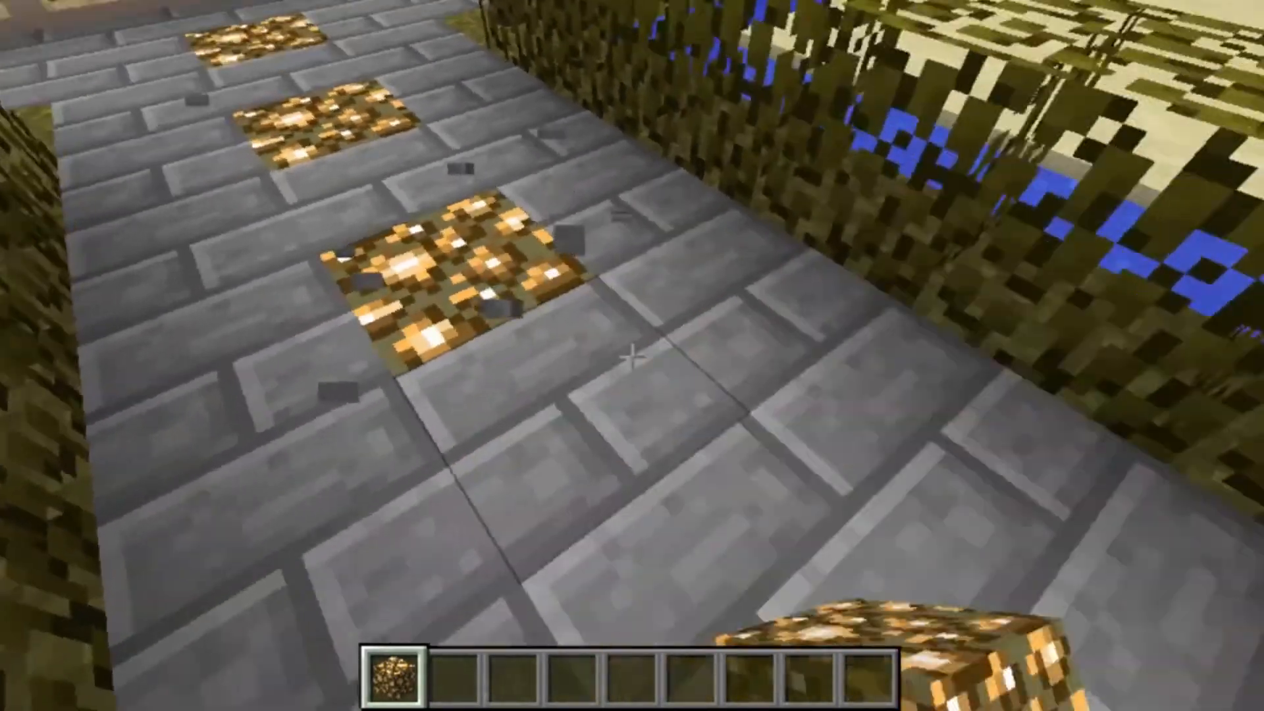
mouse_move(632, 355)
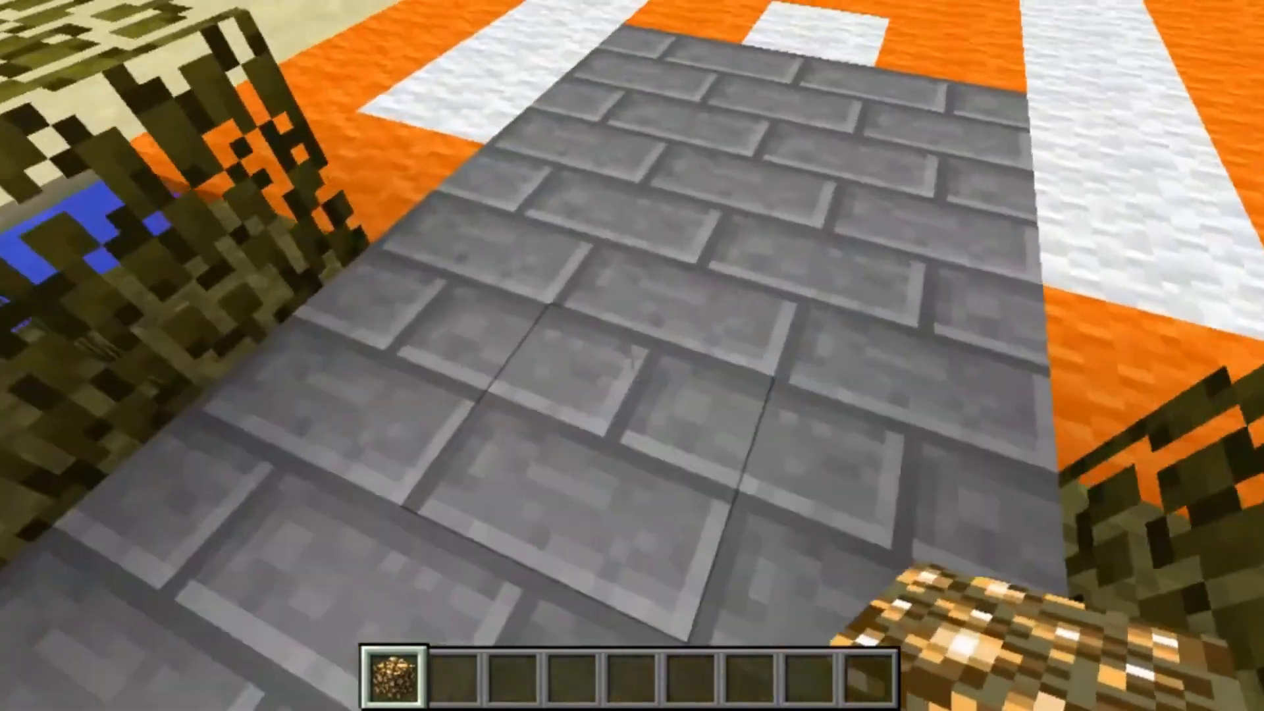
mouse_move(632, 356)
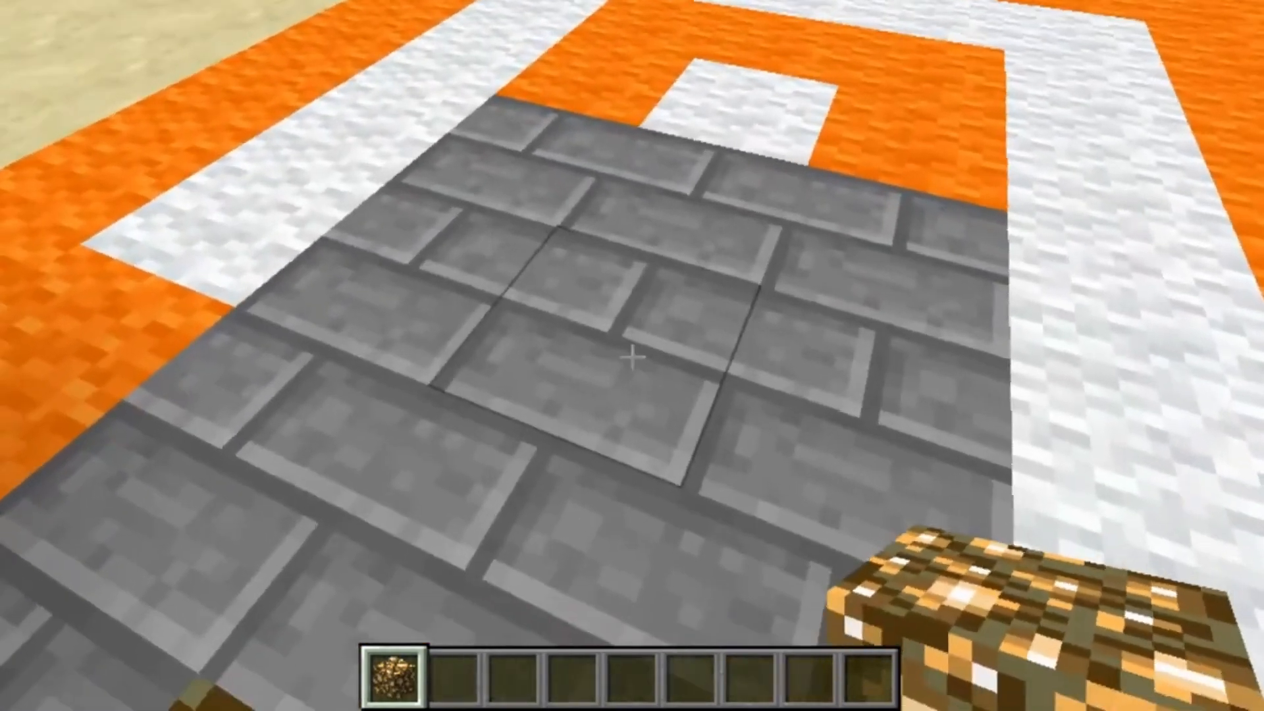